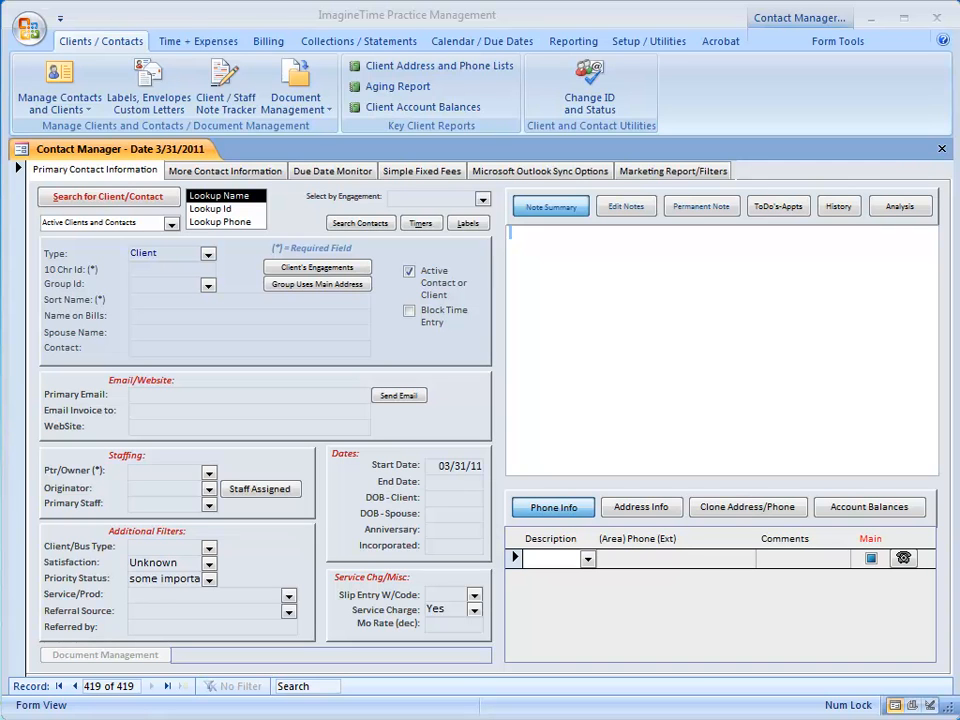
mouse_move(96, 332)
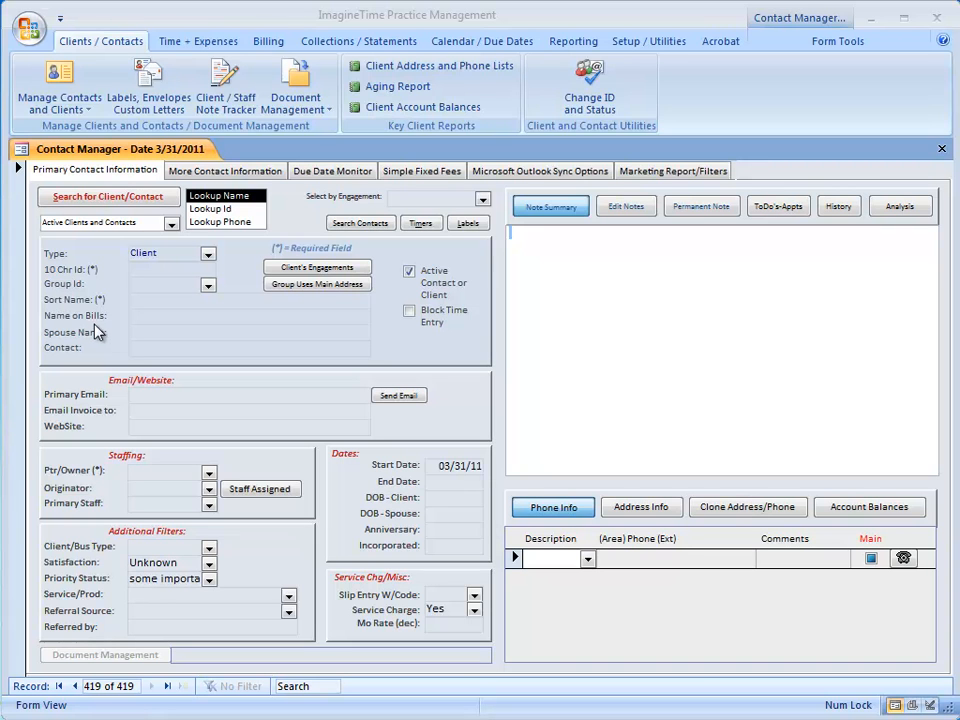
mouse_move(140, 368)
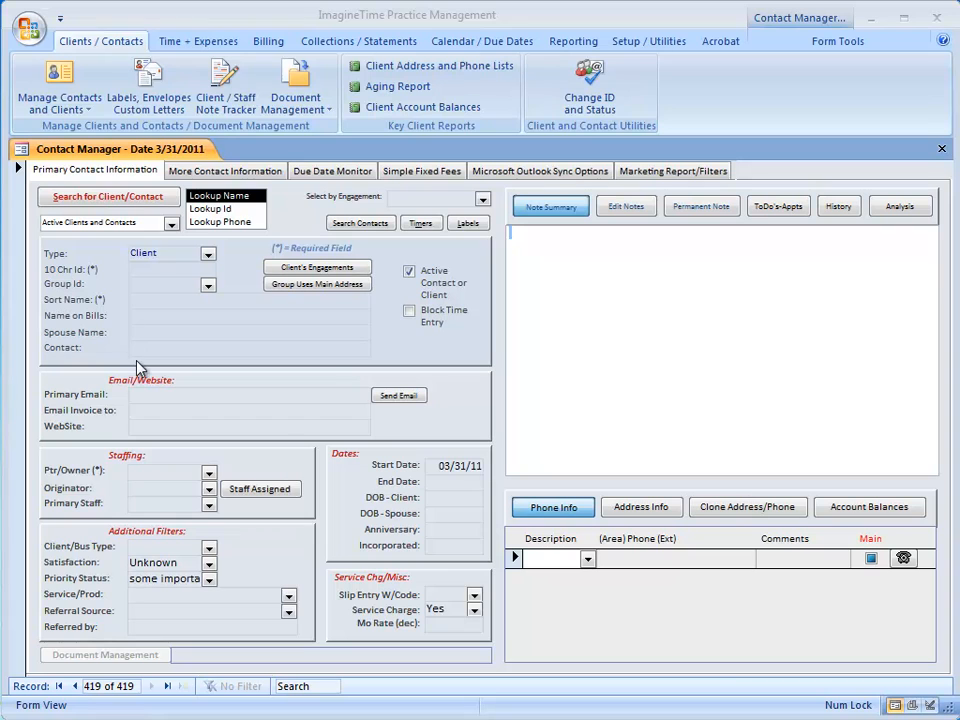
mouse_move(136, 340)
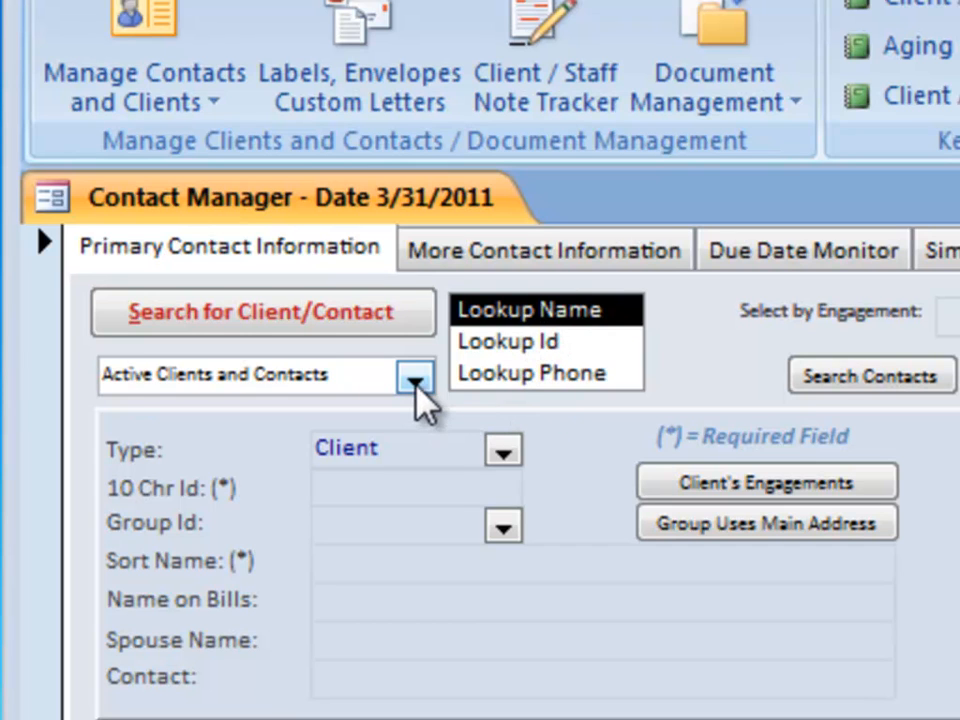
Step: Search the contact list filtered by names containing "all"
click(414, 374)
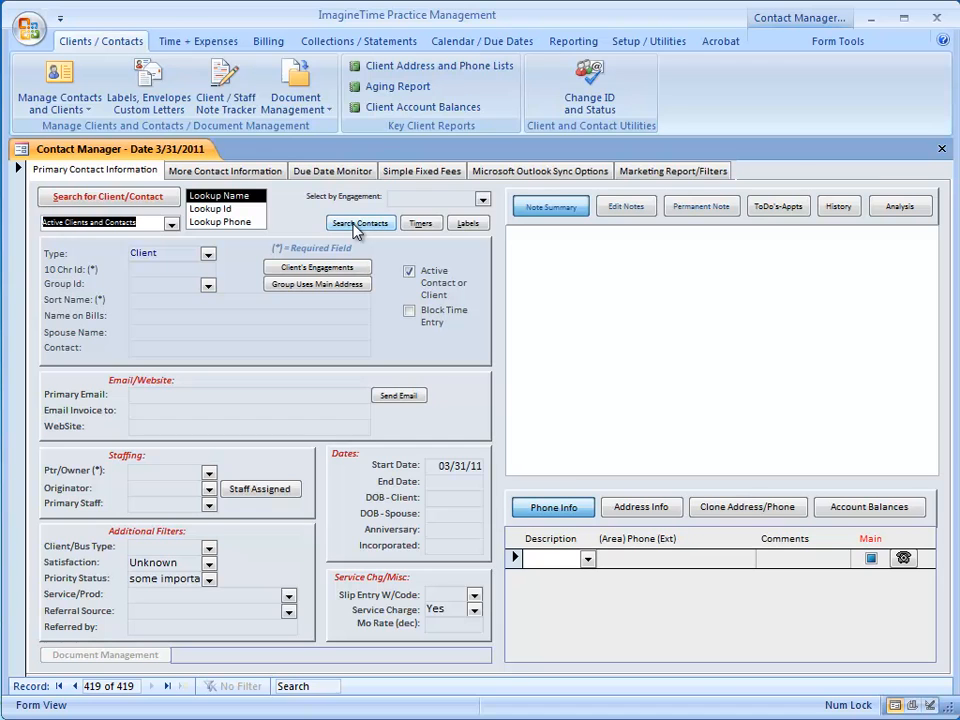
click(360, 222)
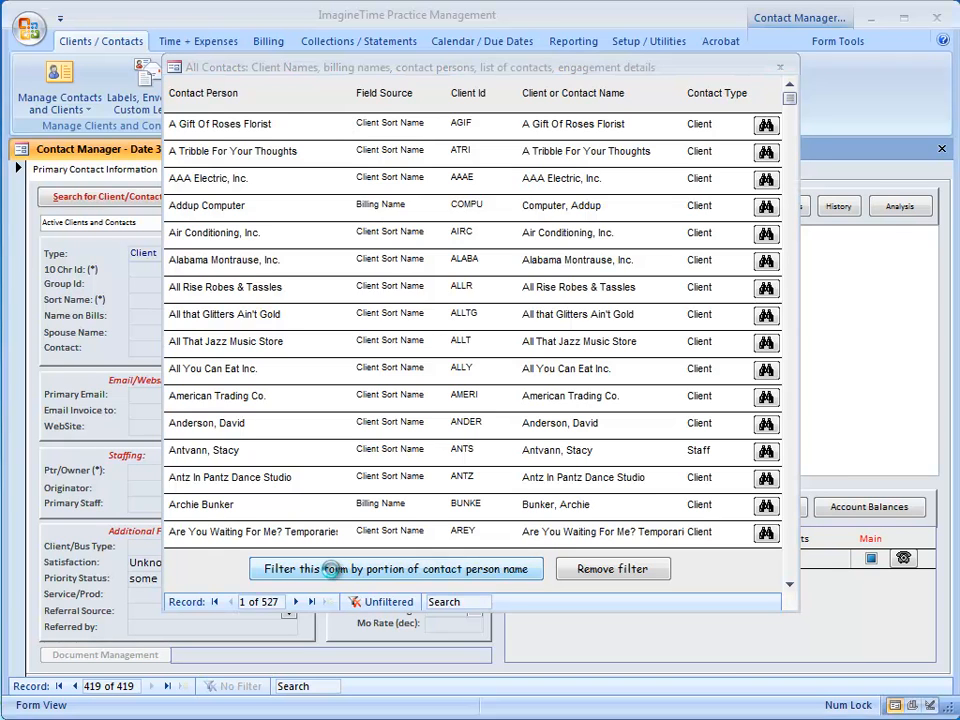
click(396, 568)
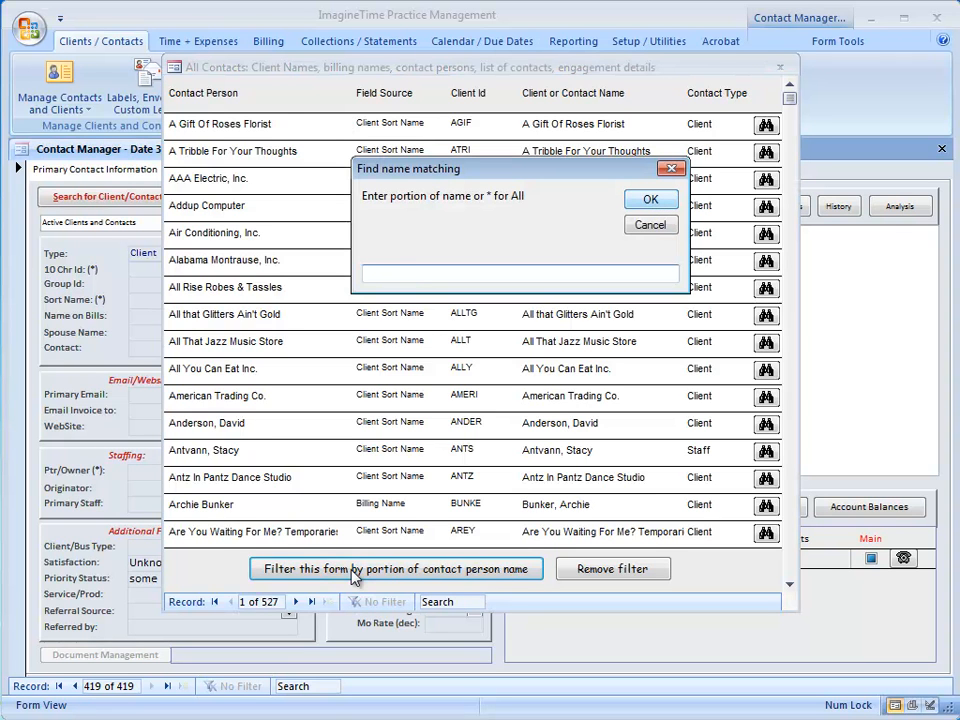
text(1)
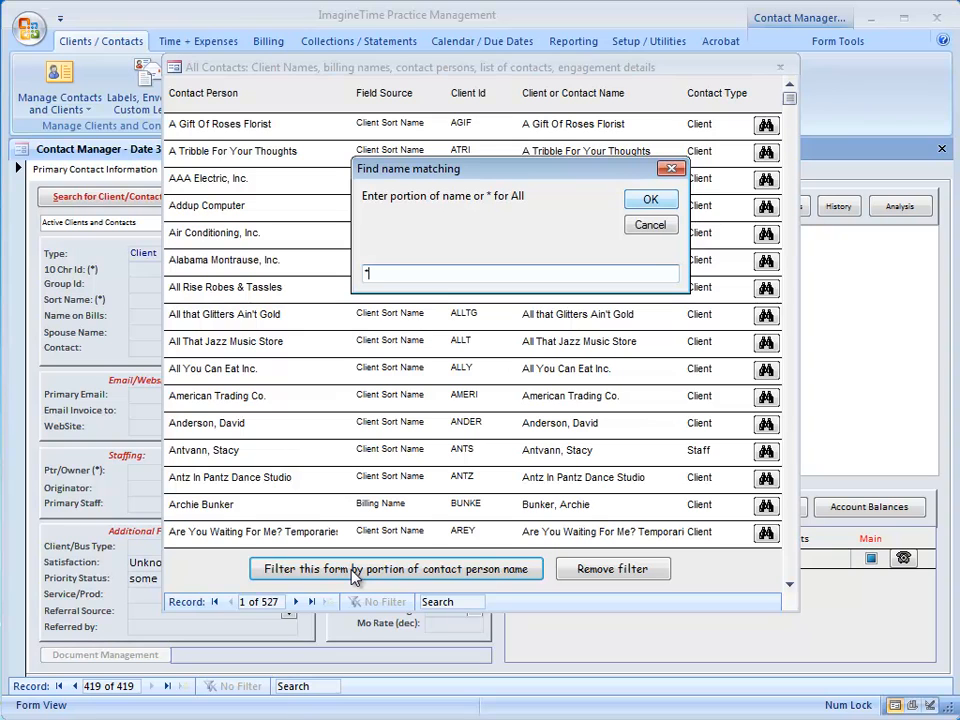
text(all*)
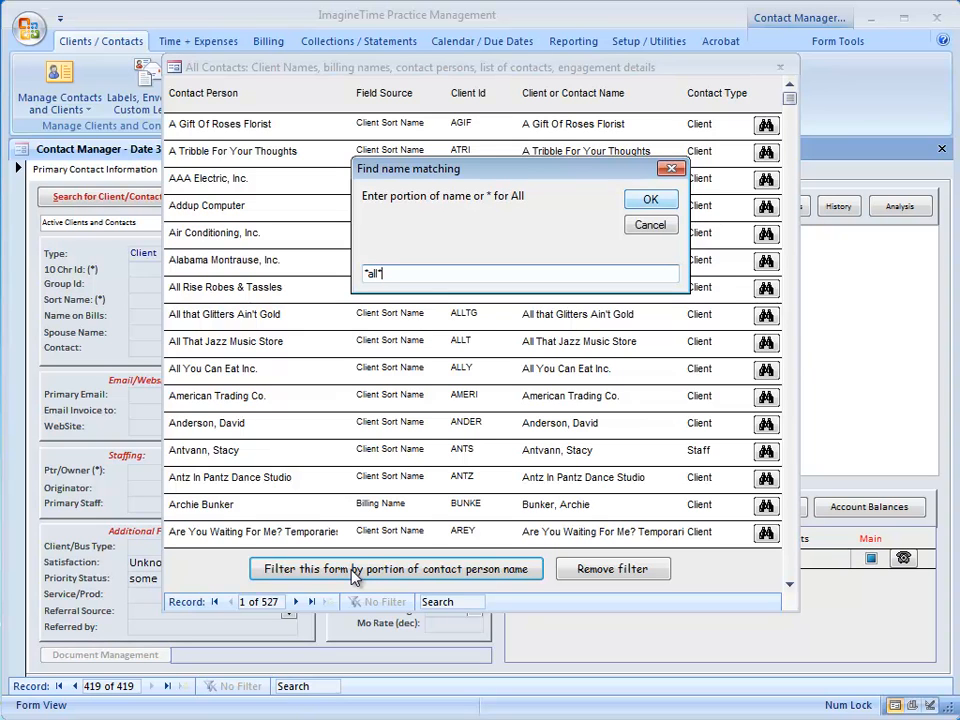
click(650, 200)
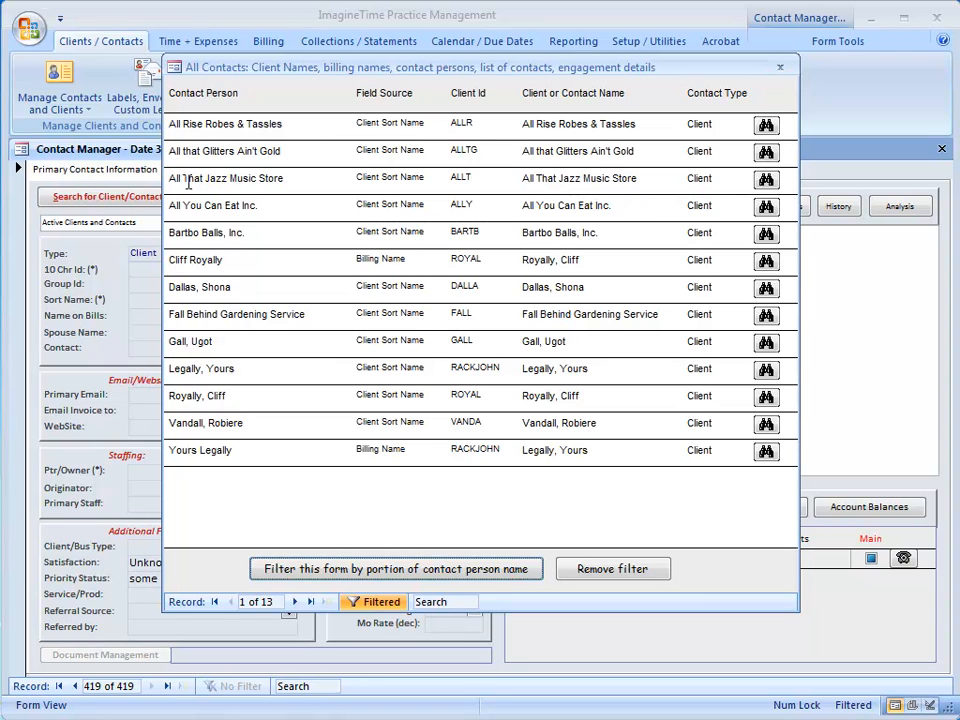
mouse_move(226, 374)
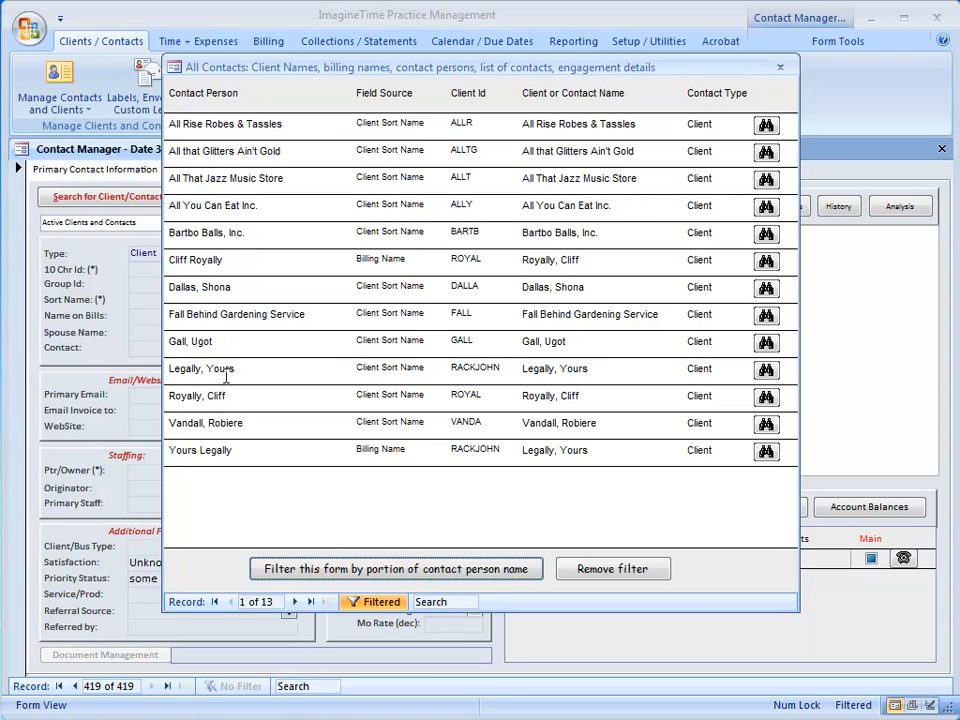
mouse_move(784, 156)
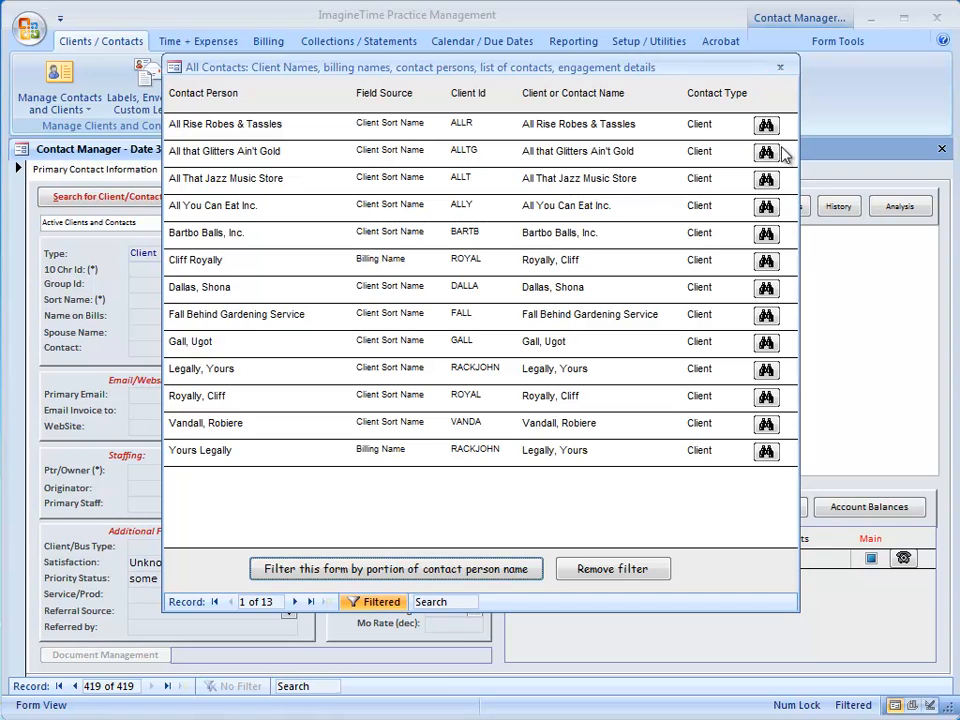
Step: Load All Rise Robes & Tassles into the Contact Manager form and close the list
click(766, 124)
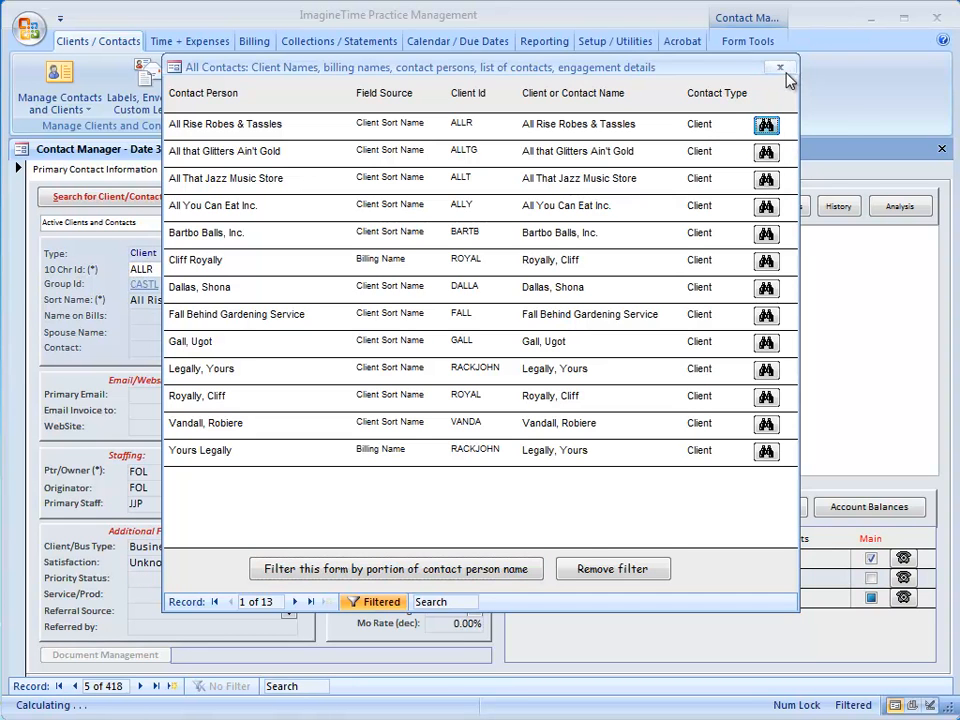
click(780, 68)
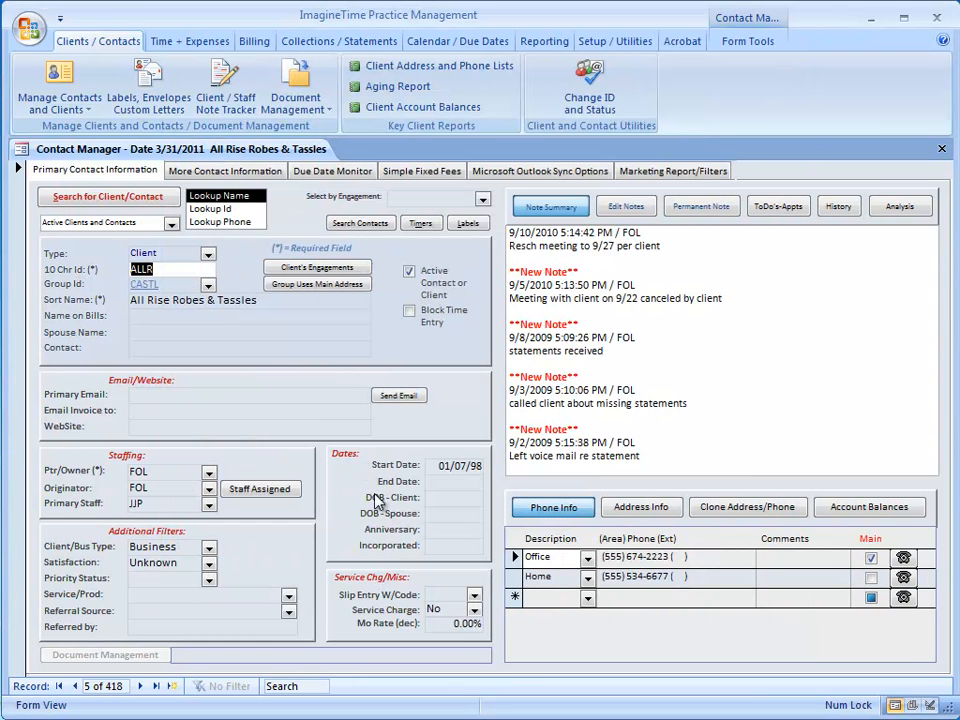
mouse_move(250, 396)
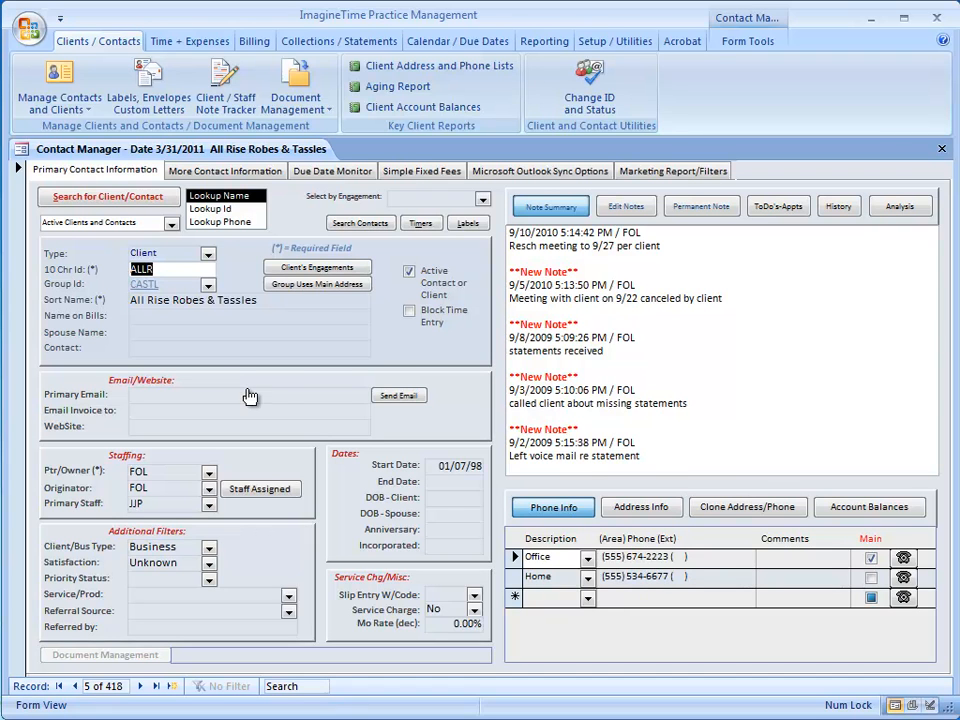
mouse_move(272, 400)
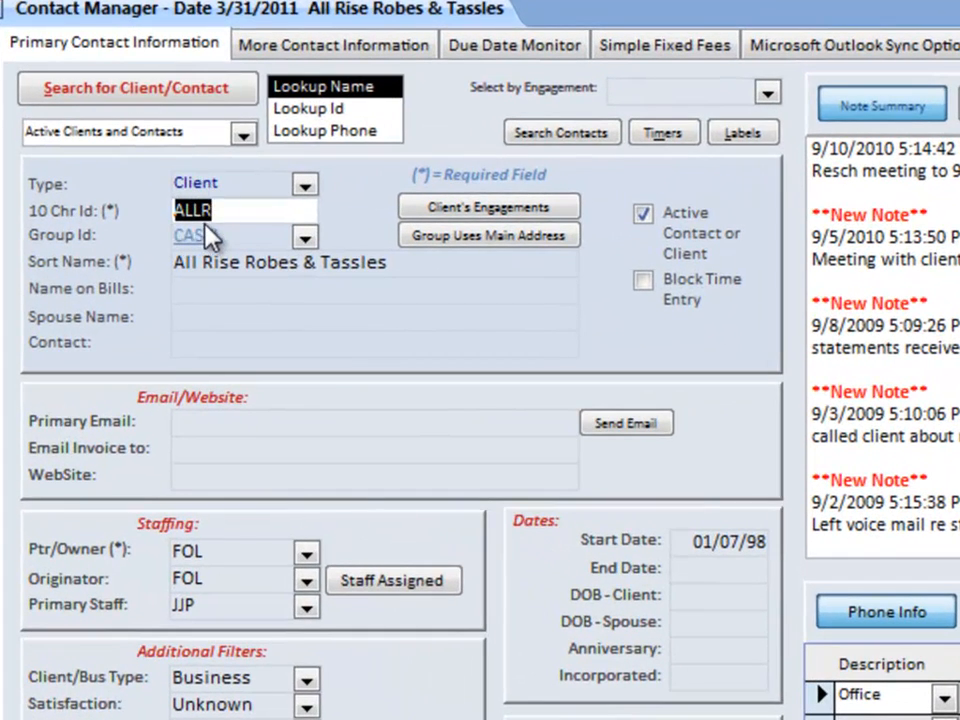
text(TL)
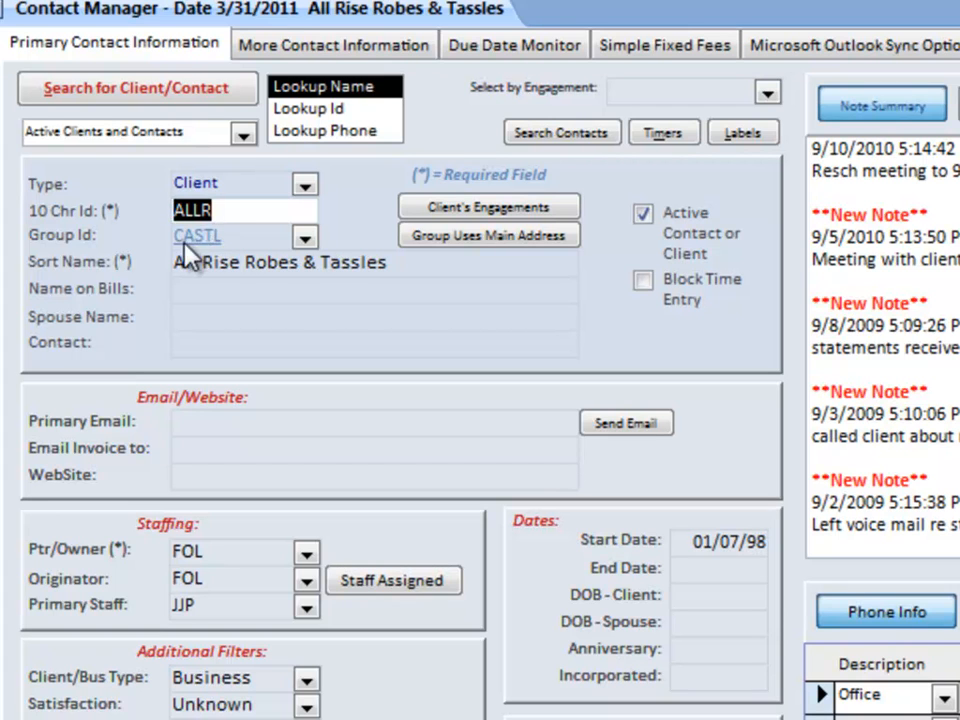
mouse_move(220, 262)
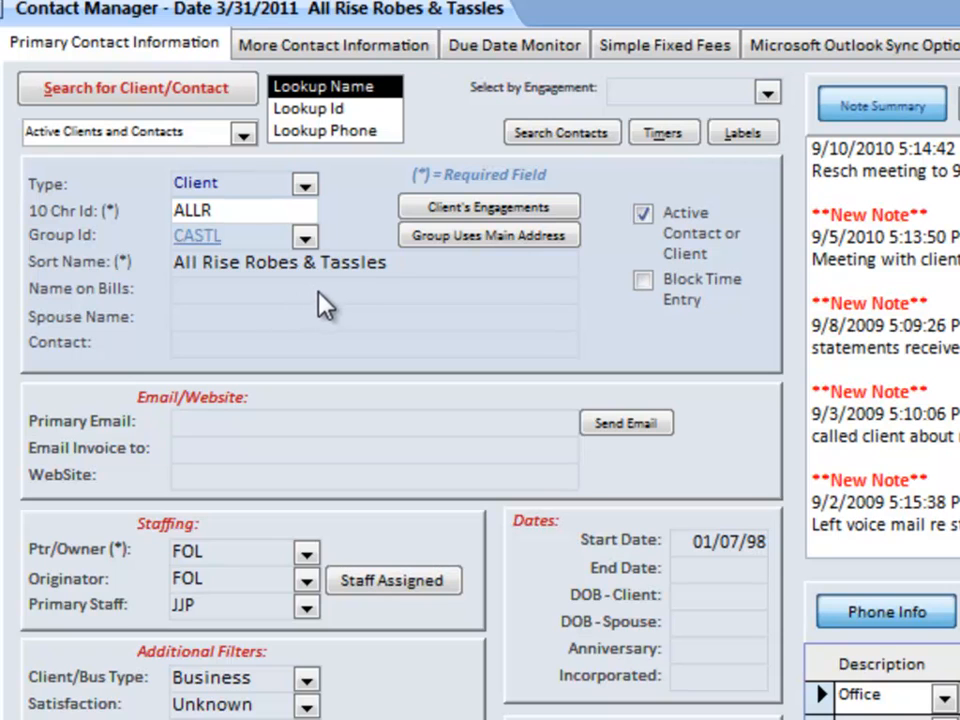
mouse_move(352, 304)
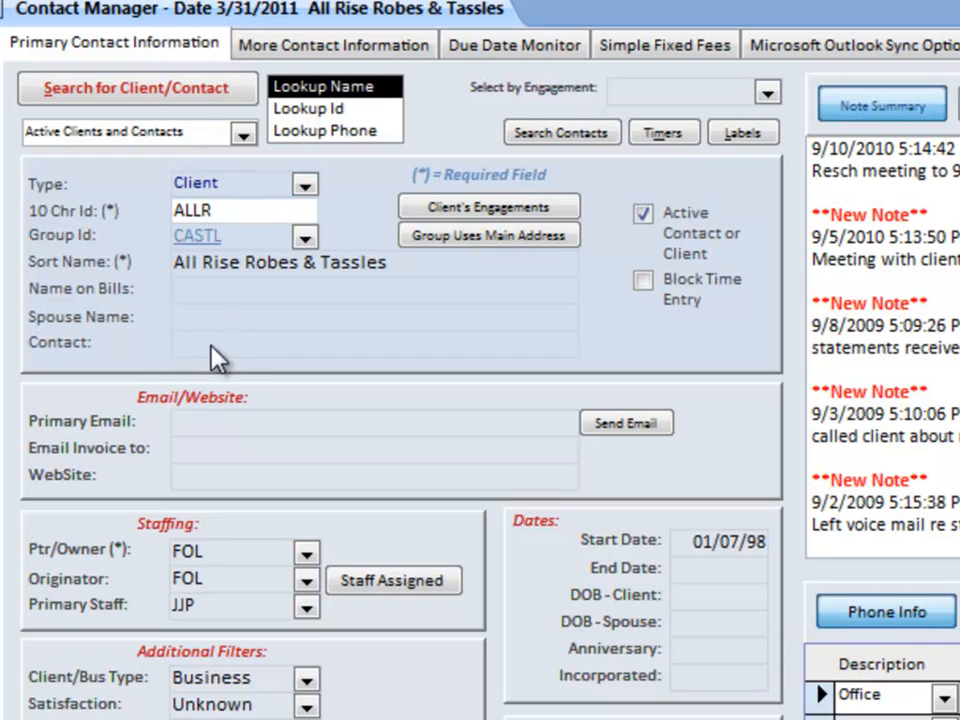
mouse_move(222, 384)
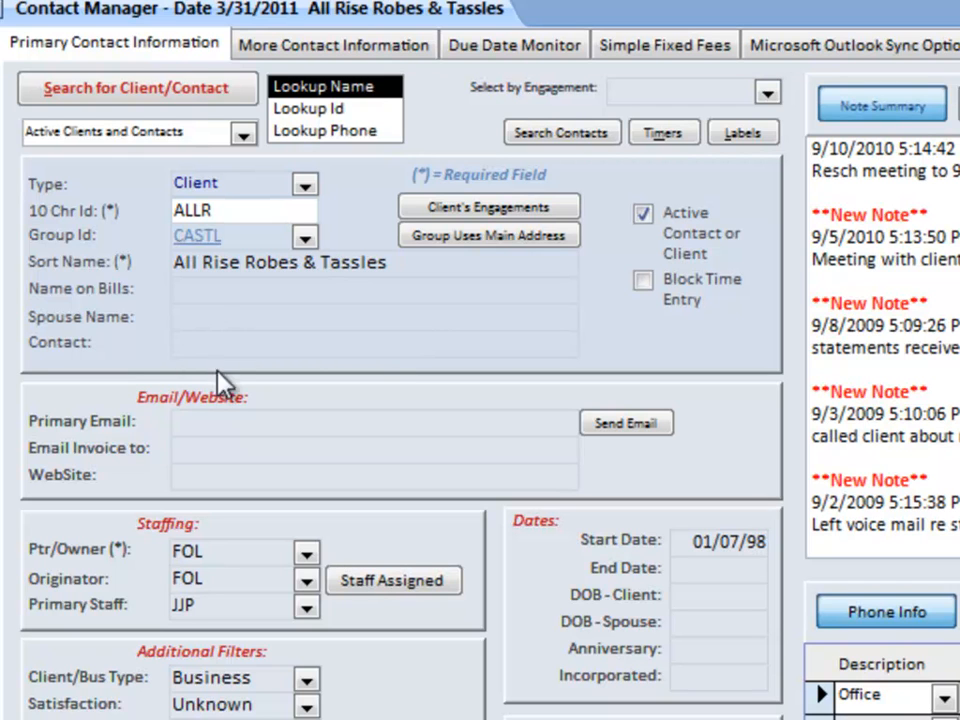
mouse_move(278, 456)
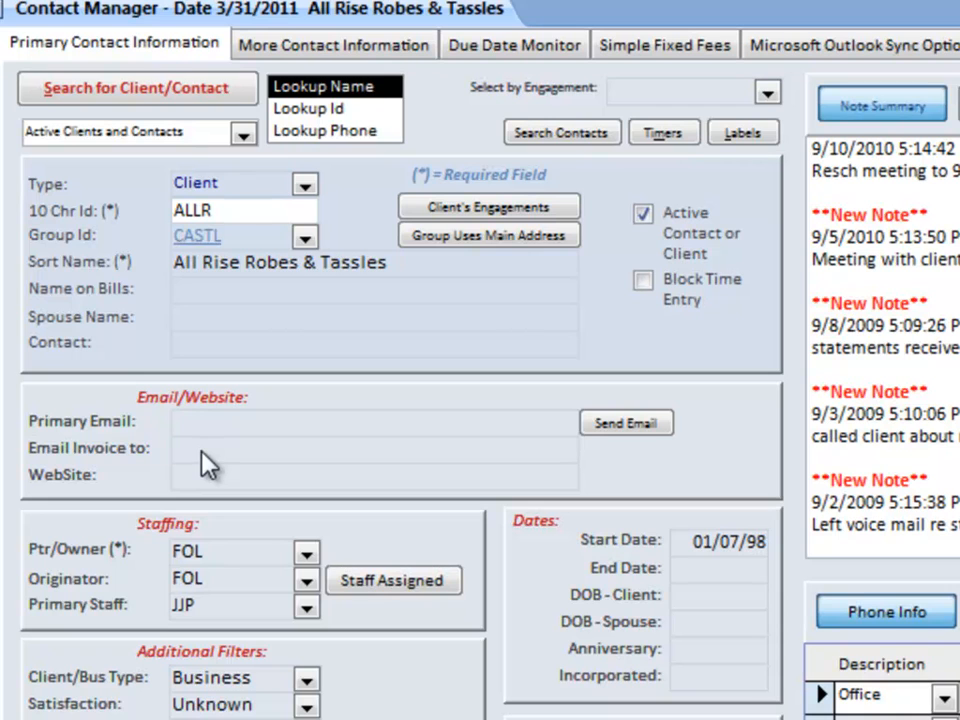
mouse_move(168, 496)
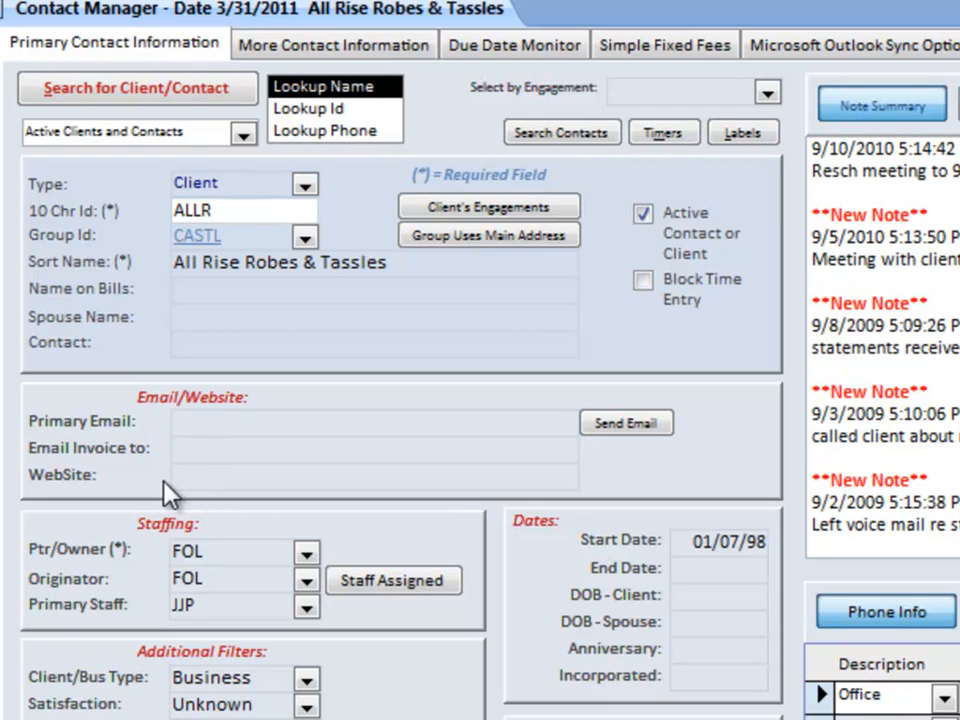
mouse_move(218, 504)
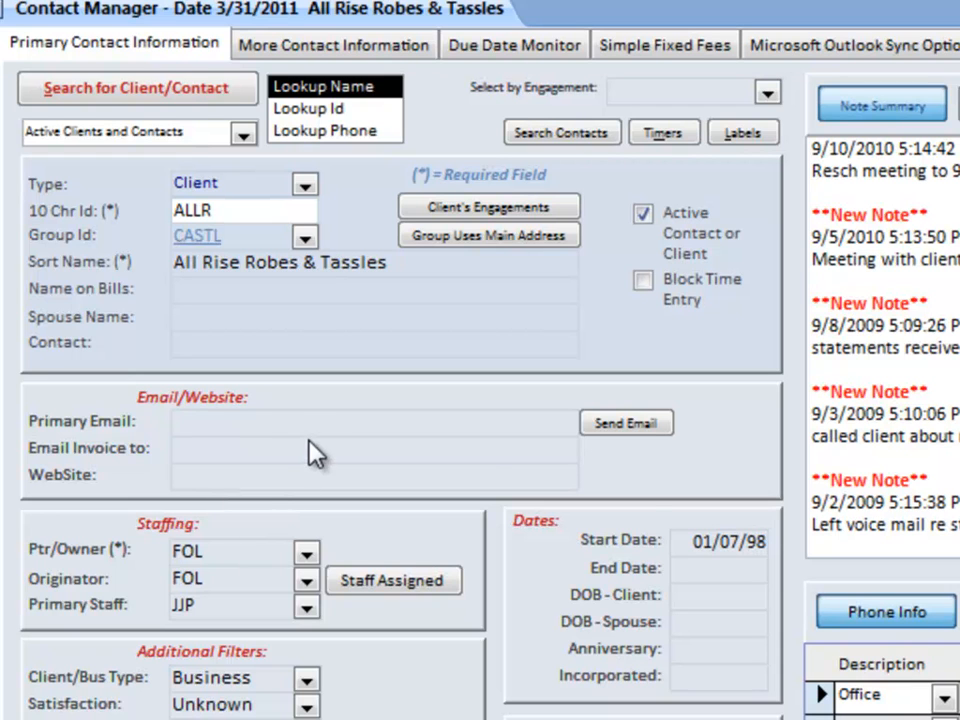
mouse_move(628, 422)
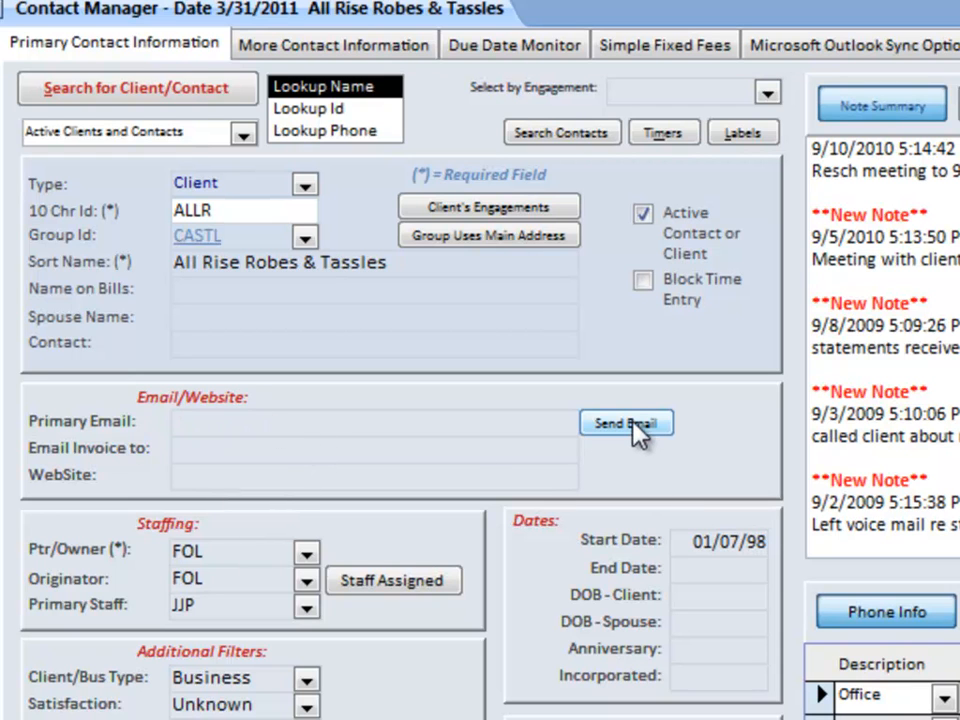
mouse_move(628, 444)
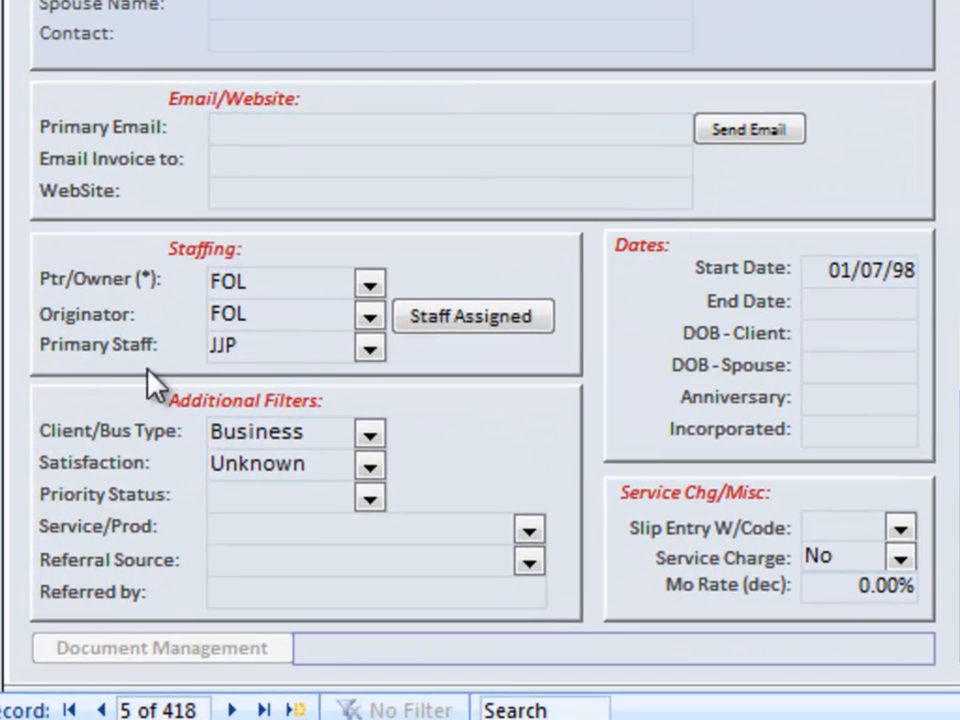
mouse_move(116, 316)
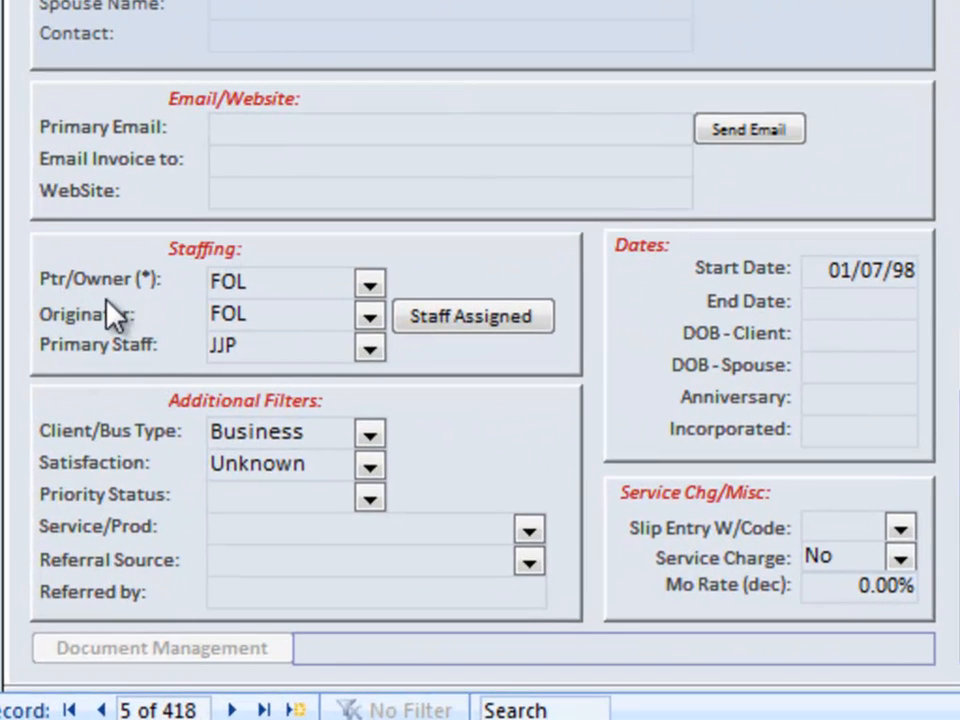
mouse_move(84, 340)
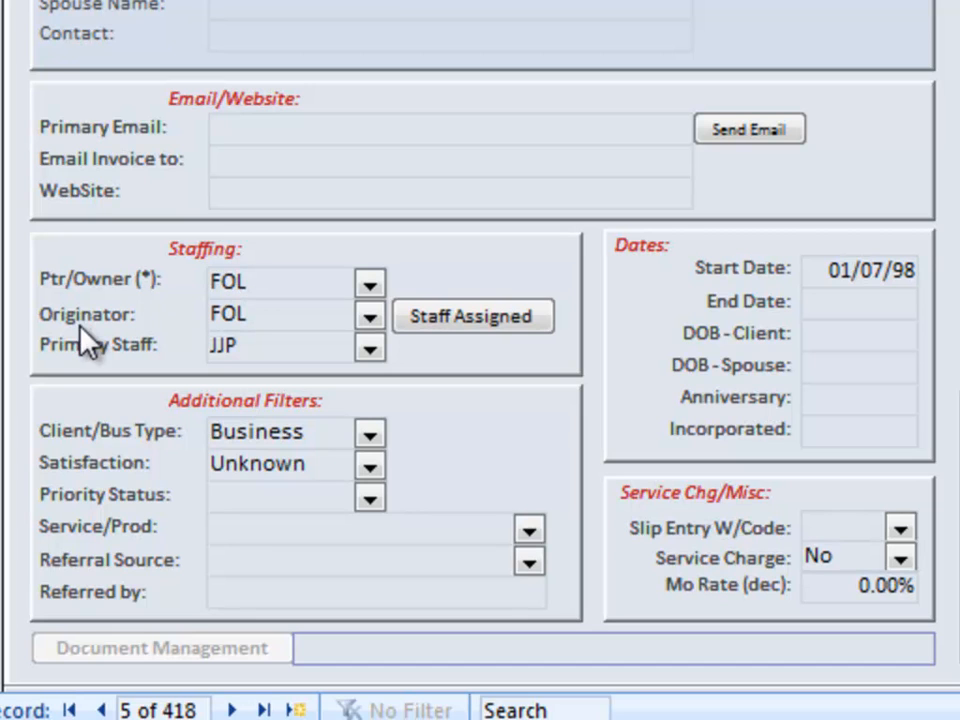
mouse_move(244, 336)
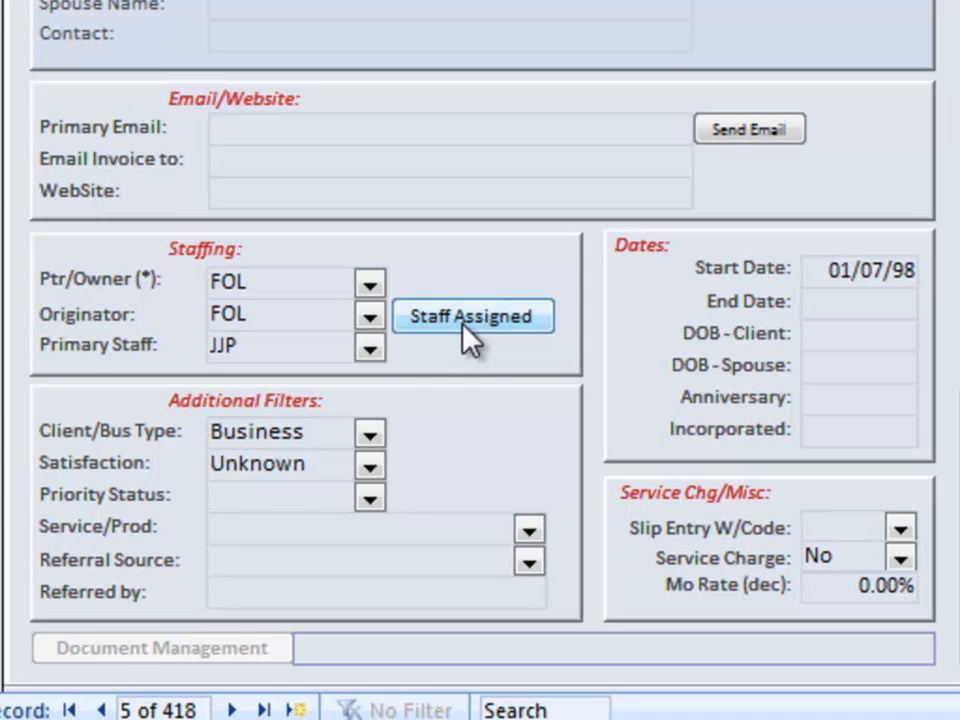
mouse_move(320, 500)
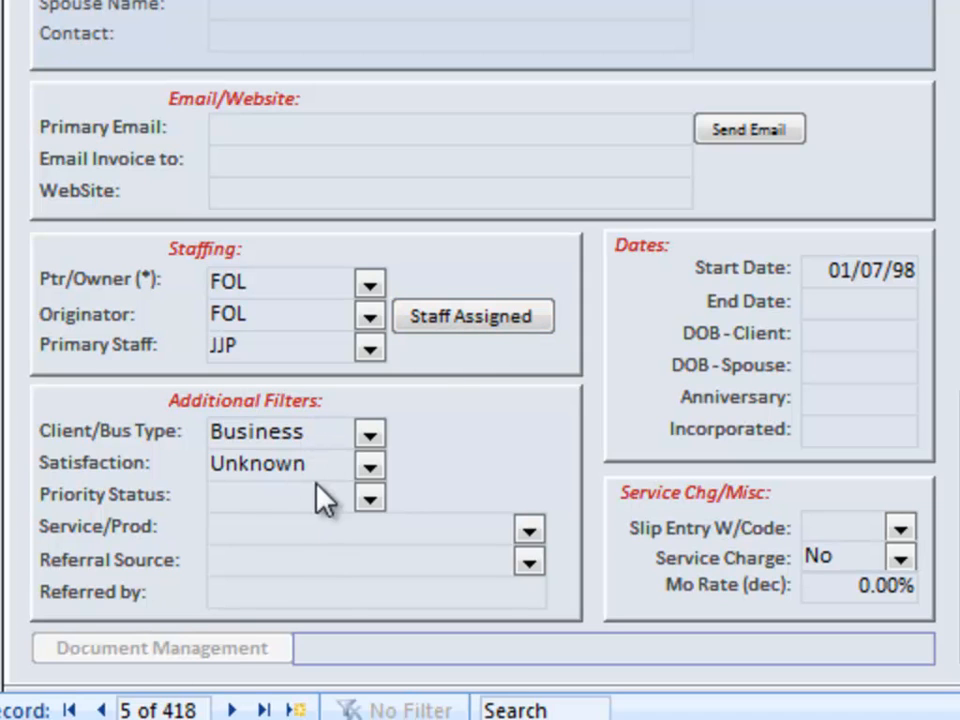
mouse_move(244, 464)
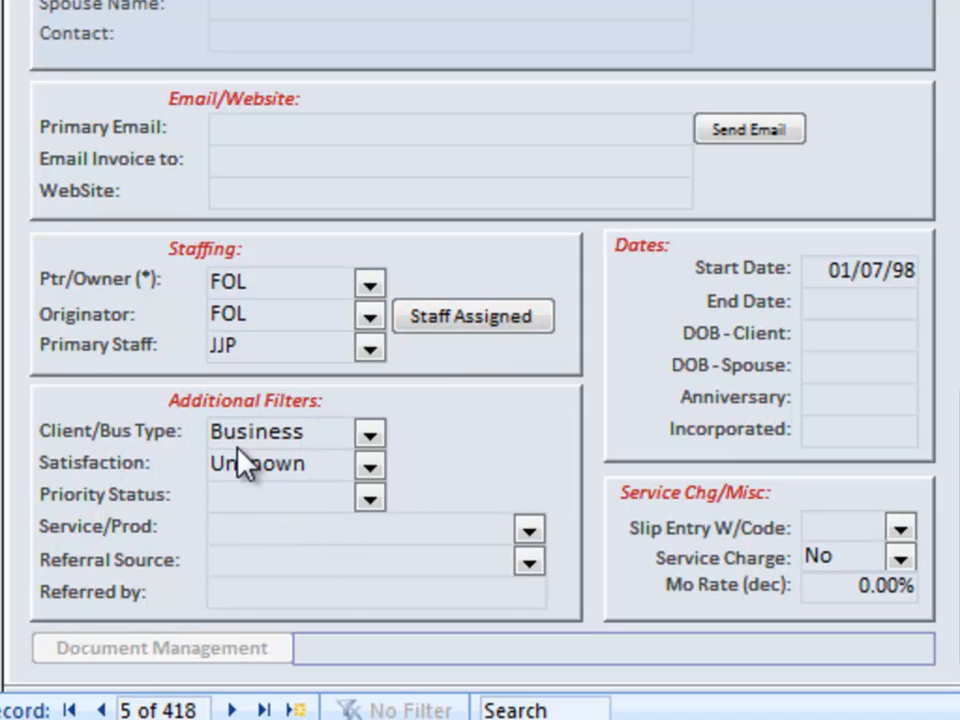
mouse_move(284, 490)
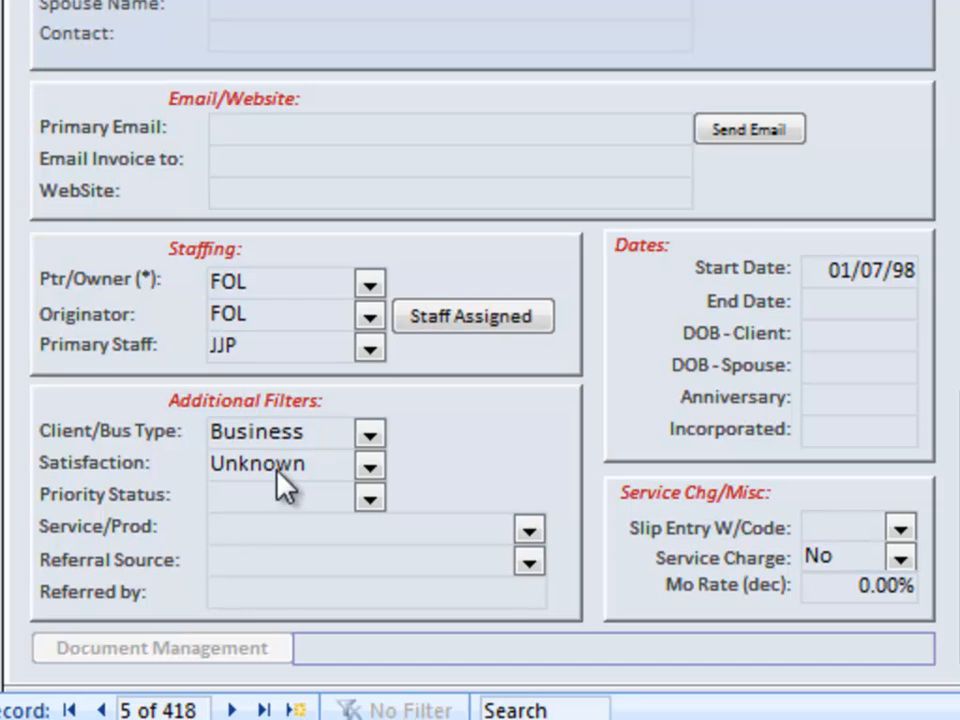
mouse_move(336, 516)
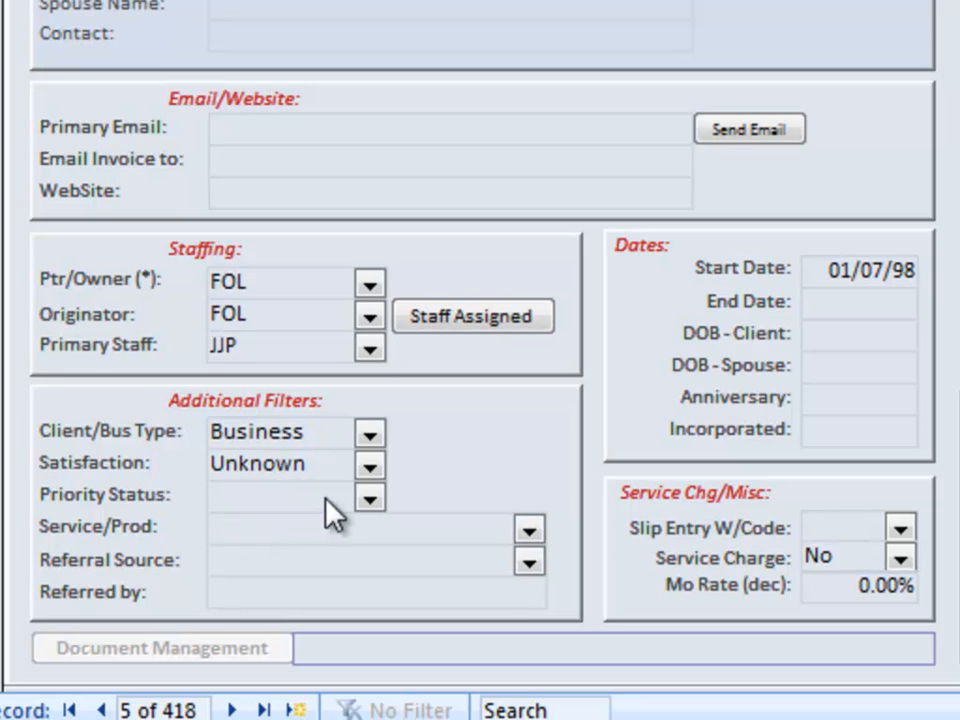
mouse_move(344, 544)
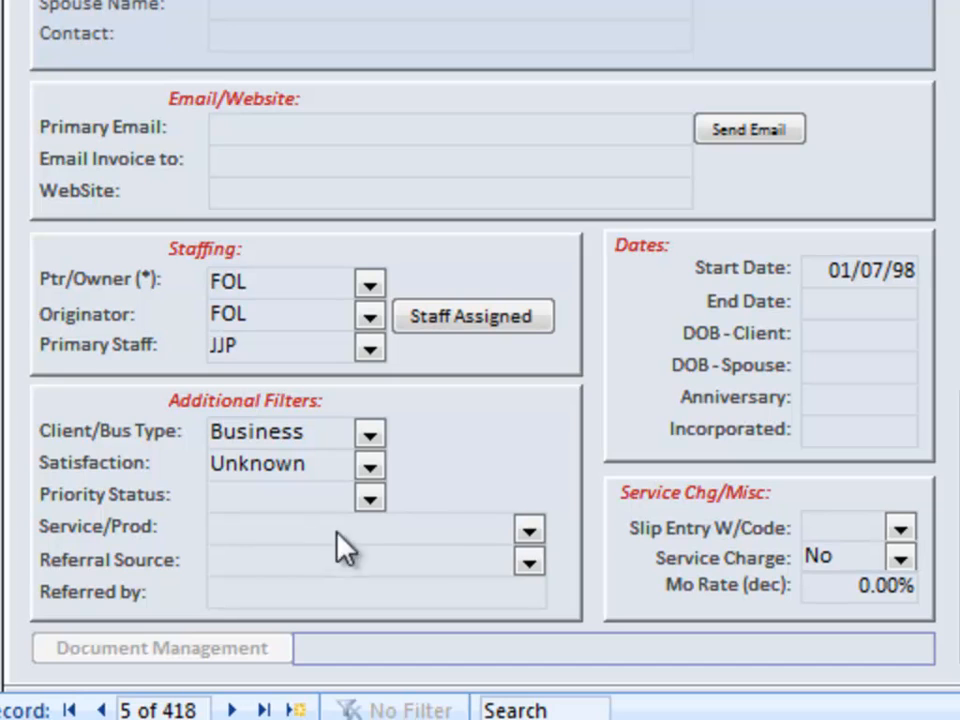
mouse_move(372, 490)
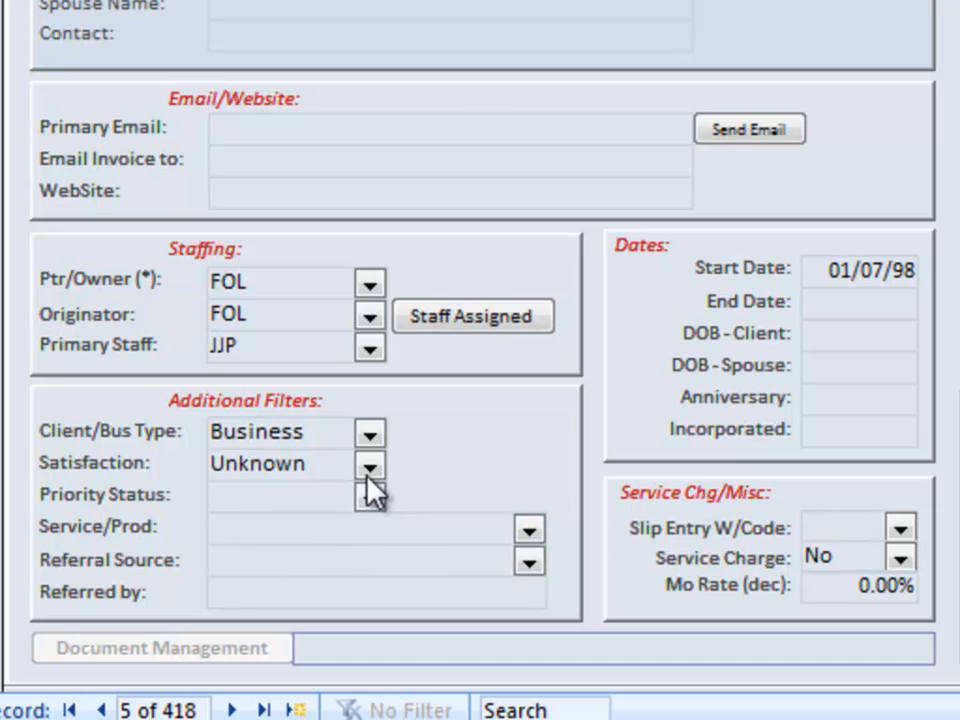
mouse_move(530, 556)
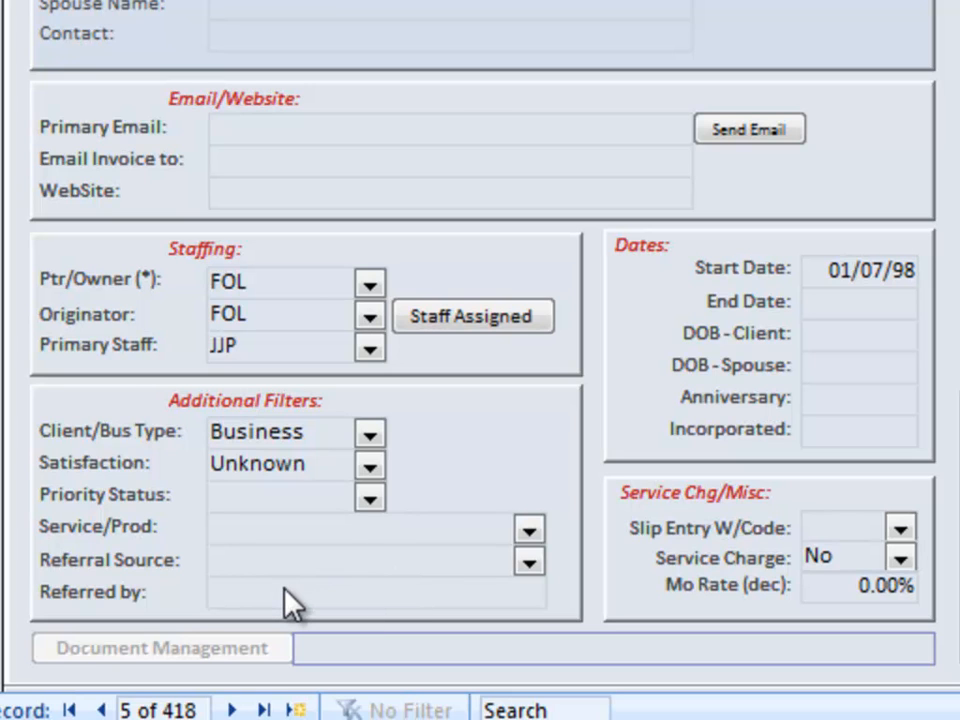
mouse_move(730, 296)
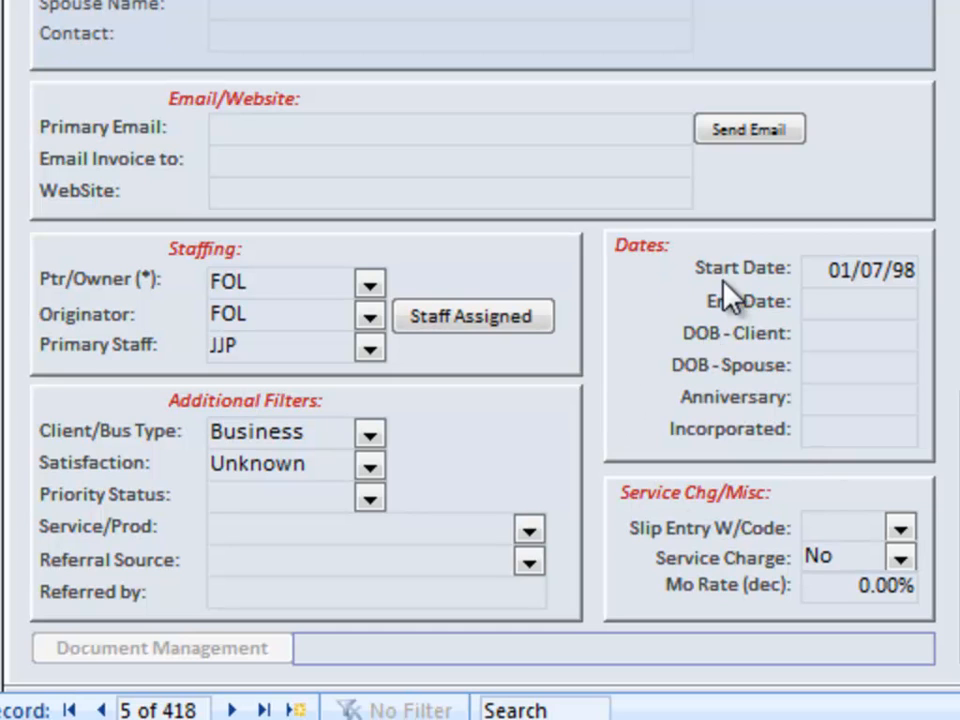
mouse_move(876, 290)
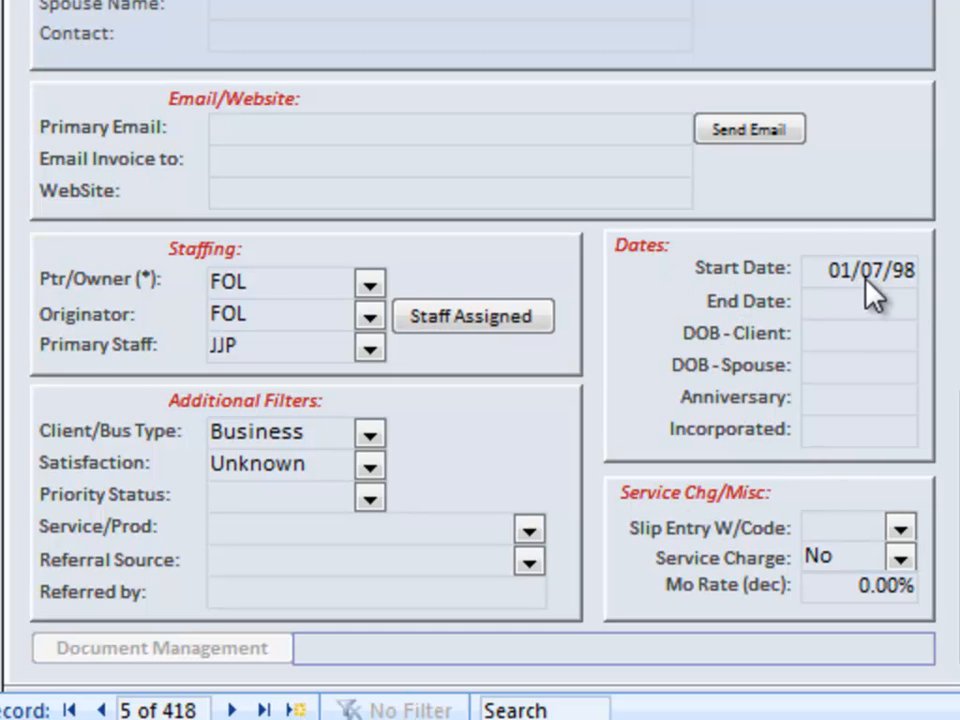
mouse_move(904, 304)
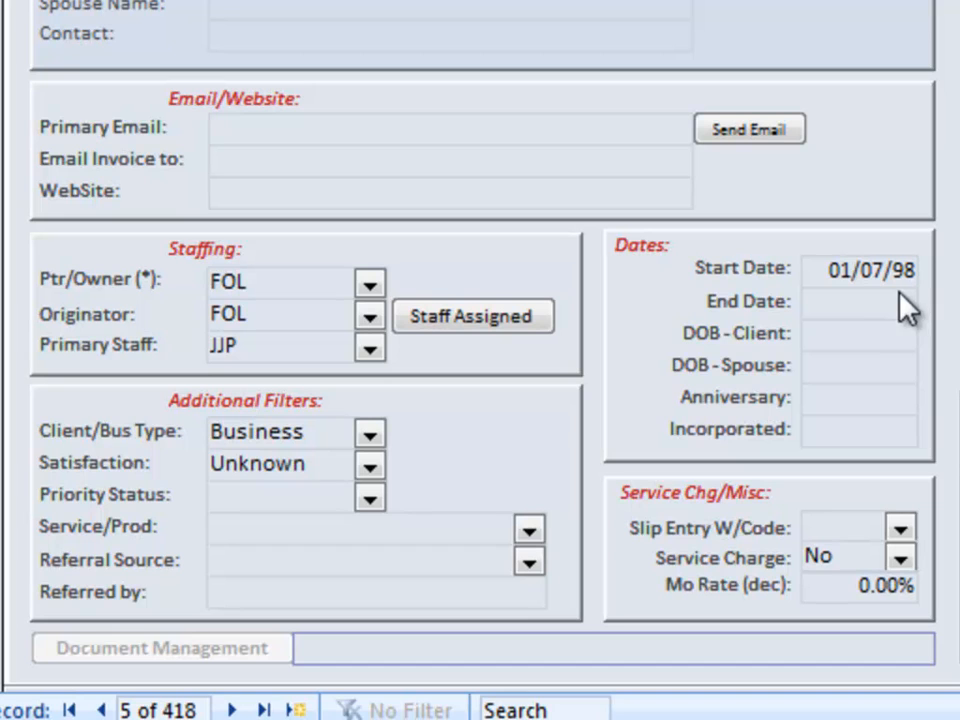
mouse_move(762, 358)
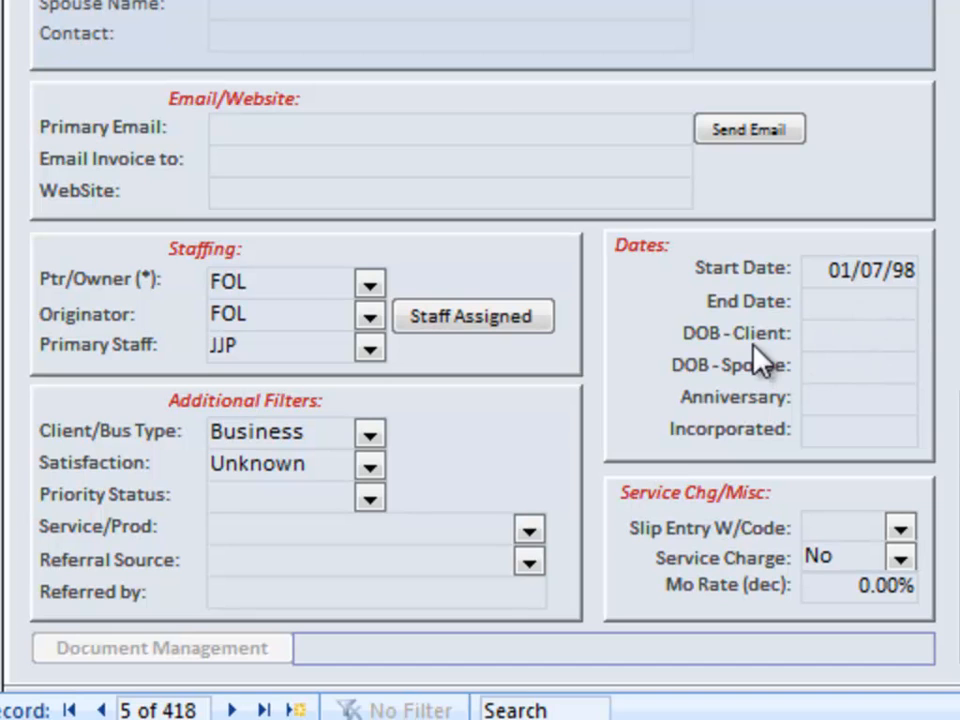
mouse_move(760, 410)
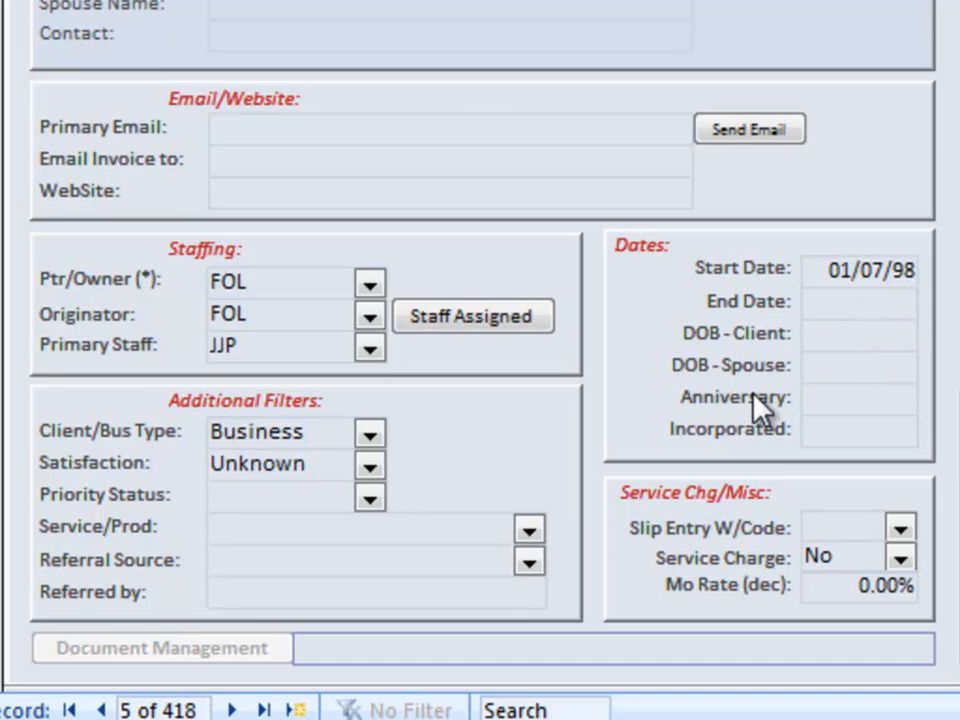
mouse_move(764, 448)
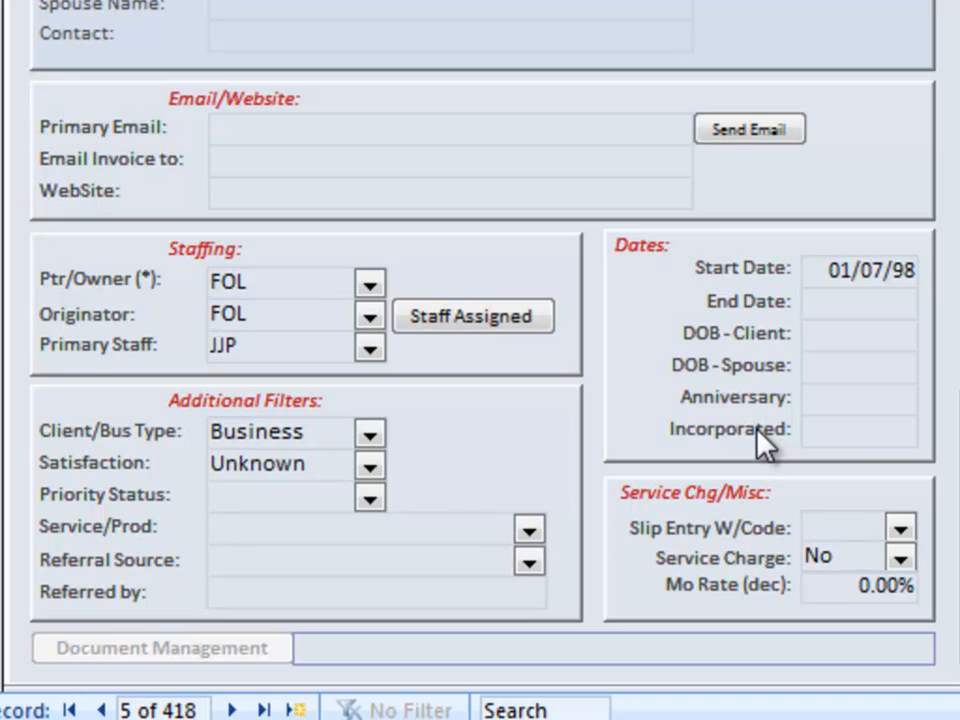
mouse_move(688, 548)
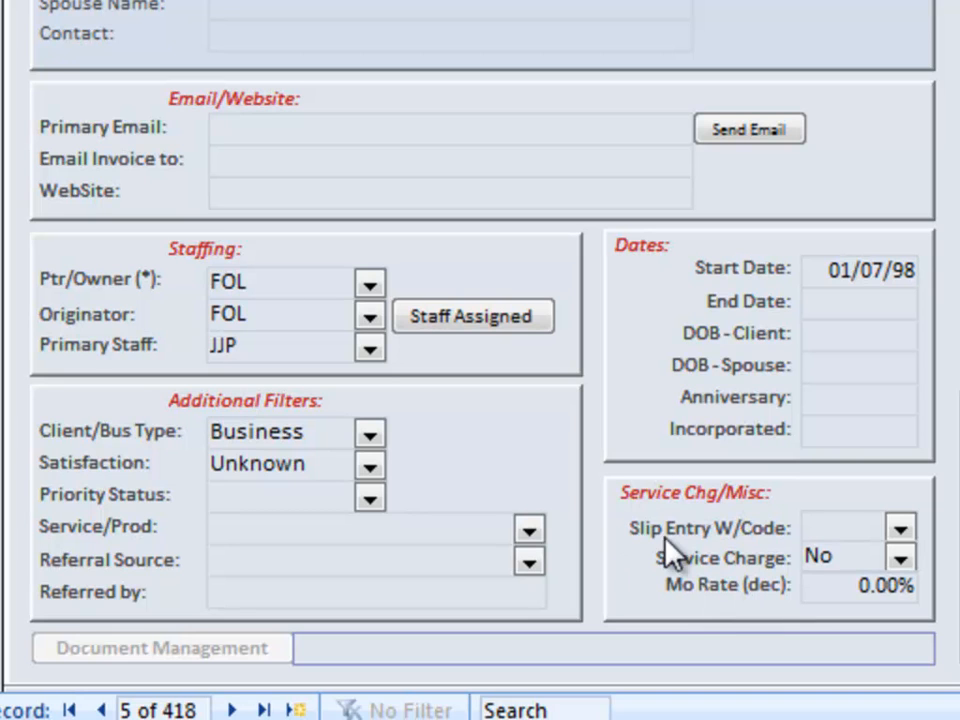
mouse_move(820, 588)
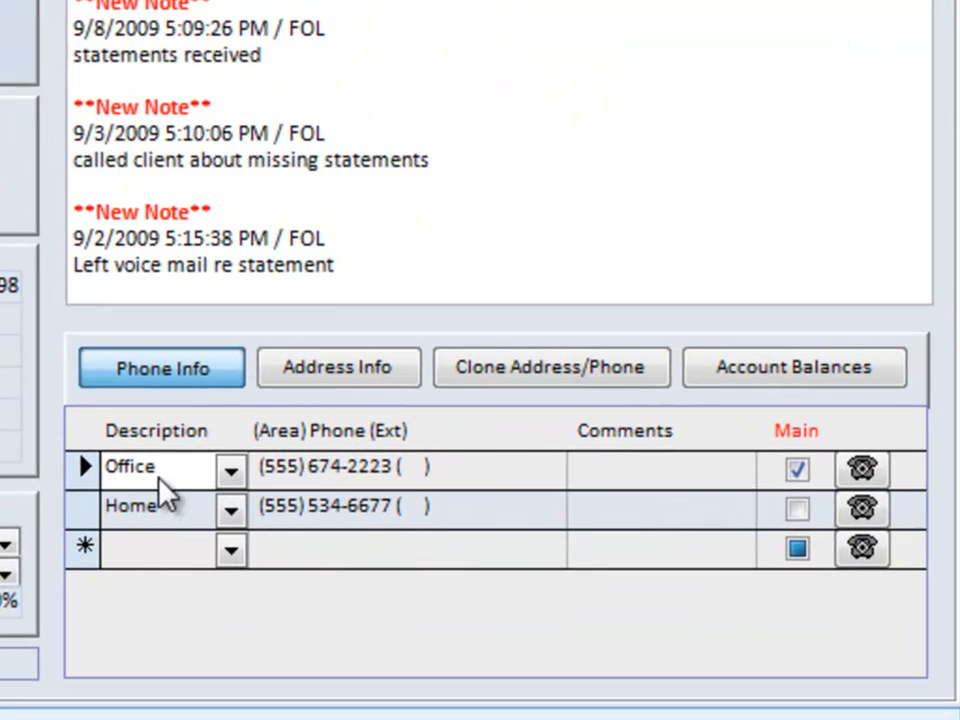
mouse_move(290, 540)
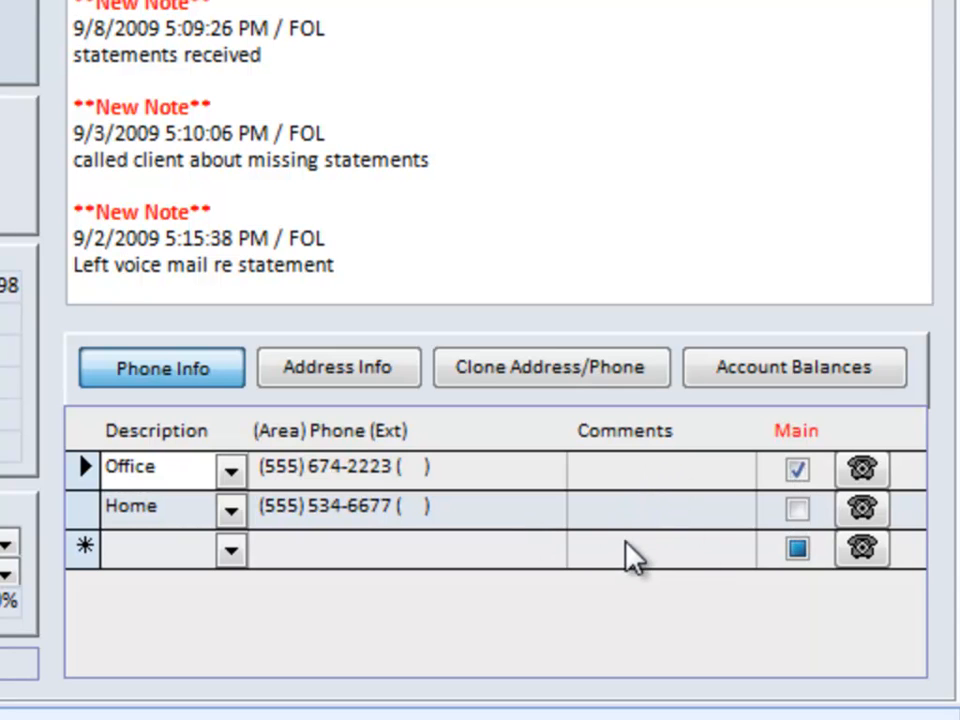
mouse_move(620, 528)
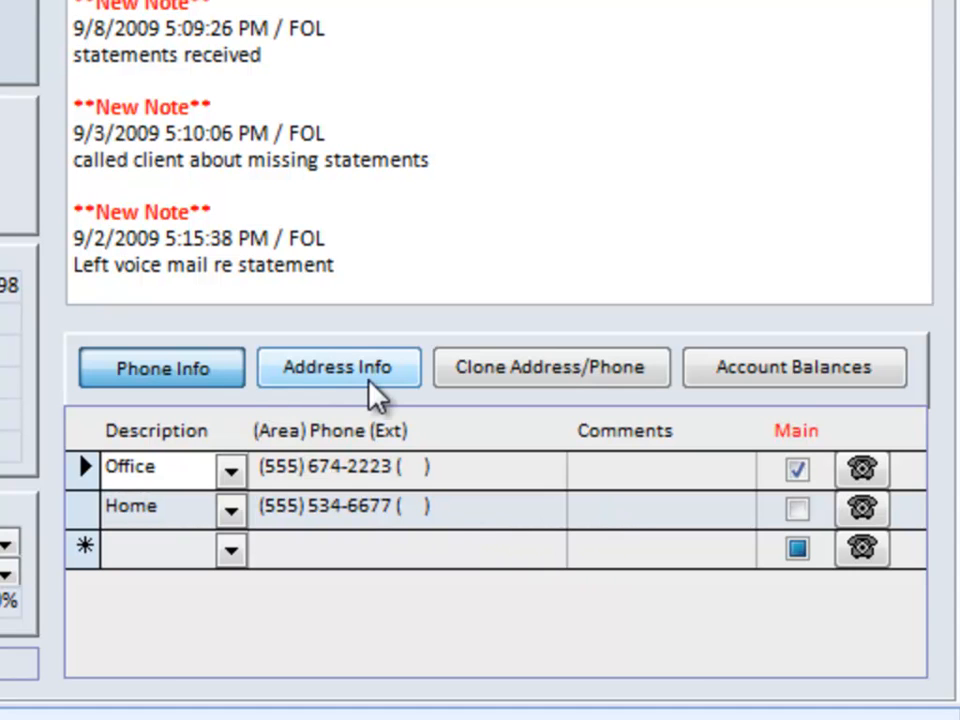
Step: View the client's addresses, then bring up the Clone Address/Phone options
click(338, 368)
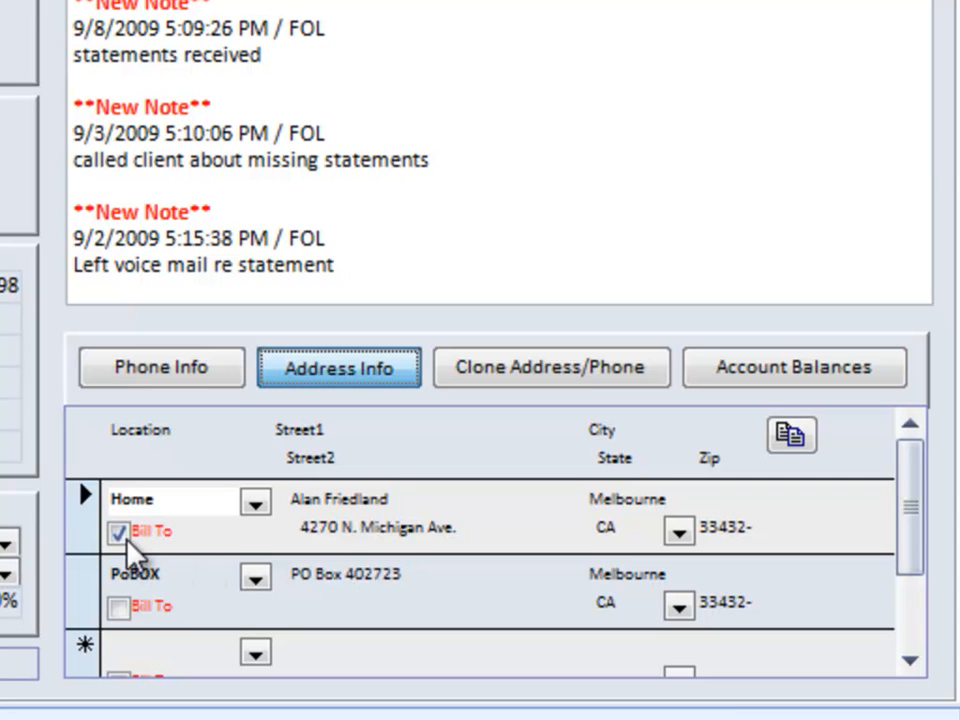
mouse_move(612, 464)
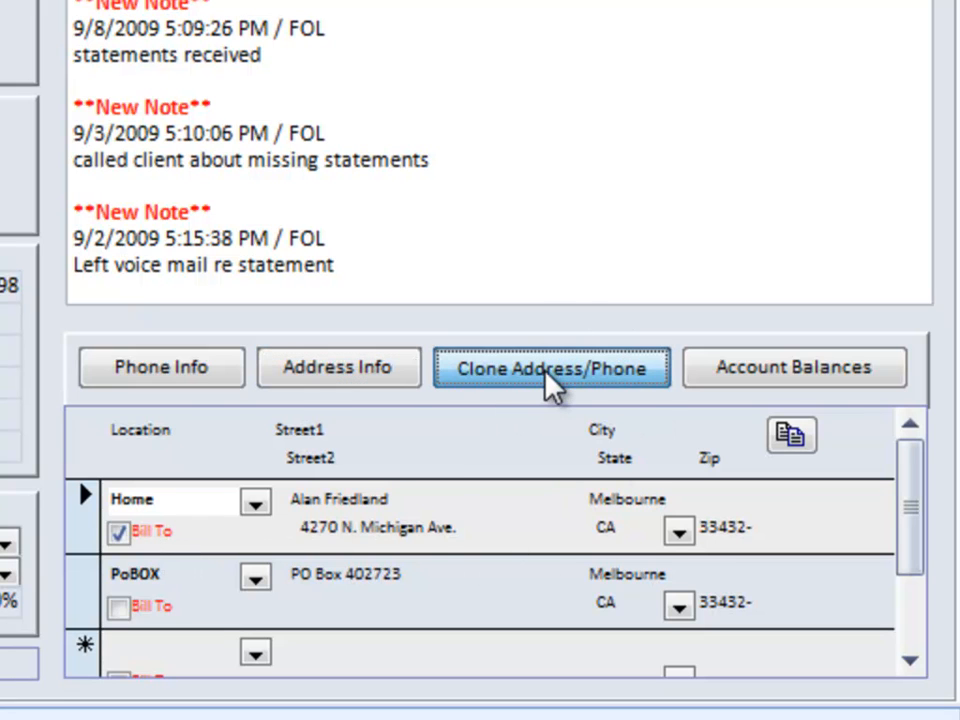
click(552, 368)
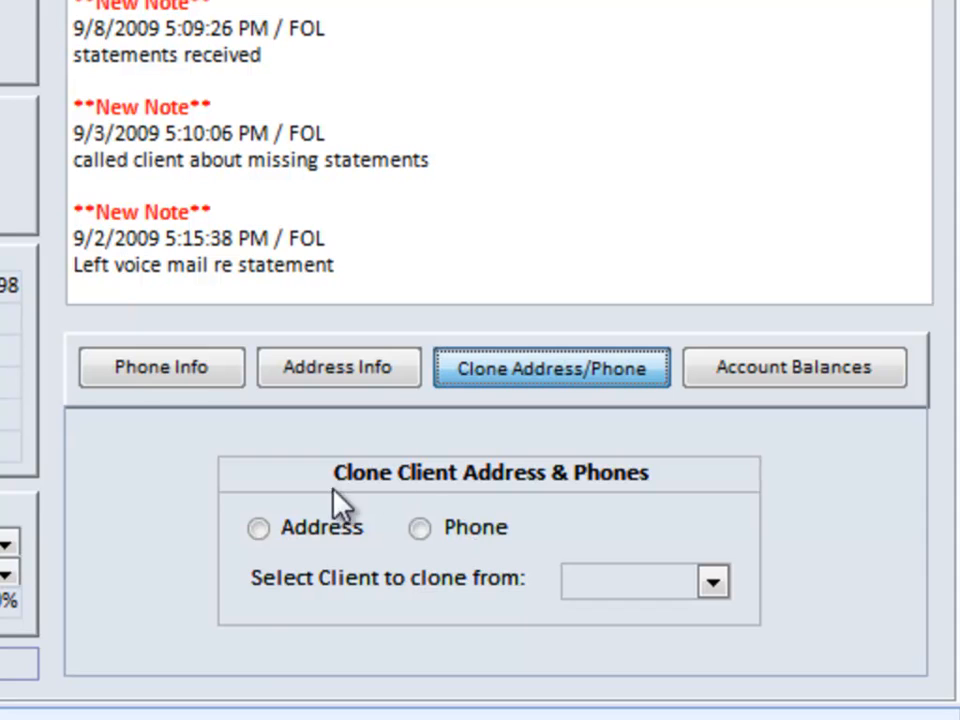
mouse_move(360, 548)
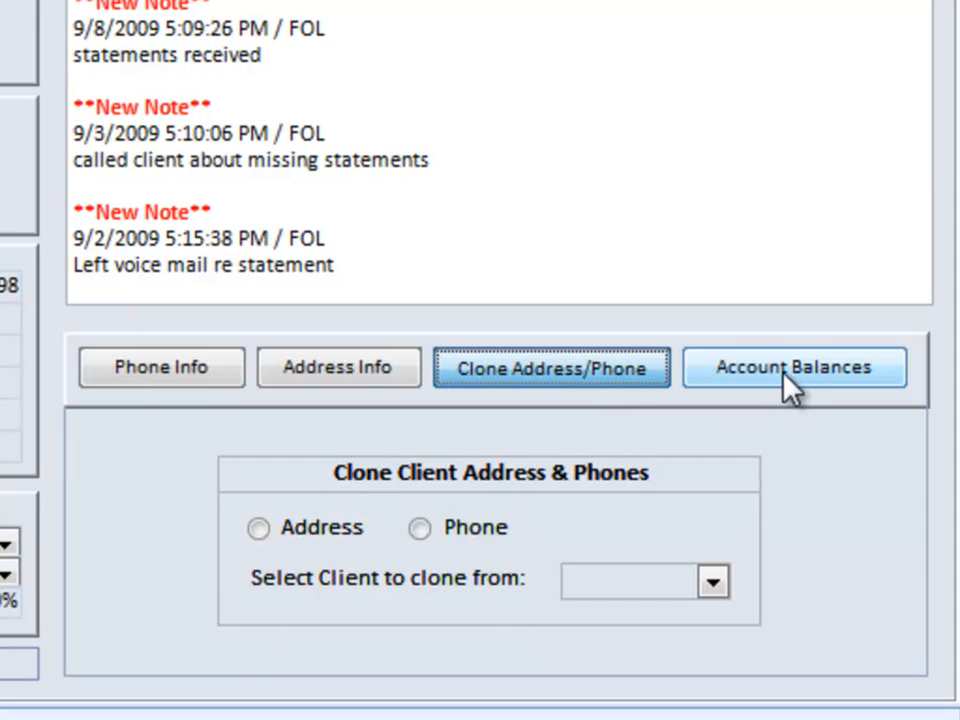
Step: Display account balances showing net unbilled $6,212.50 and total A/C $6,137.36, reviewing the note summary
click(796, 368)
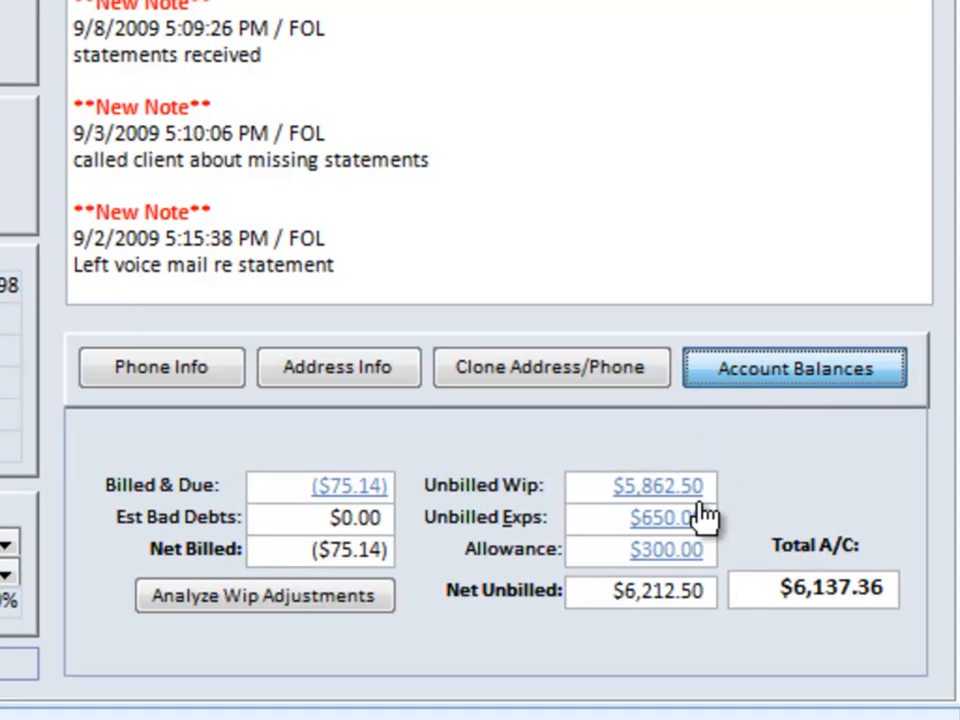
mouse_move(296, 670)
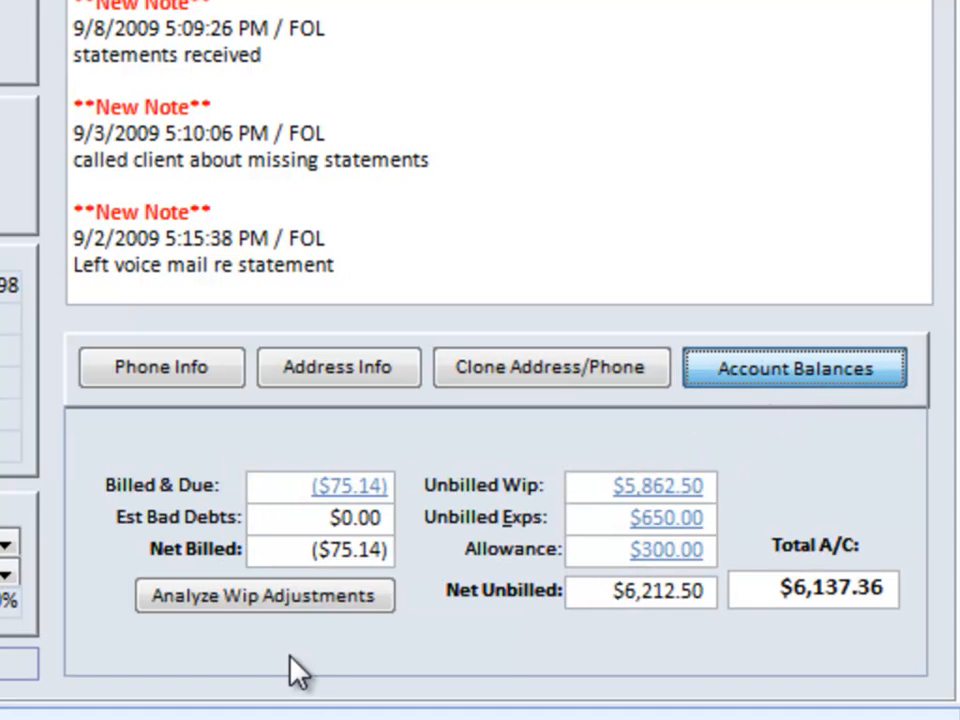
mouse_move(580, 496)
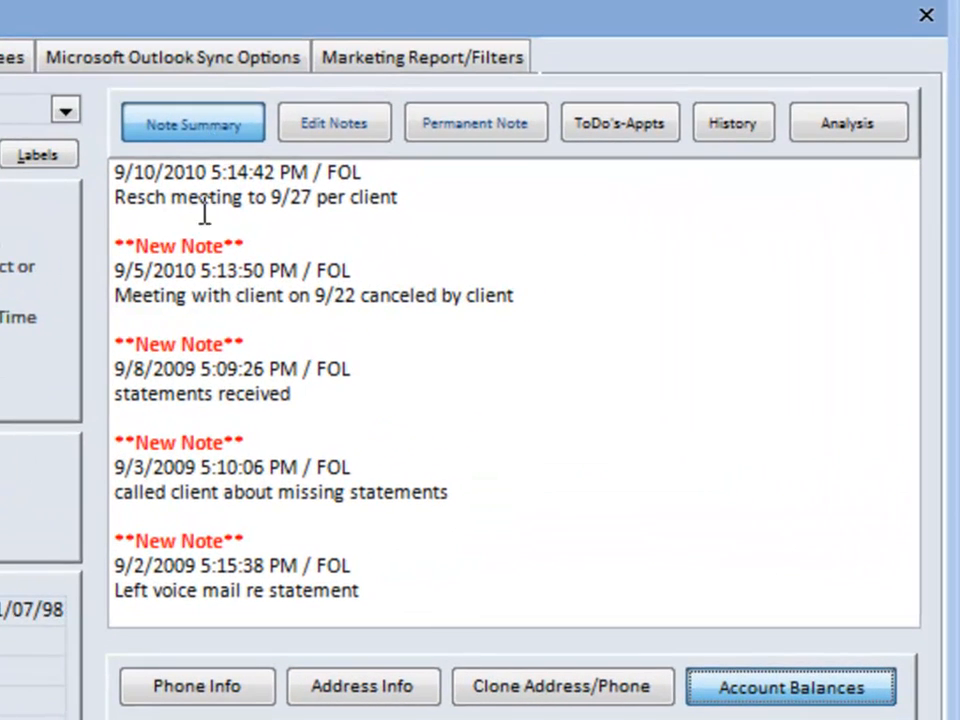
mouse_move(162, 578)
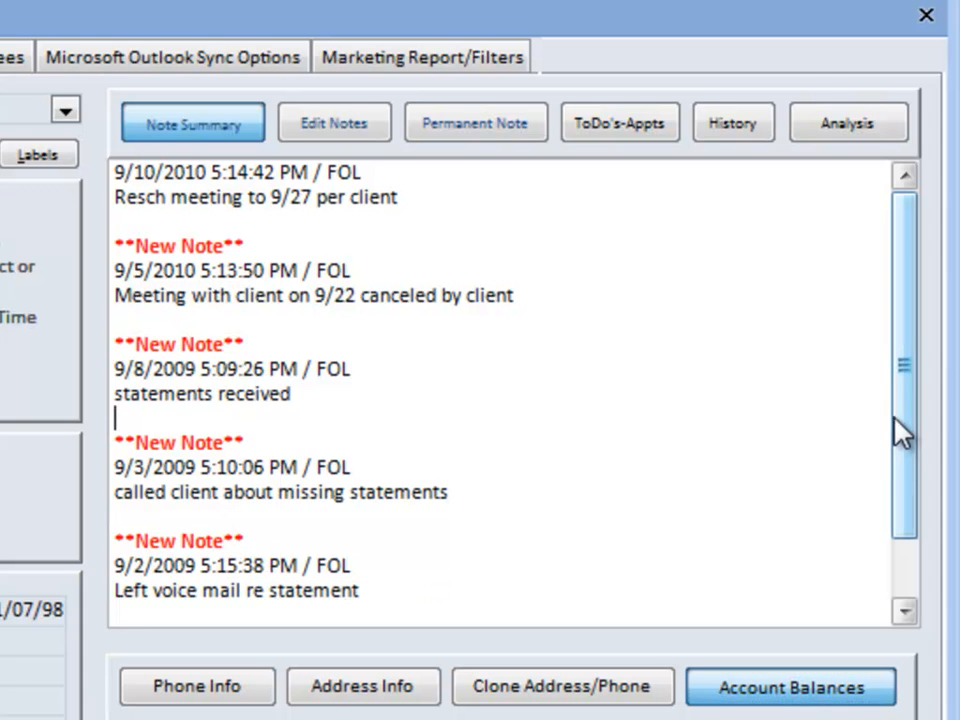
scroll(down, 3)
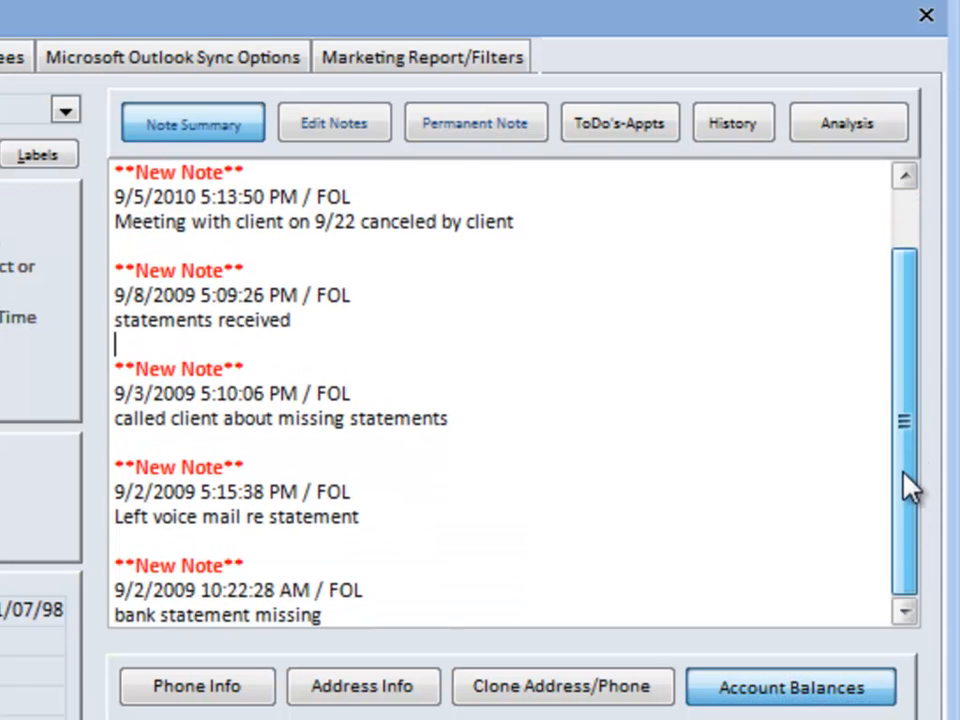
scroll(up, 3)
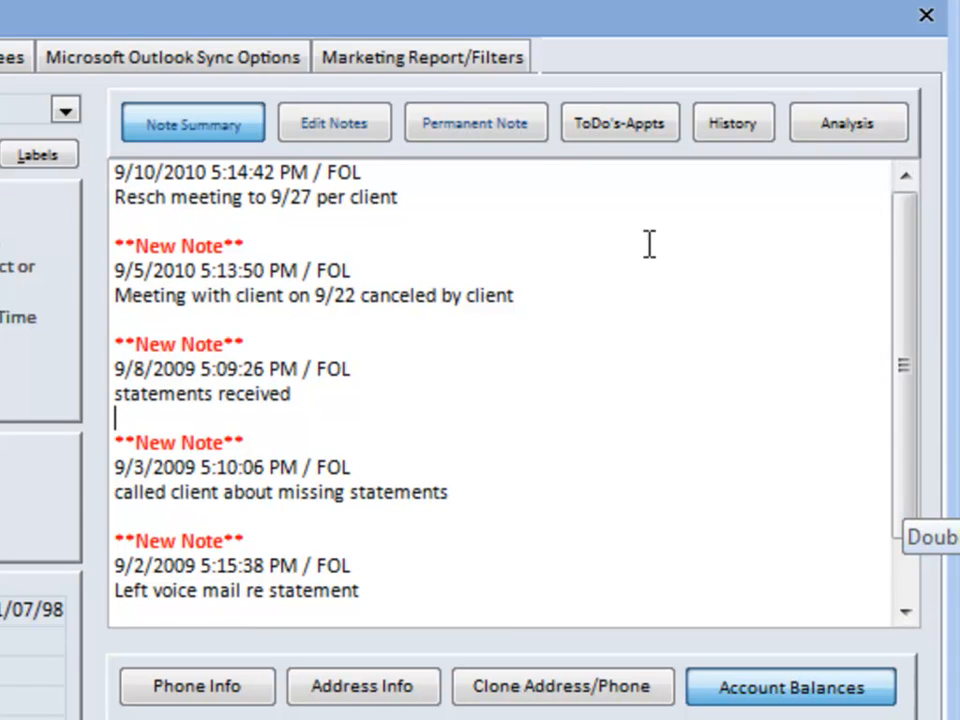
mouse_move(390, 364)
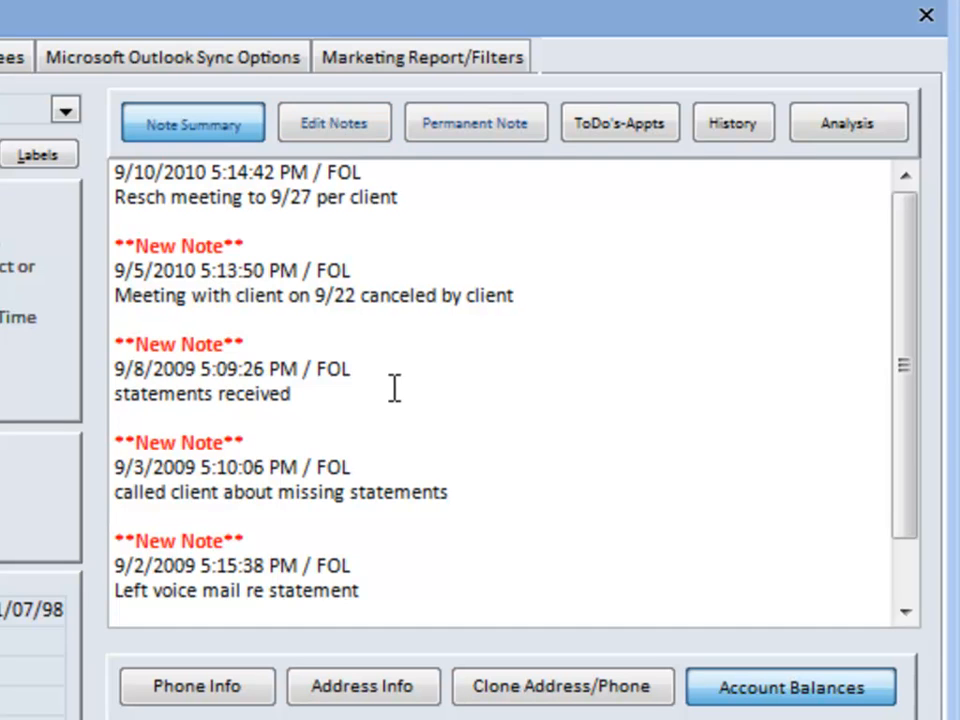
Step: Add a note reading "New note" dated 3/31/2011 to the client's notes
click(334, 122)
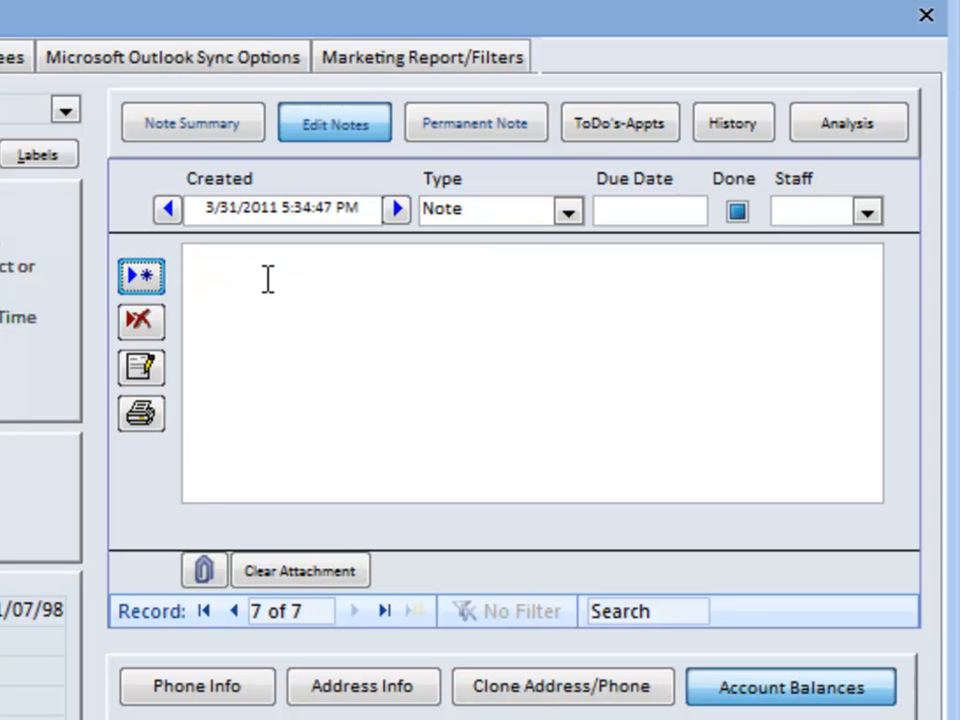
text(N)
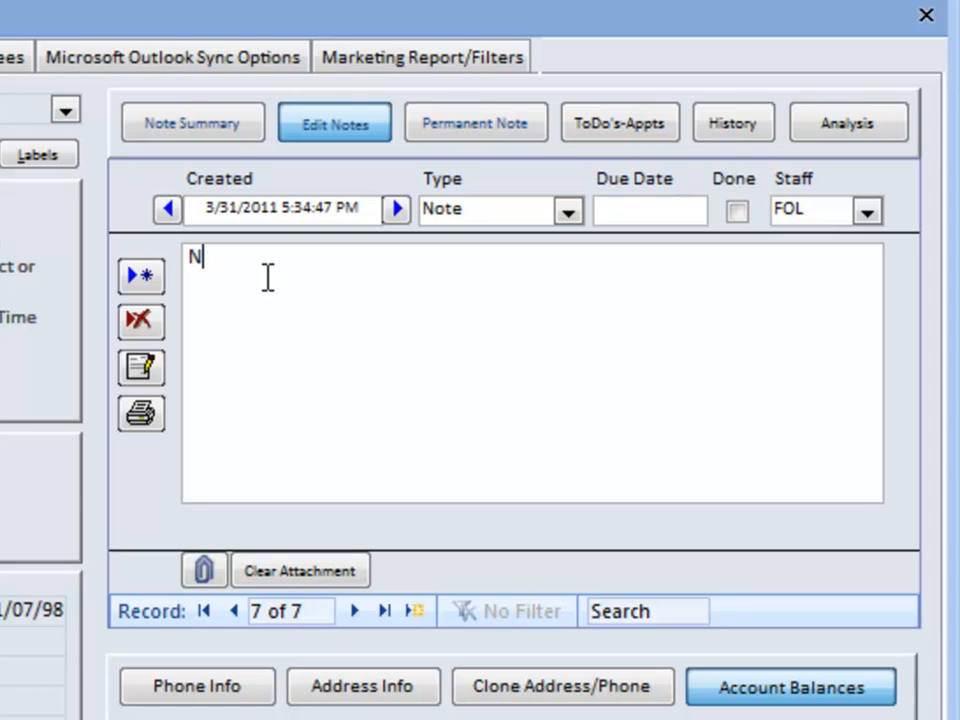
text(ew note)
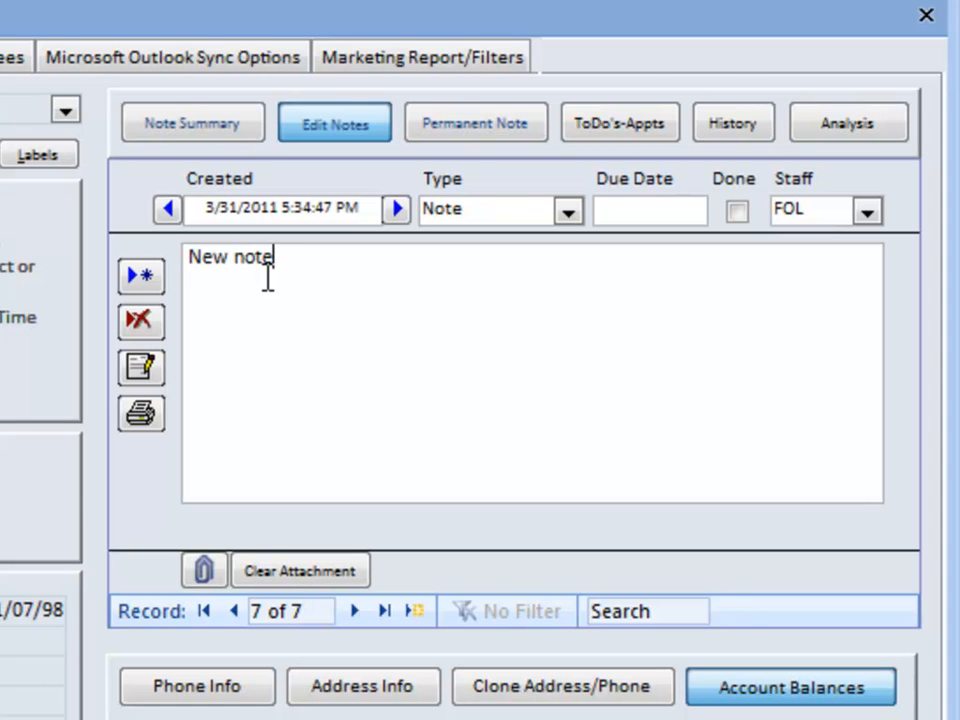
key(Return)
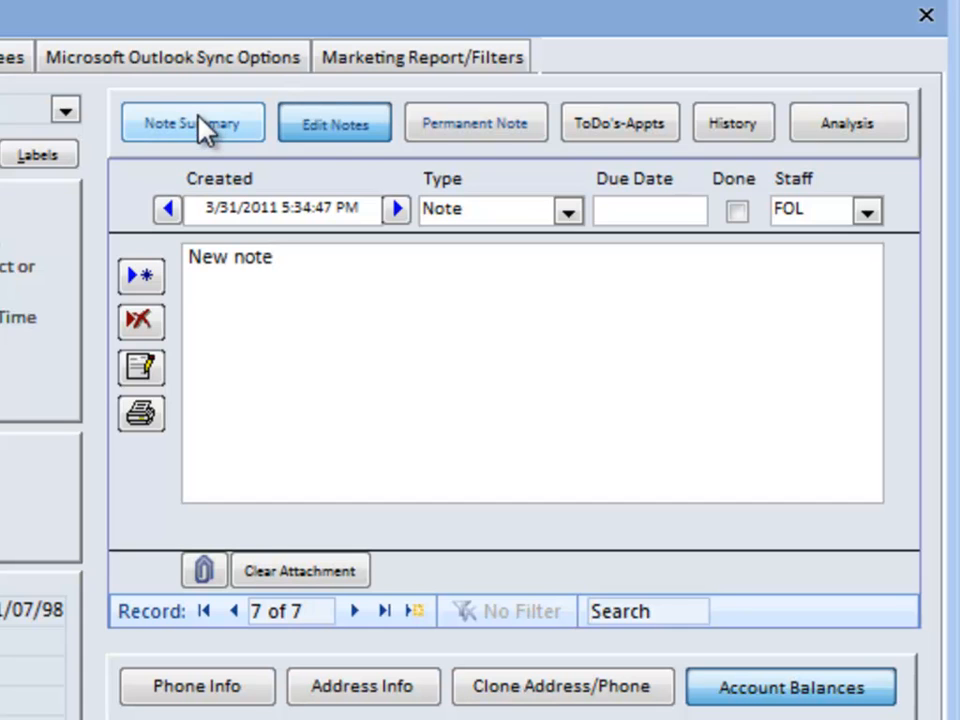
Step: Return to the notes summary and show the client's empty permanent note
click(192, 122)
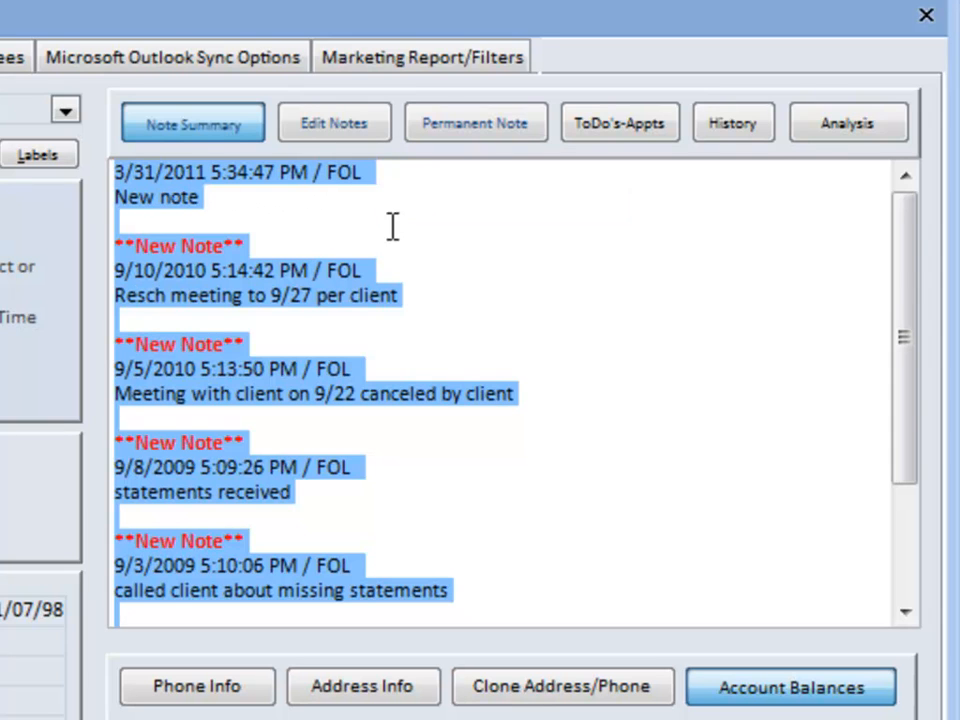
click(476, 122)
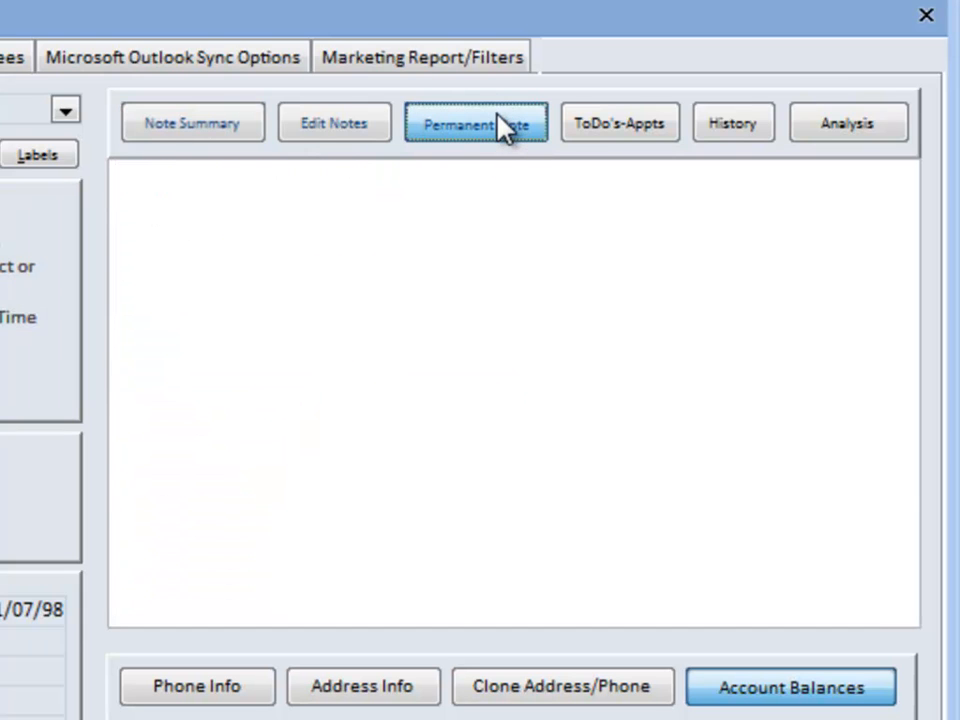
Step: Show the client's to-dos and appointments listing Year end Statements and Meeting with Jim
click(476, 122)
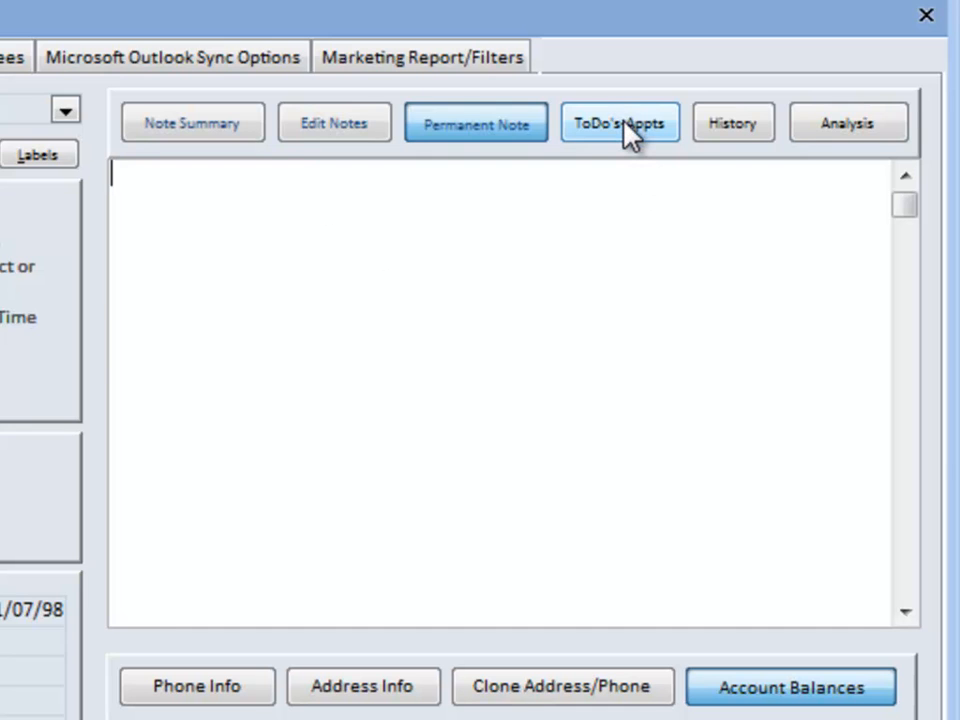
click(620, 122)
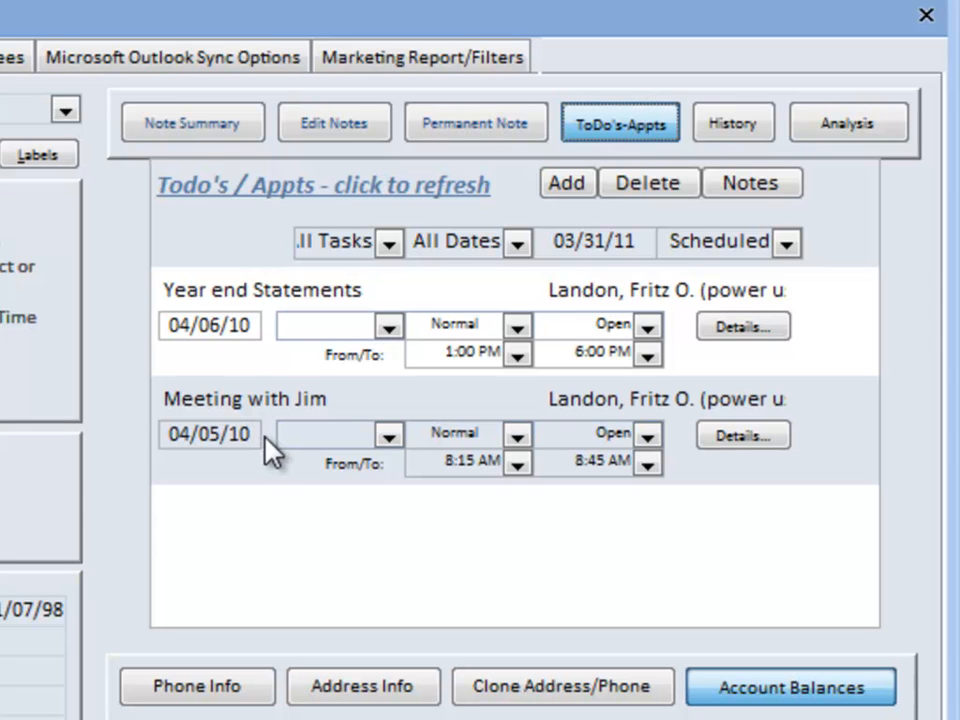
mouse_move(556, 180)
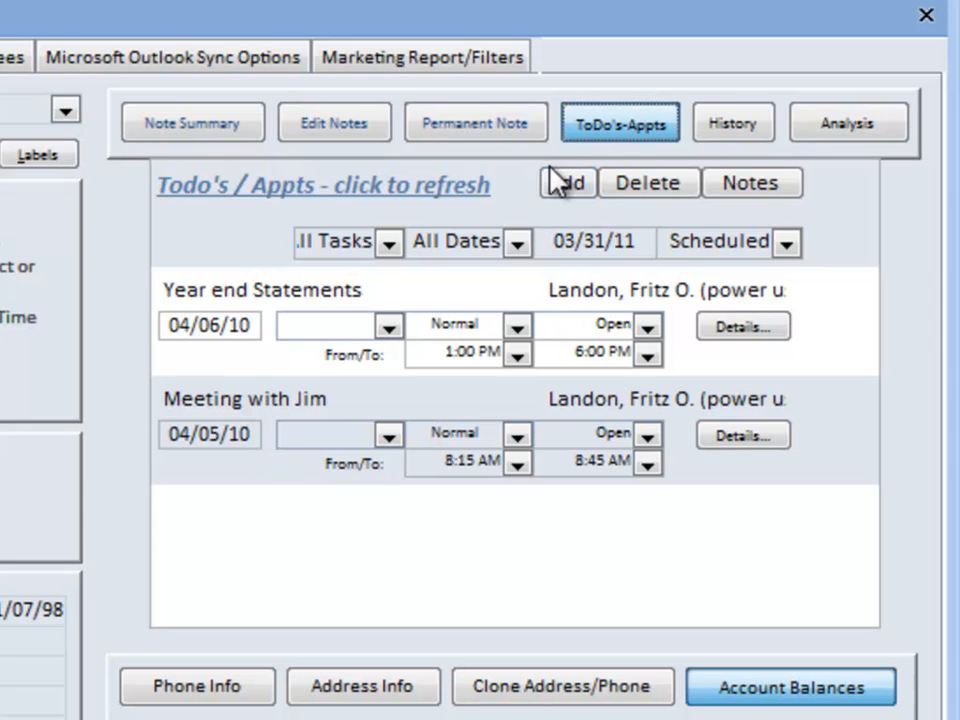
mouse_move(740, 436)
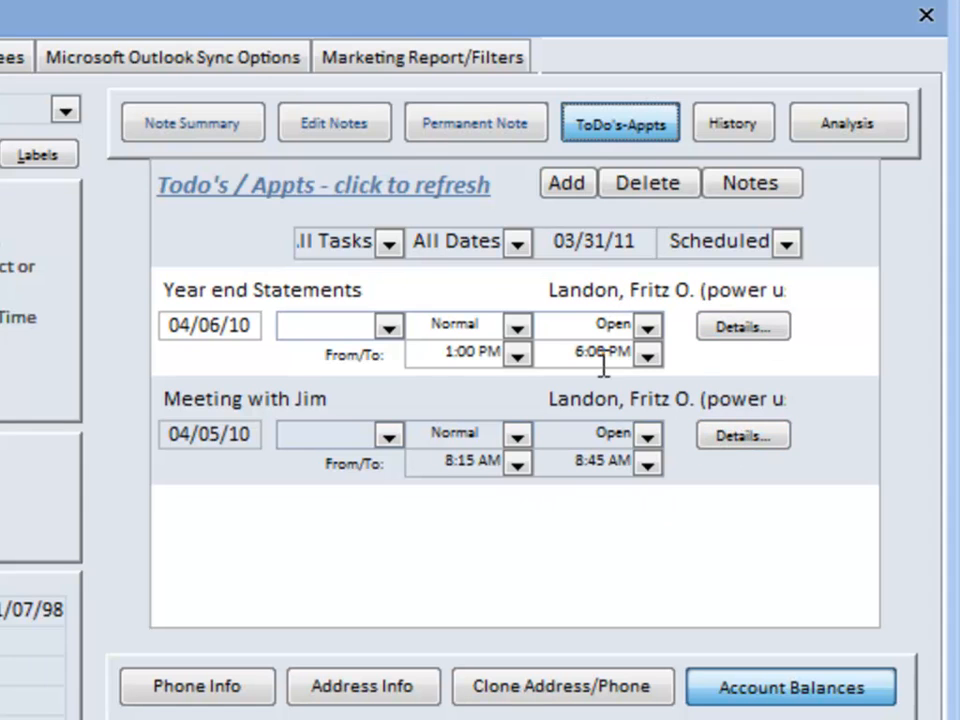
mouse_move(390, 336)
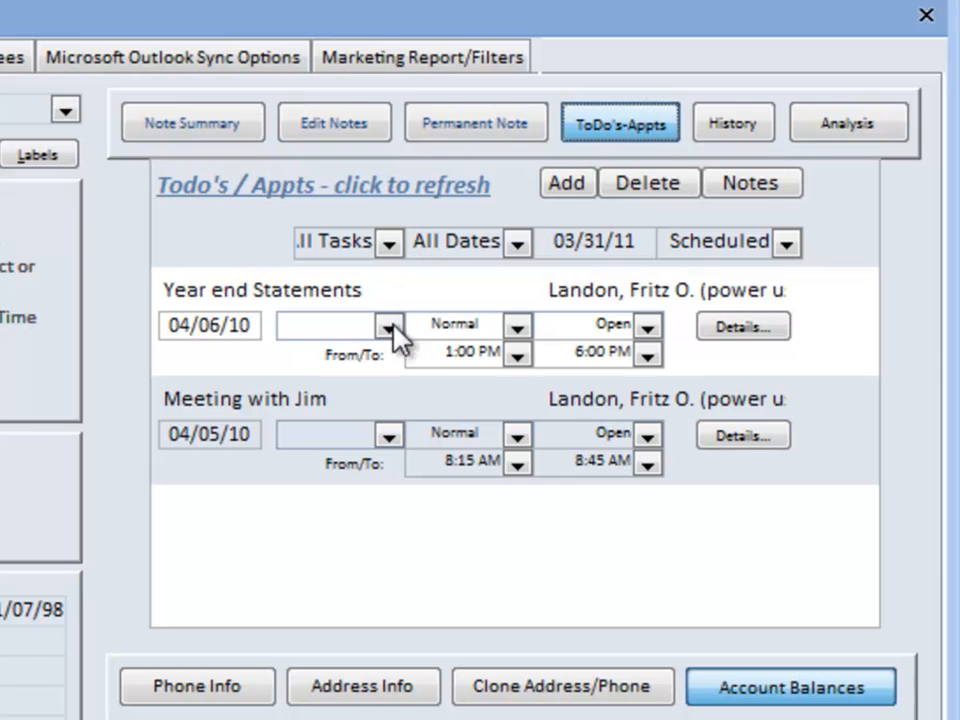
mouse_move(410, 384)
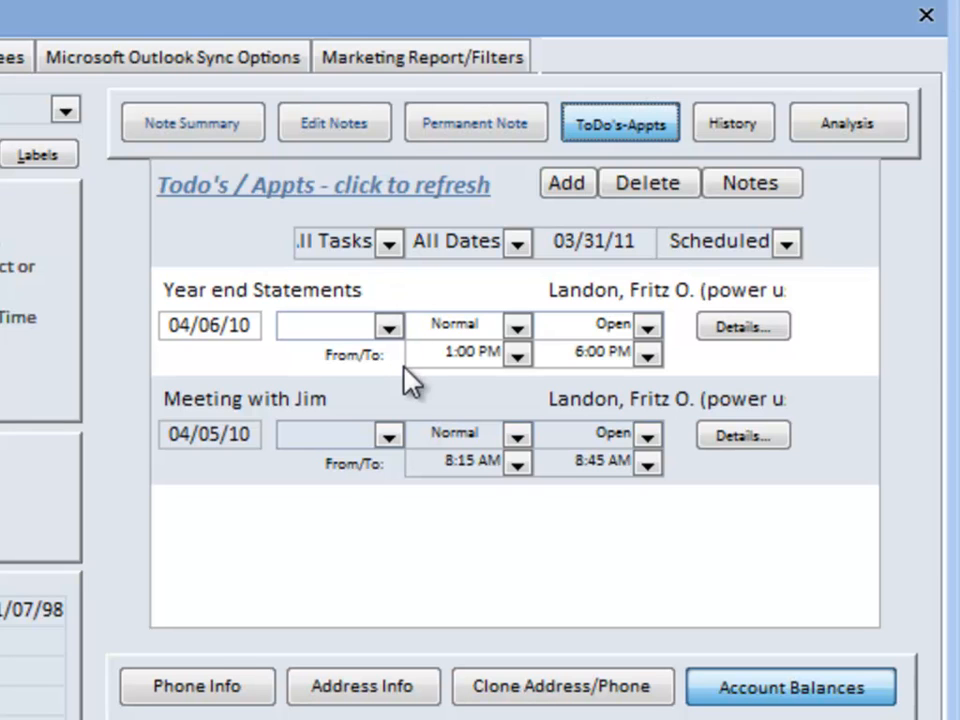
mouse_move(800, 114)
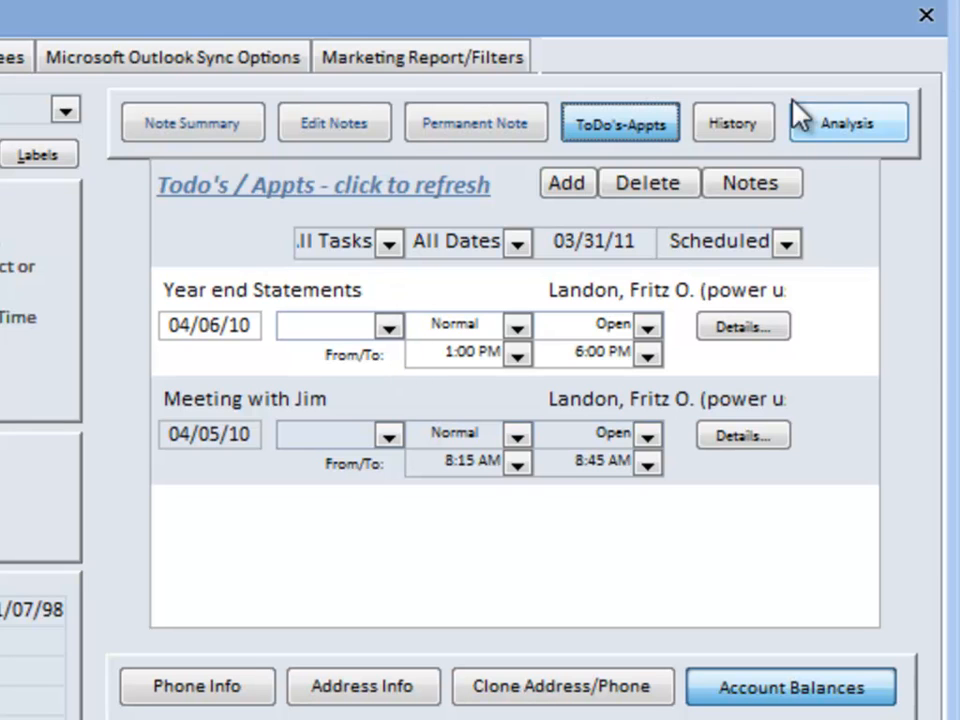
mouse_move(732, 122)
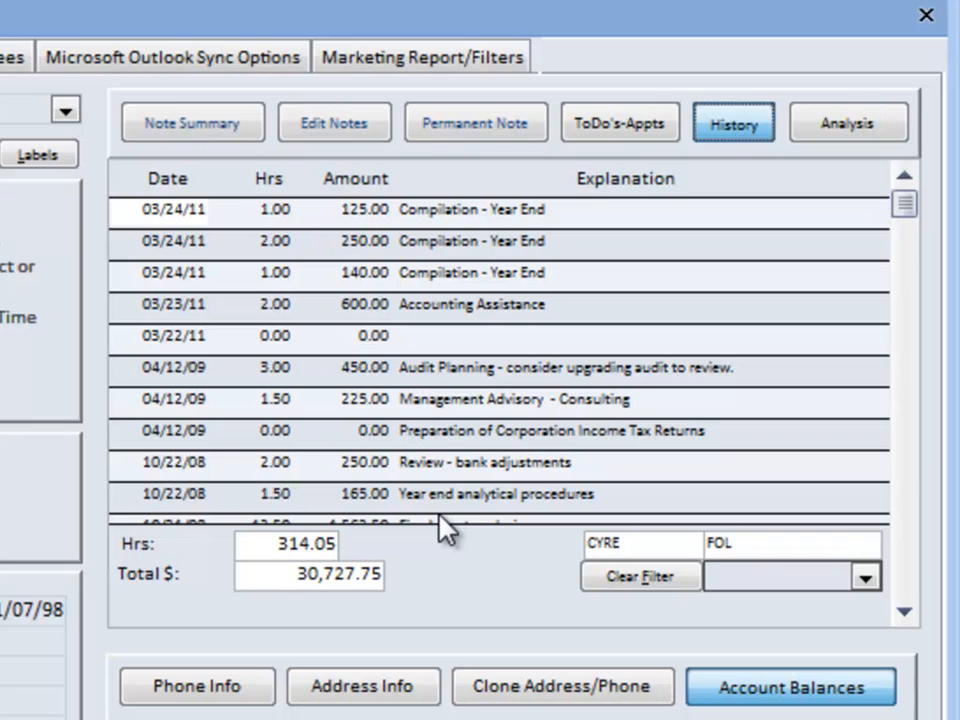
mouse_move(464, 304)
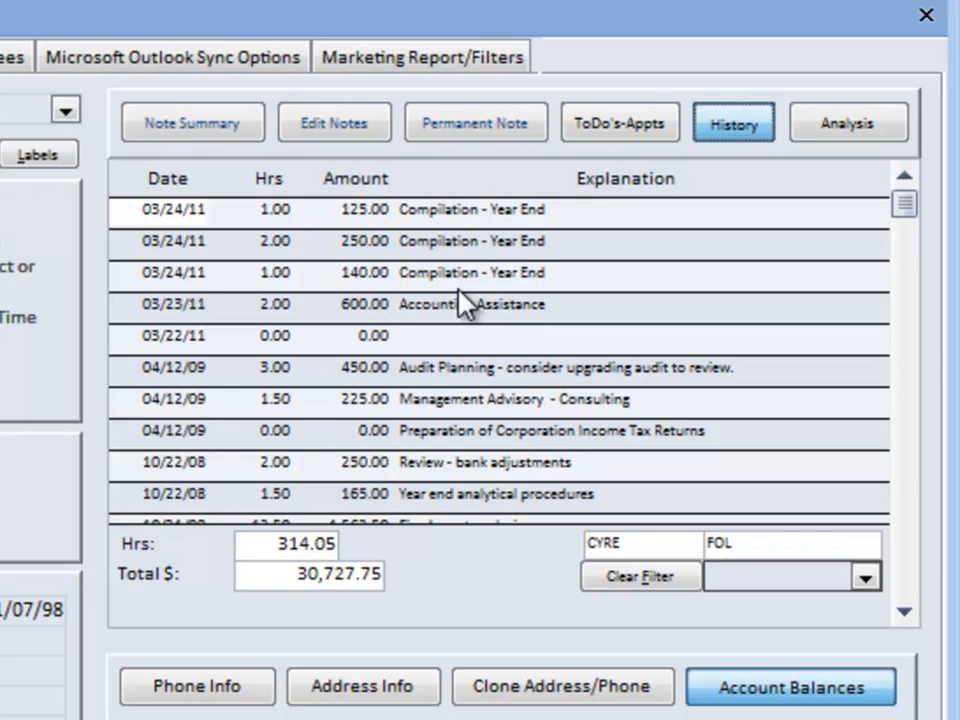
mouse_move(360, 264)
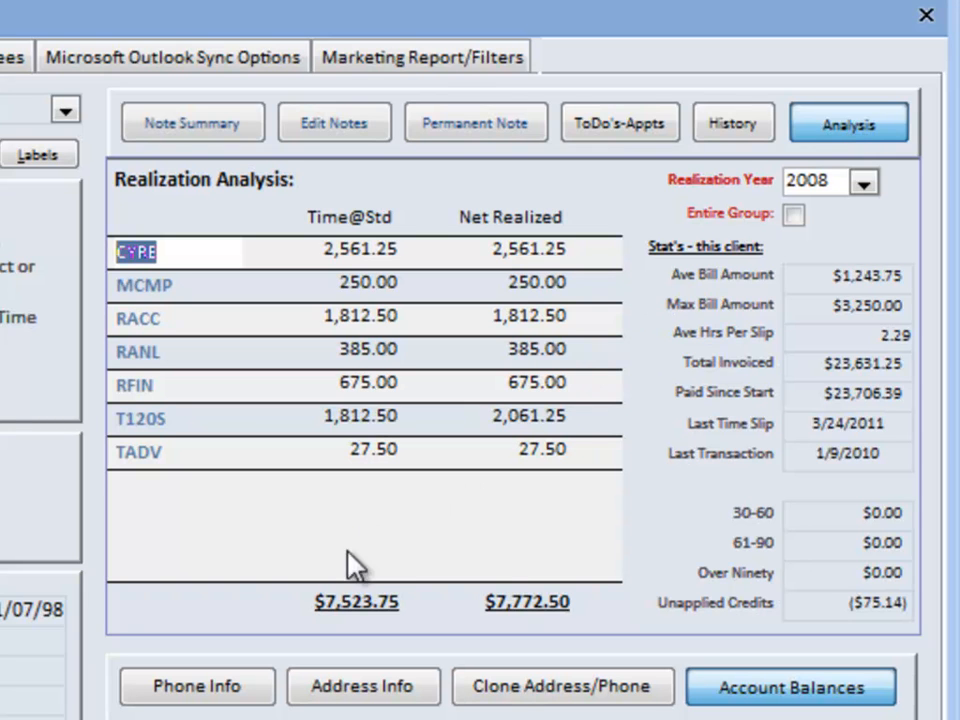
mouse_move(338, 564)
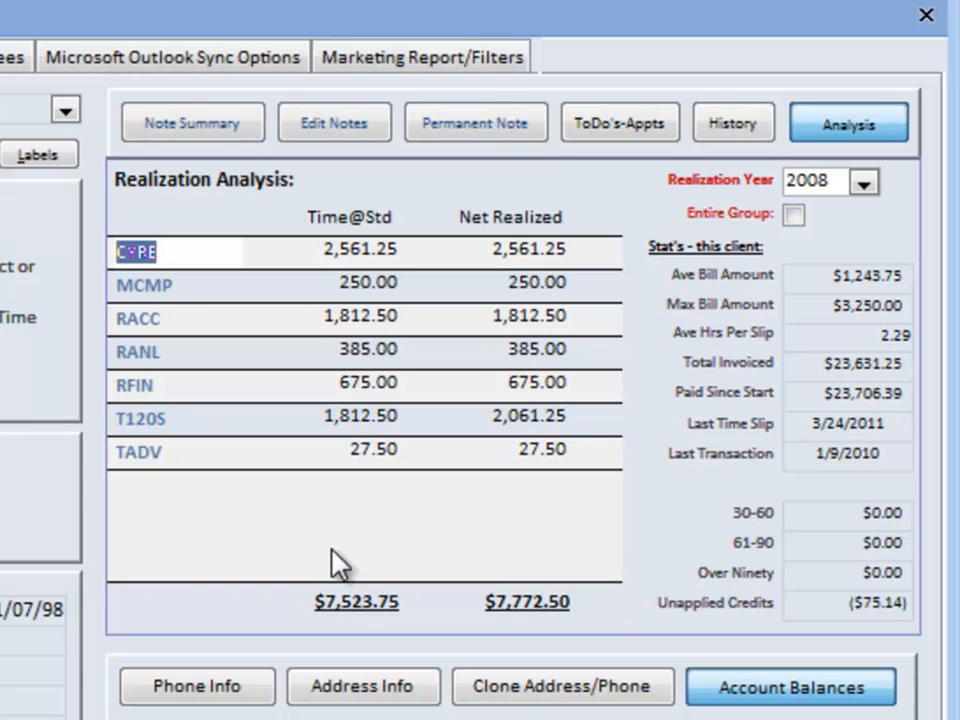
mouse_move(170, 520)
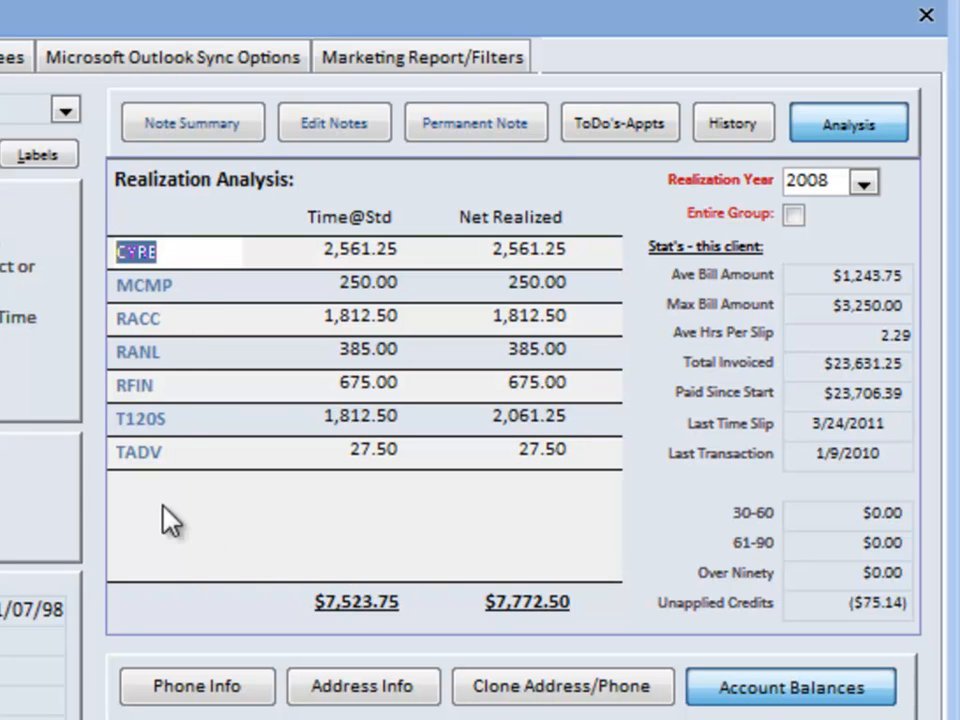
mouse_move(380, 270)
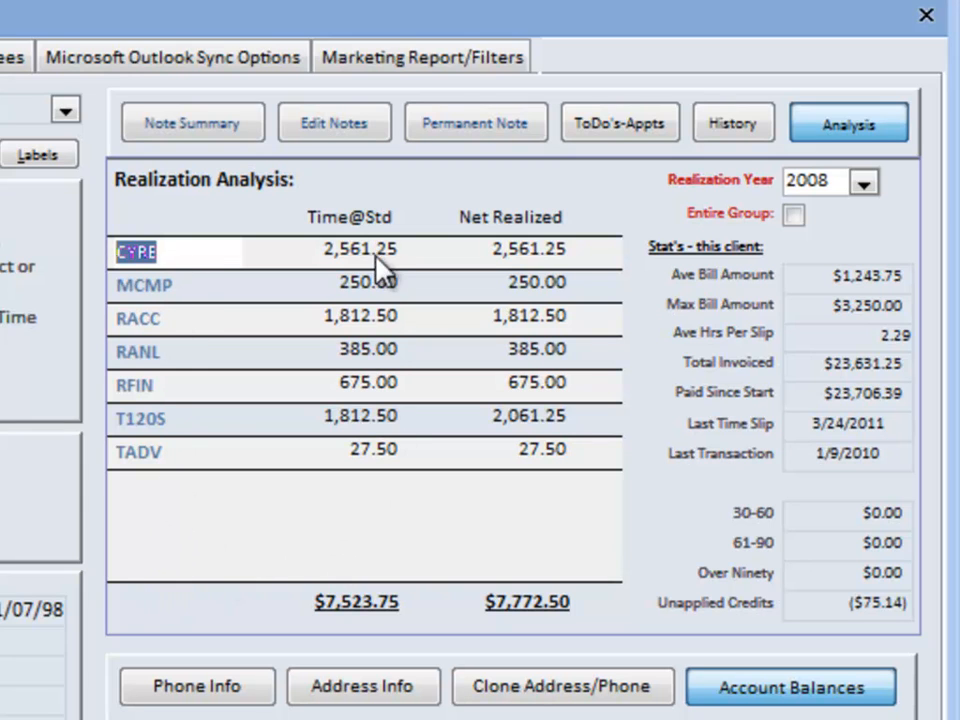
mouse_move(524, 270)
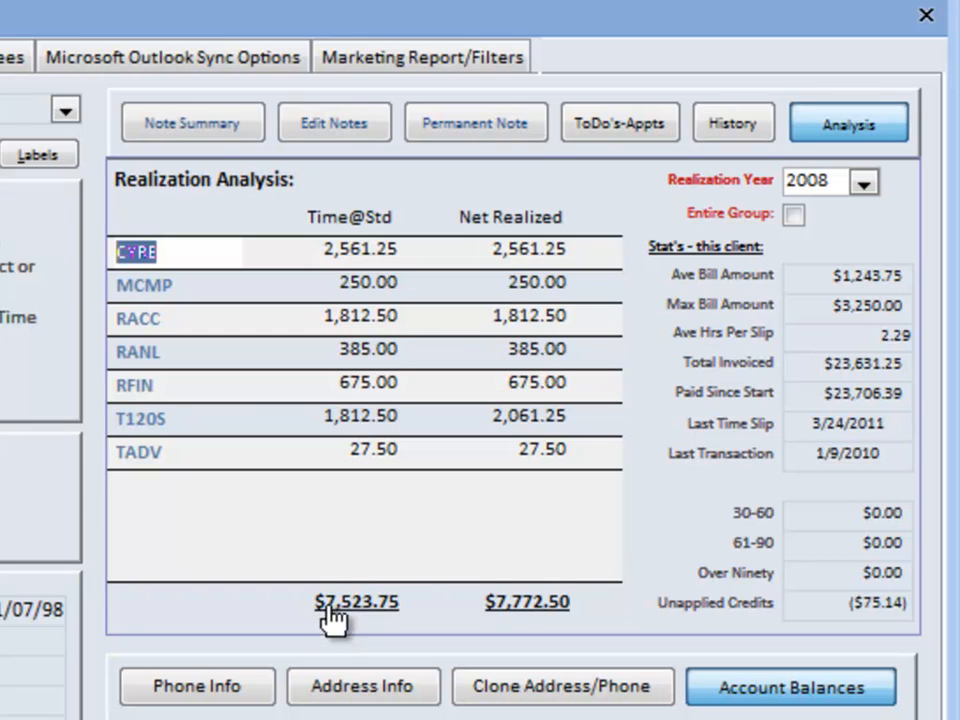
mouse_move(528, 624)
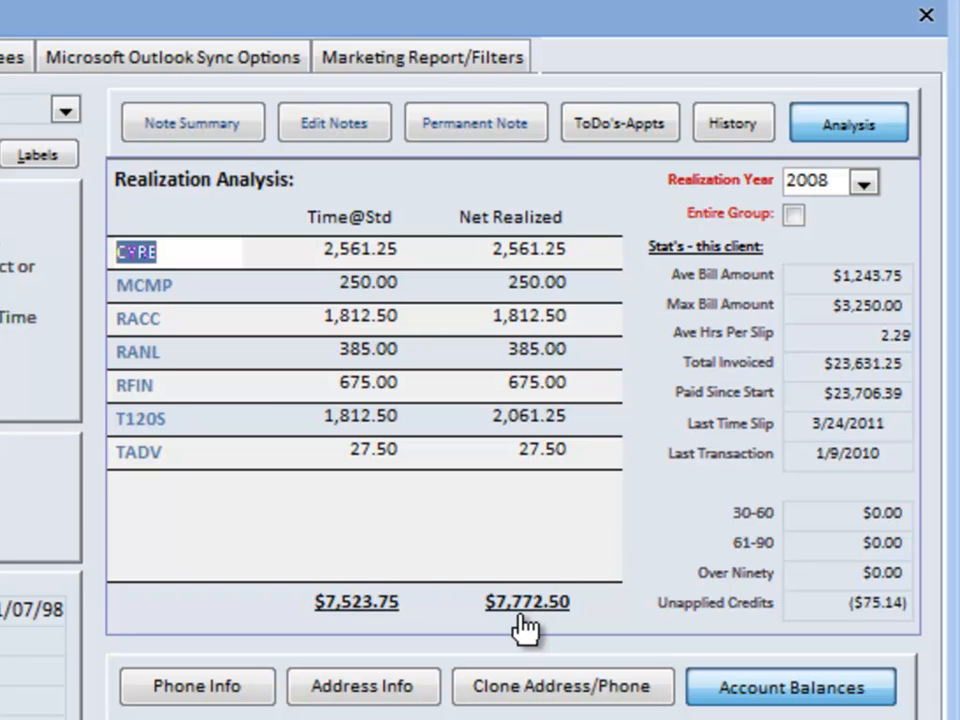
mouse_move(676, 510)
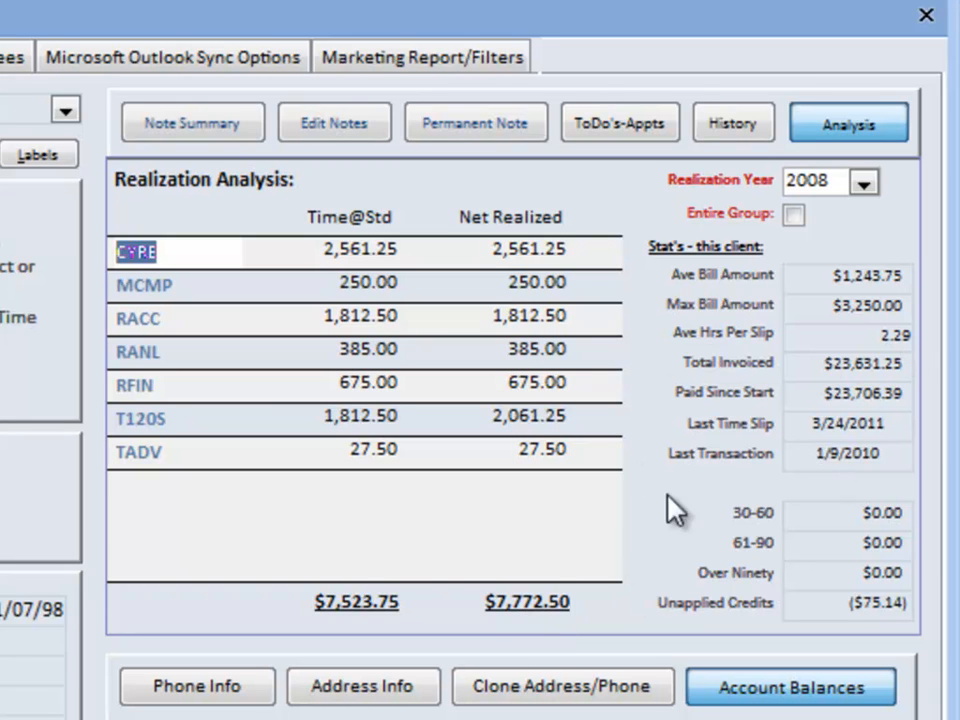
mouse_move(864, 336)
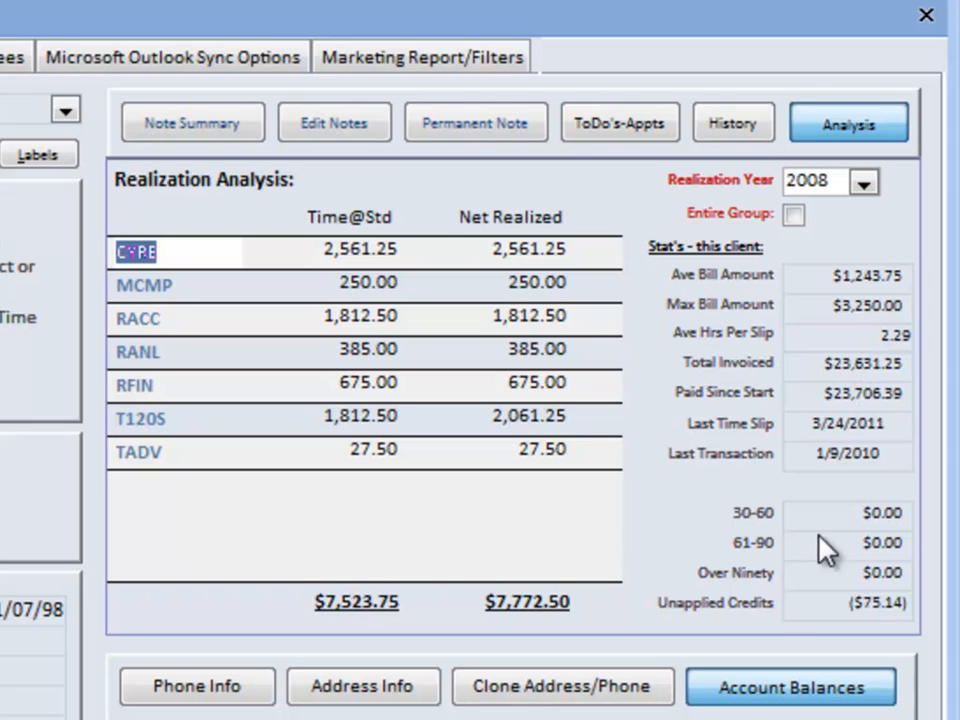
mouse_move(764, 200)
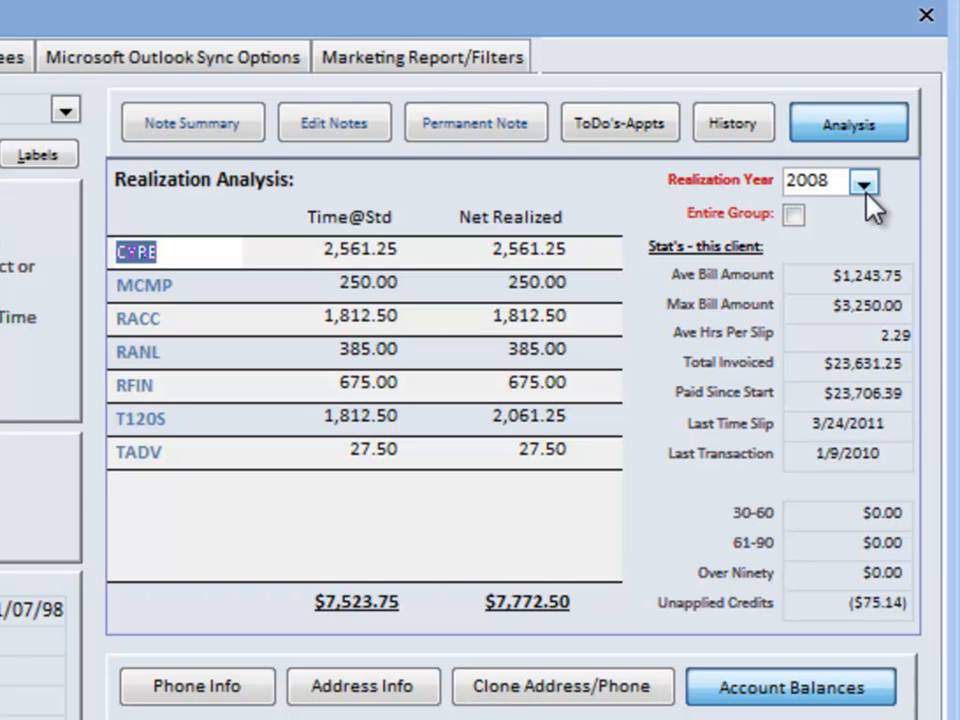
mouse_move(796, 290)
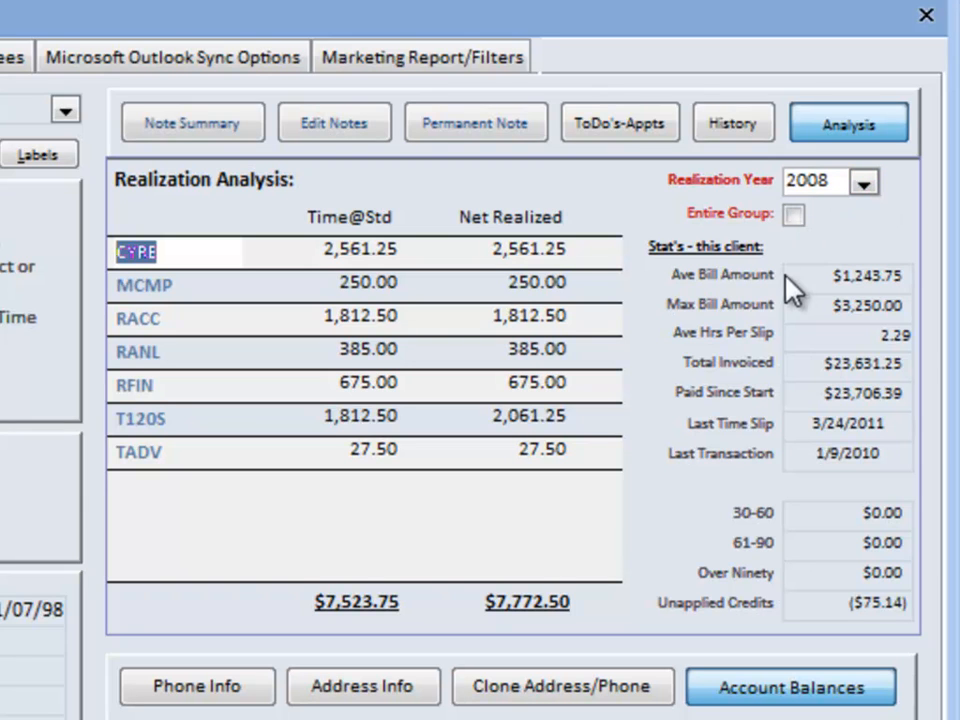
mouse_move(740, 236)
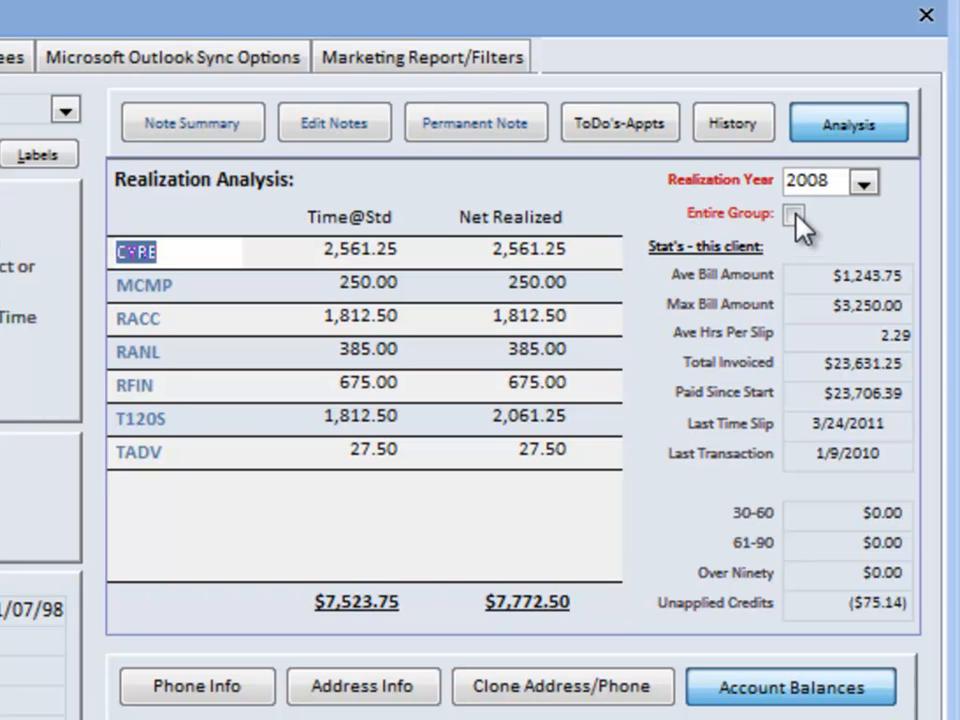
Step: Widen the 2008 realization analysis to the entire group ($64,360.00 / $63,512.50), then move to additional contact details
click(792, 214)
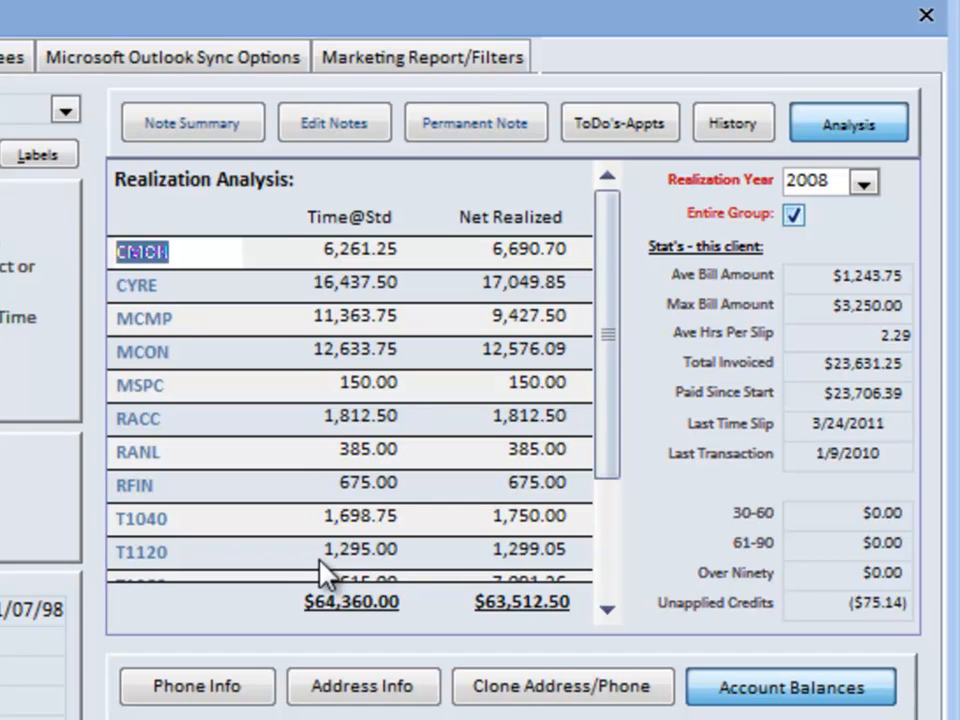
mouse_move(804, 216)
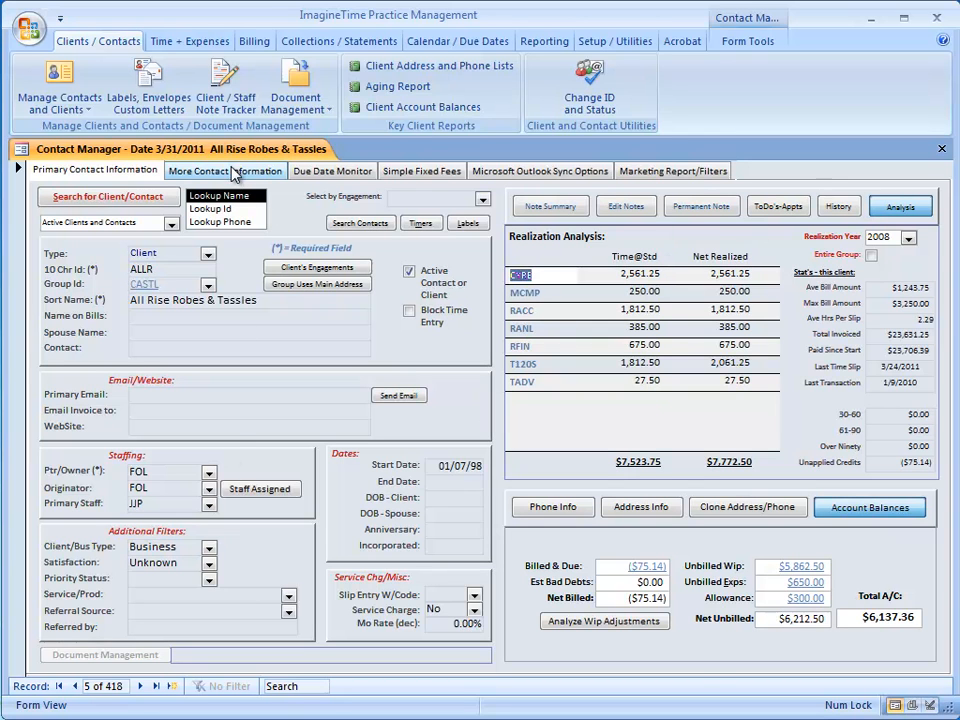
click(224, 170)
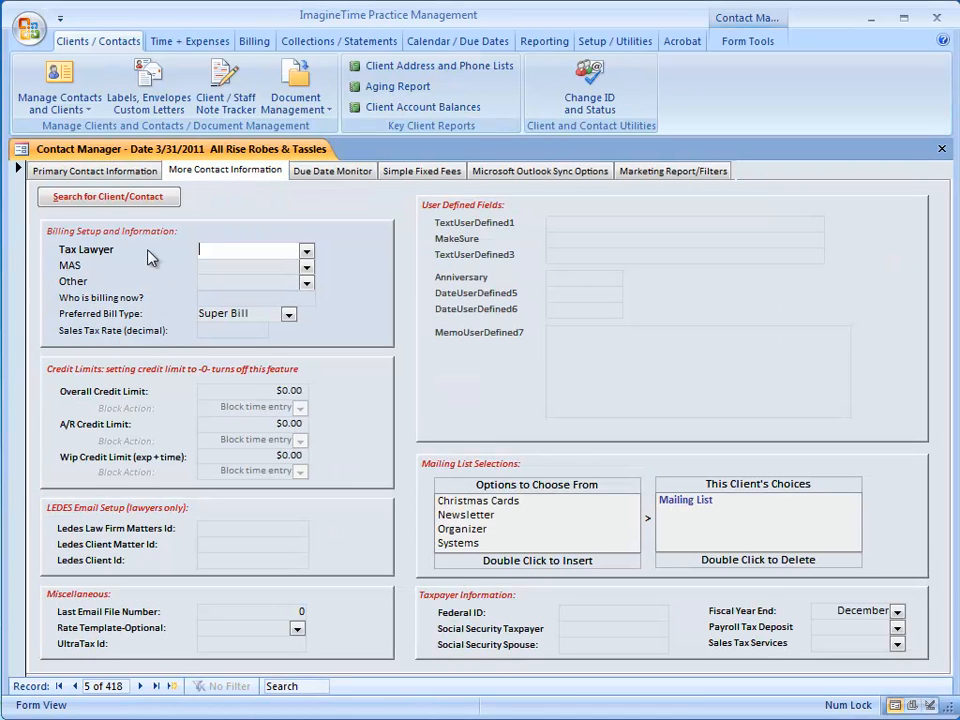
mouse_move(136, 324)
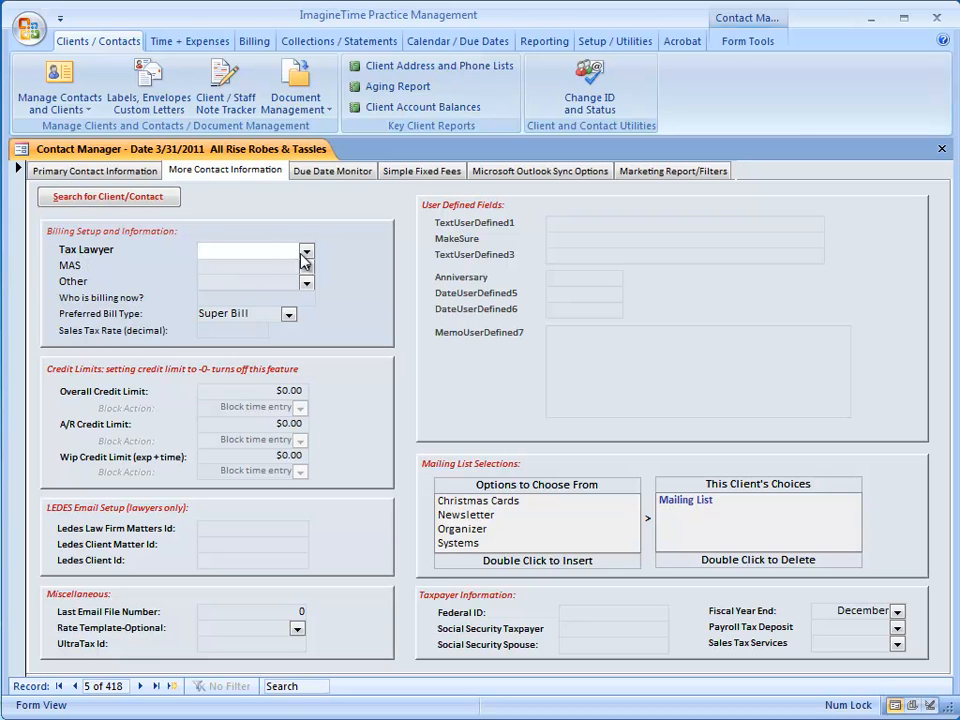
click(308, 250)
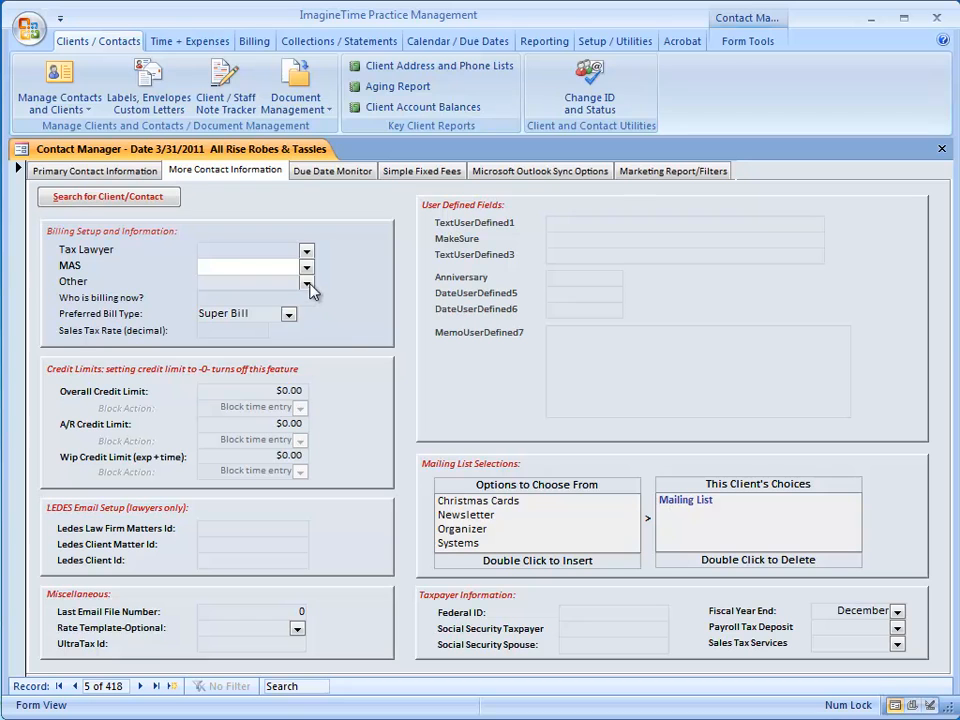
click(244, 280)
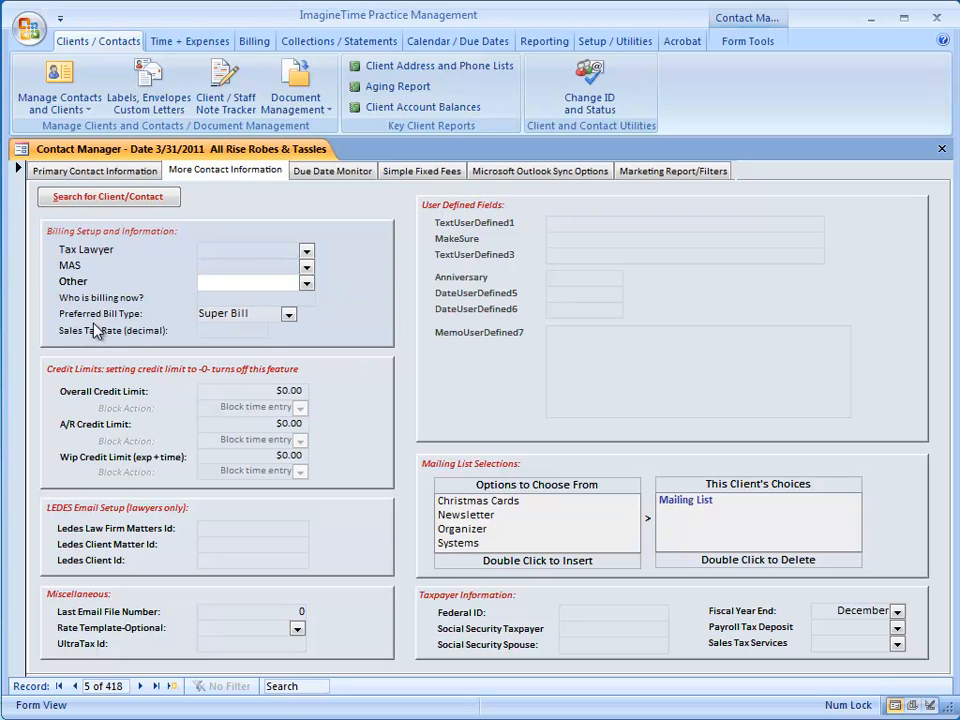
mouse_move(164, 348)
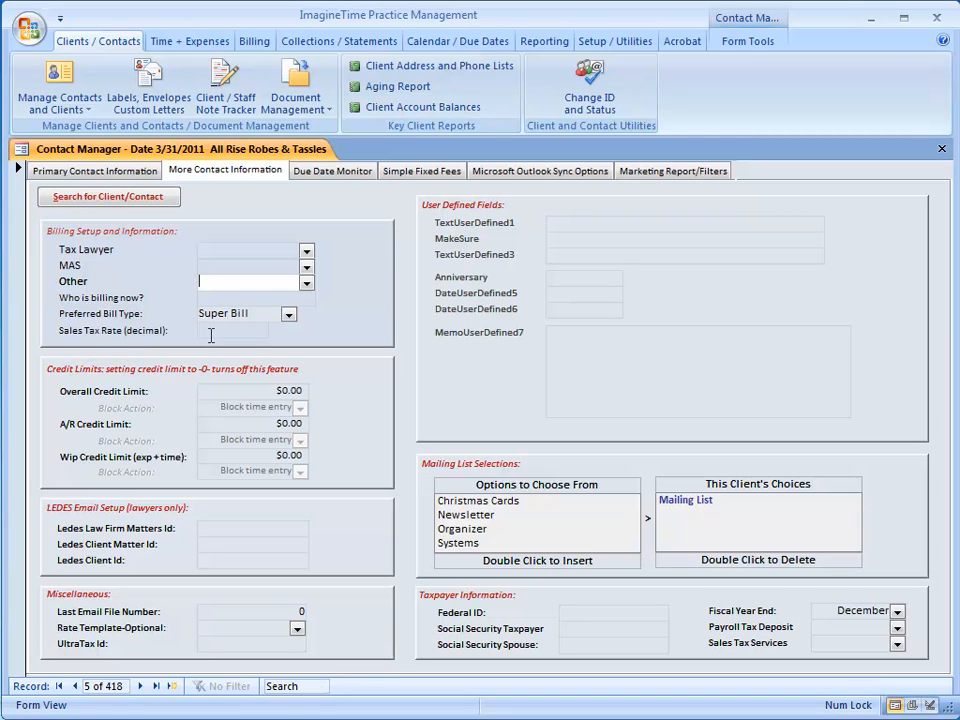
mouse_move(176, 374)
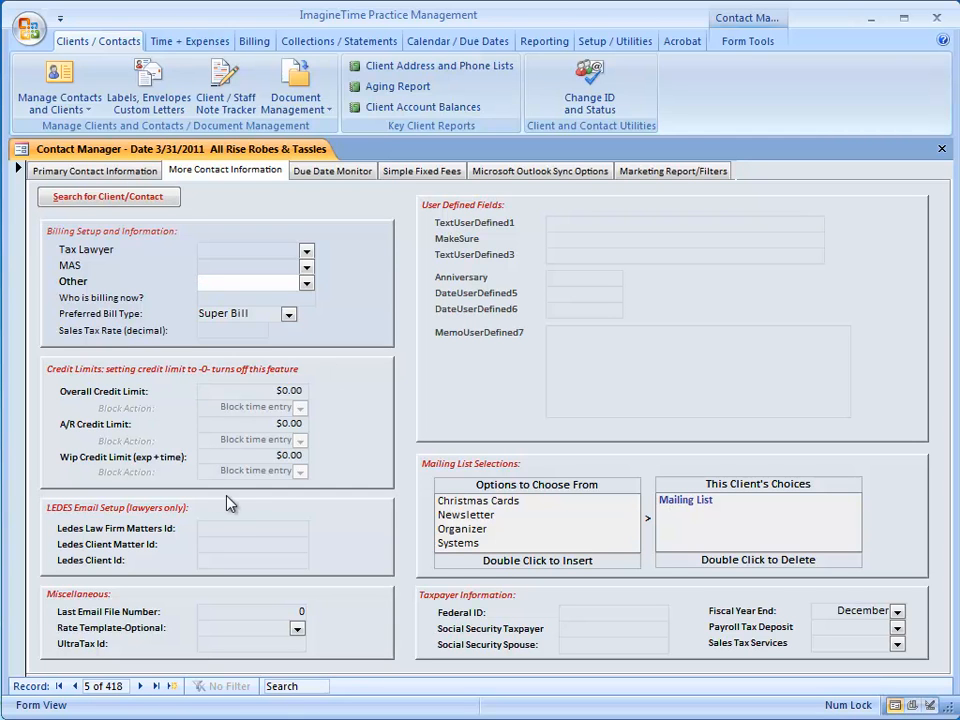
click(244, 280)
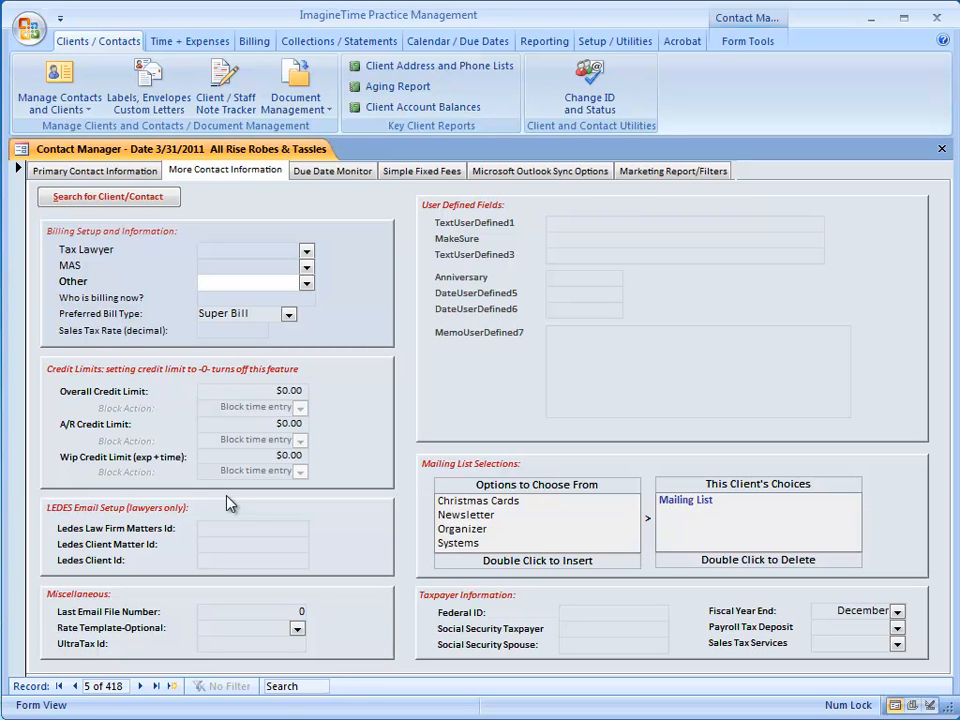
click(250, 280)
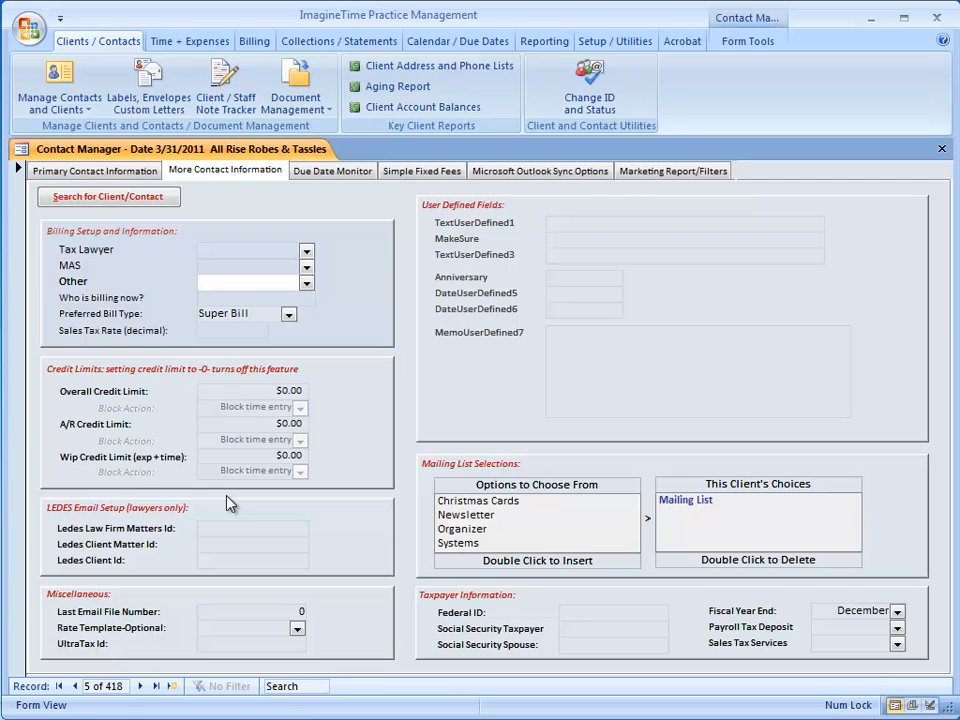
click(244, 280)
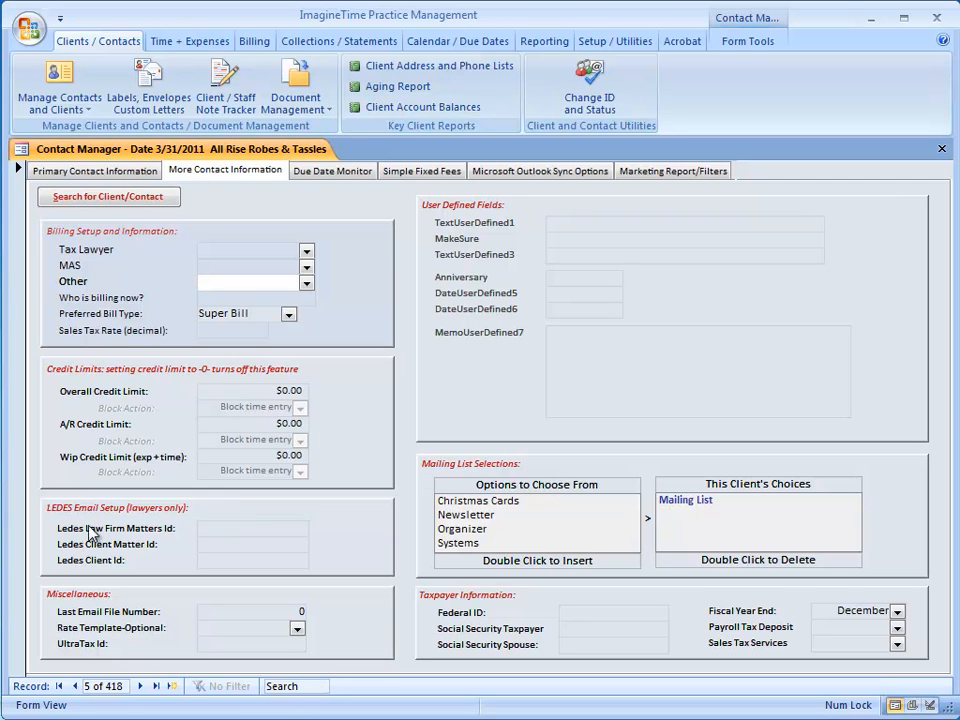
mouse_move(78, 548)
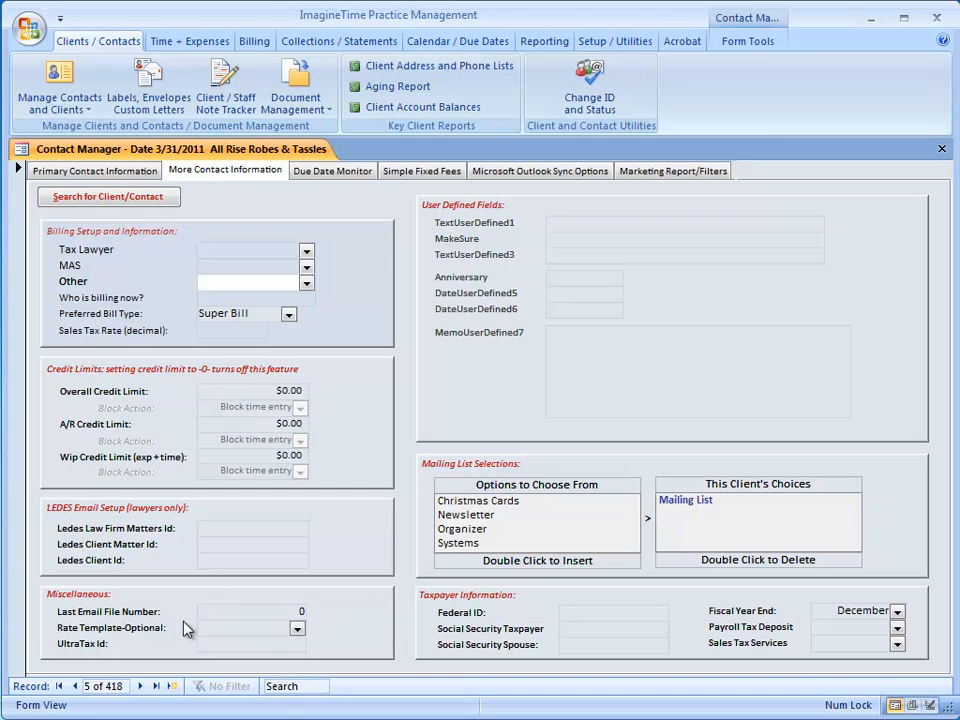
click(250, 280)
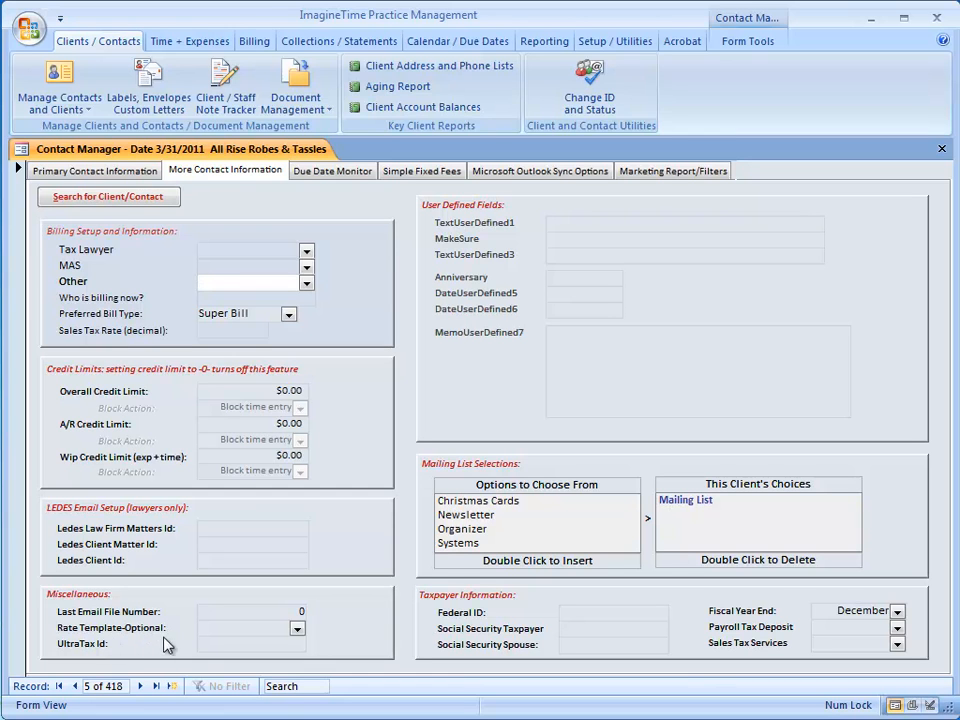
mouse_move(190, 652)
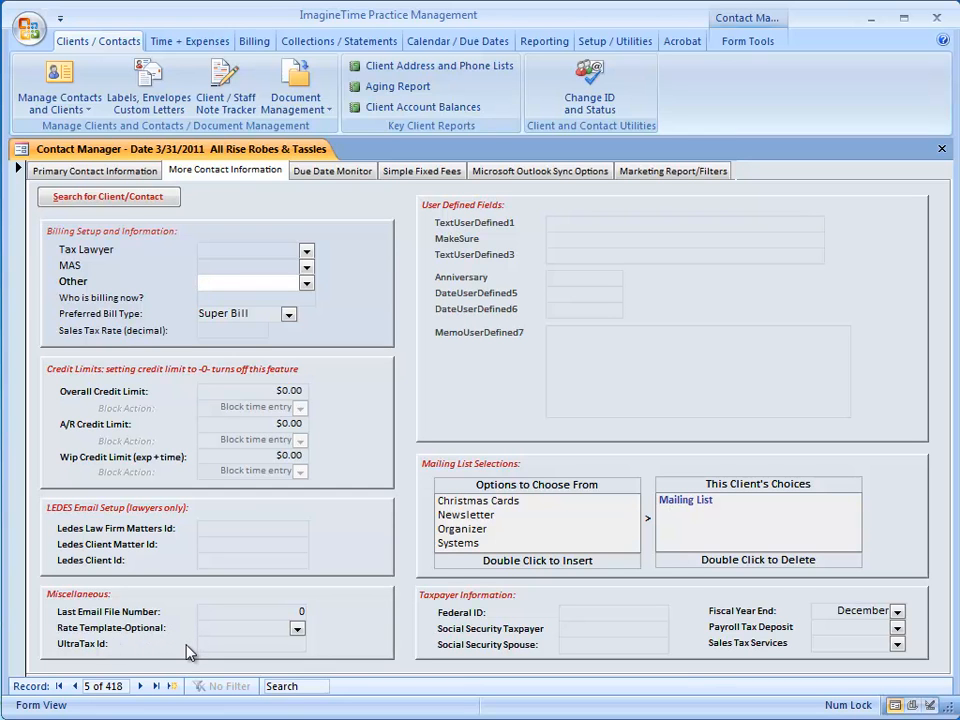
mouse_move(80, 660)
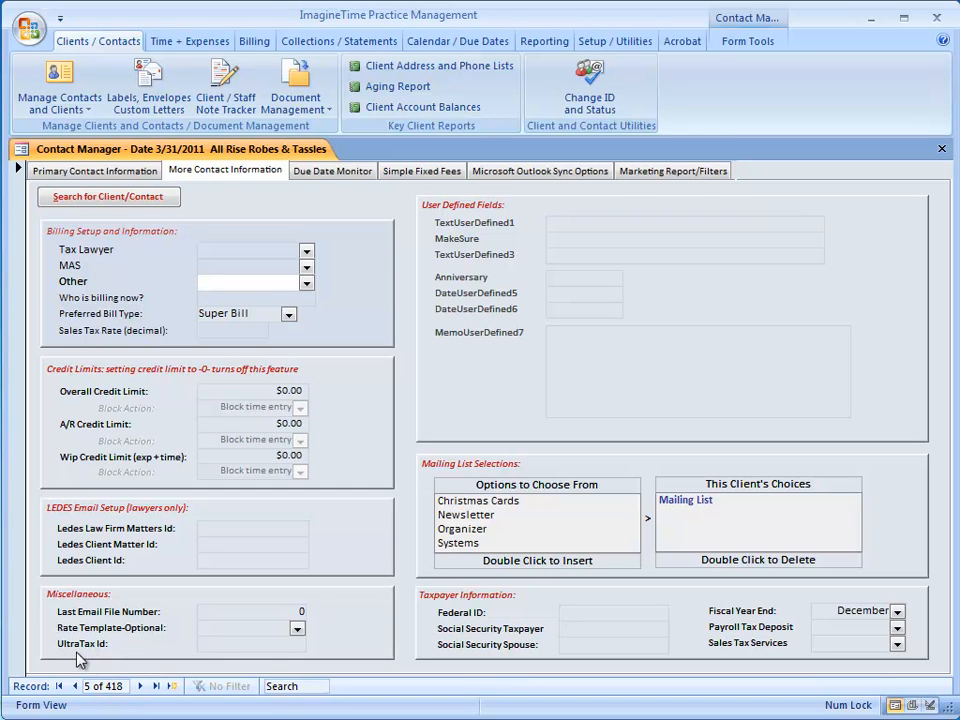
mouse_move(262, 662)
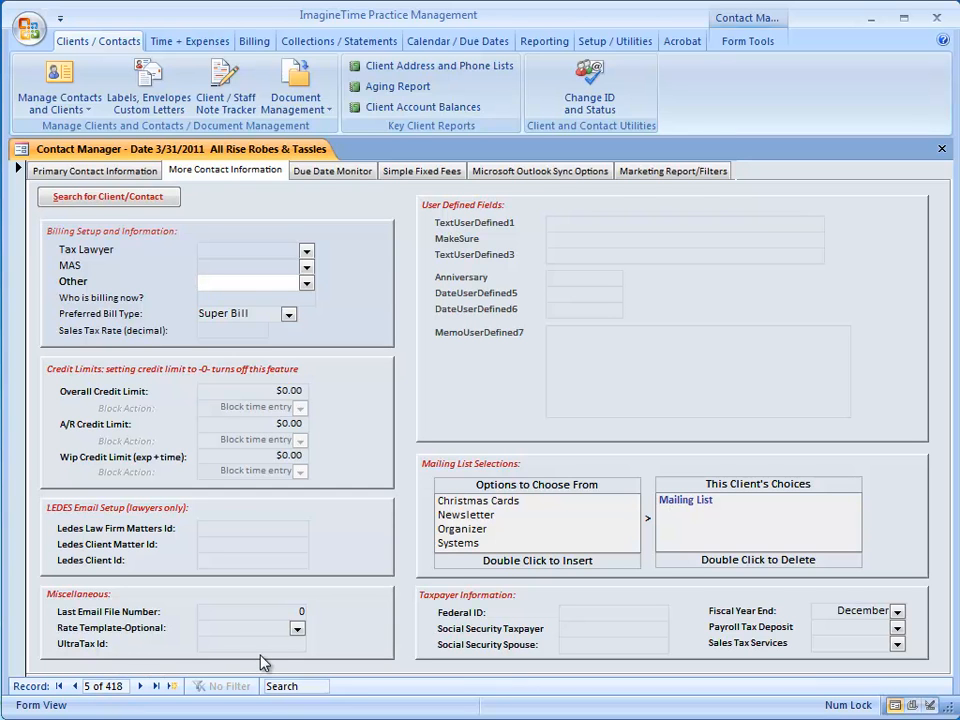
Step: Add Newsletter to this client's mailing list choices alongside Mailing List
click(244, 280)
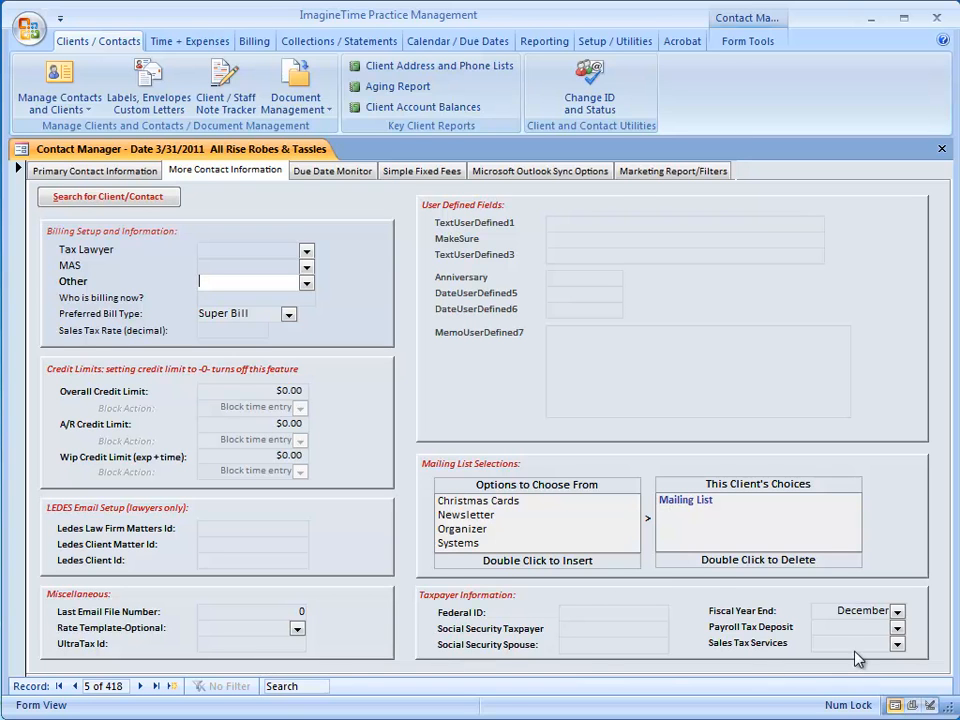
mouse_move(532, 436)
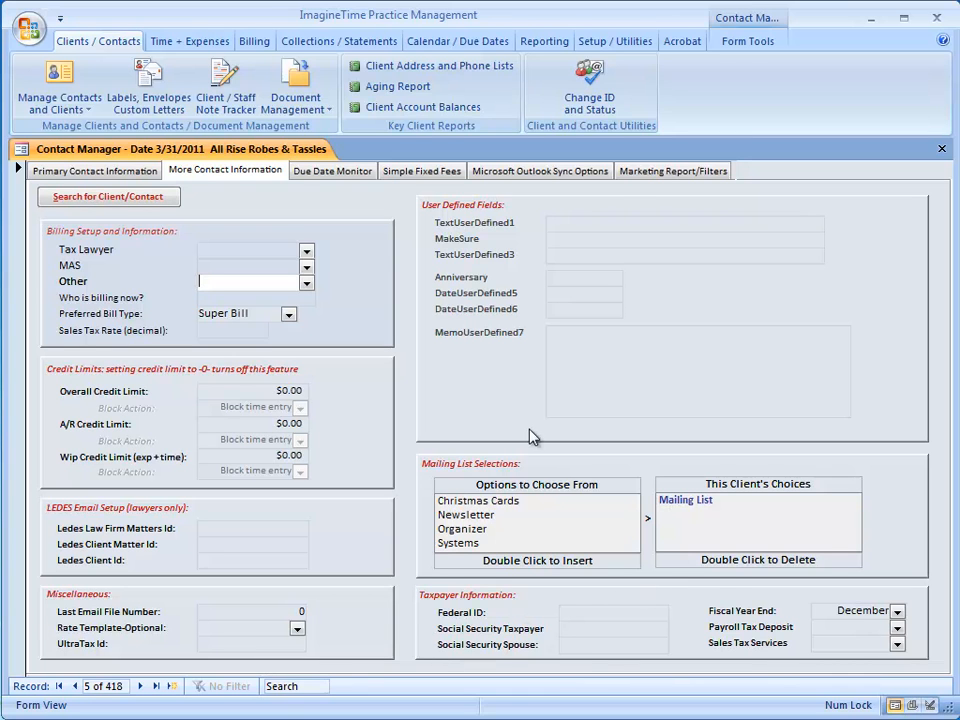
mouse_move(486, 516)
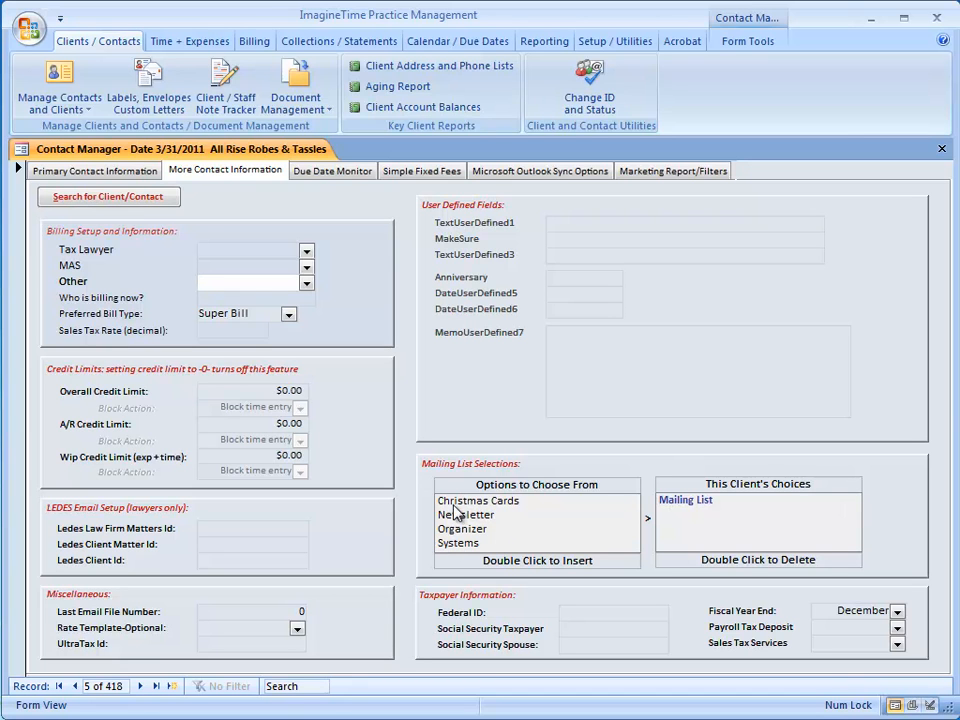
mouse_move(484, 548)
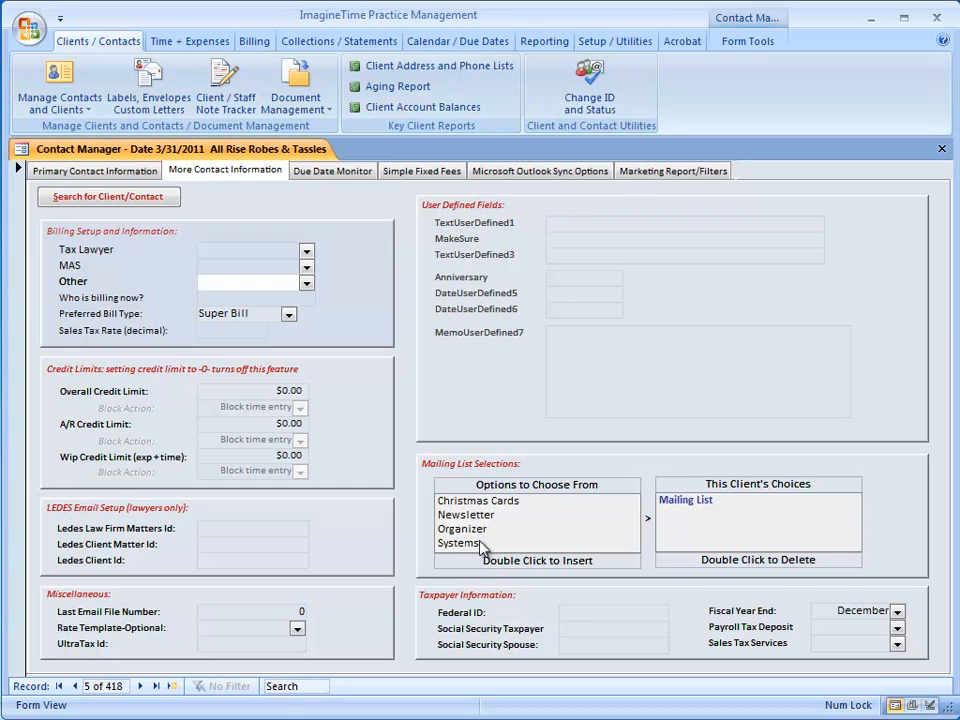
mouse_move(478, 534)
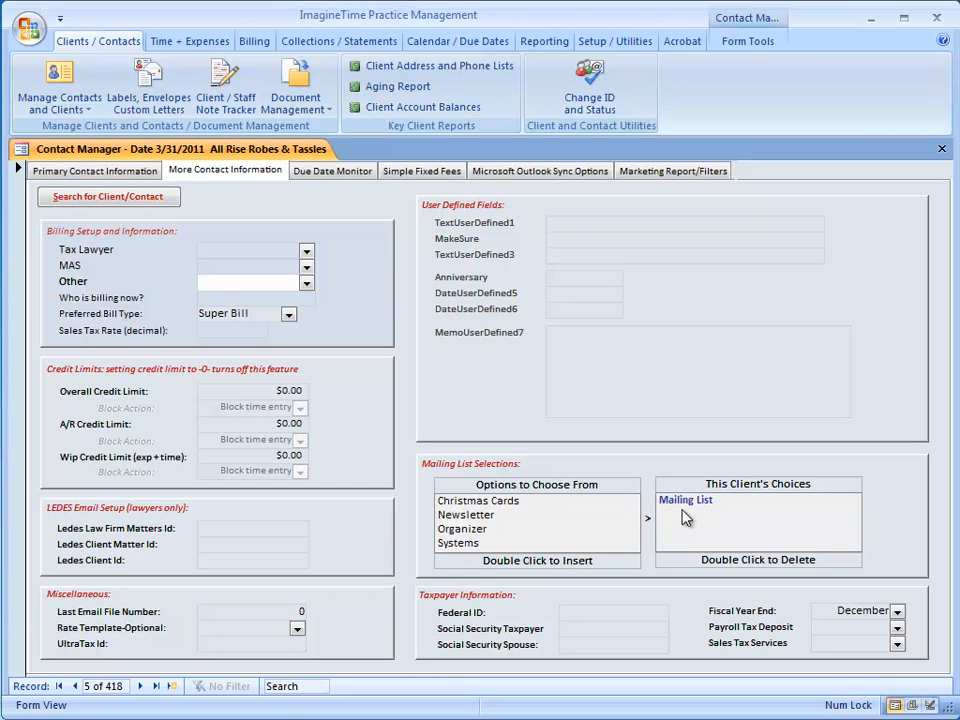
click(466, 514)
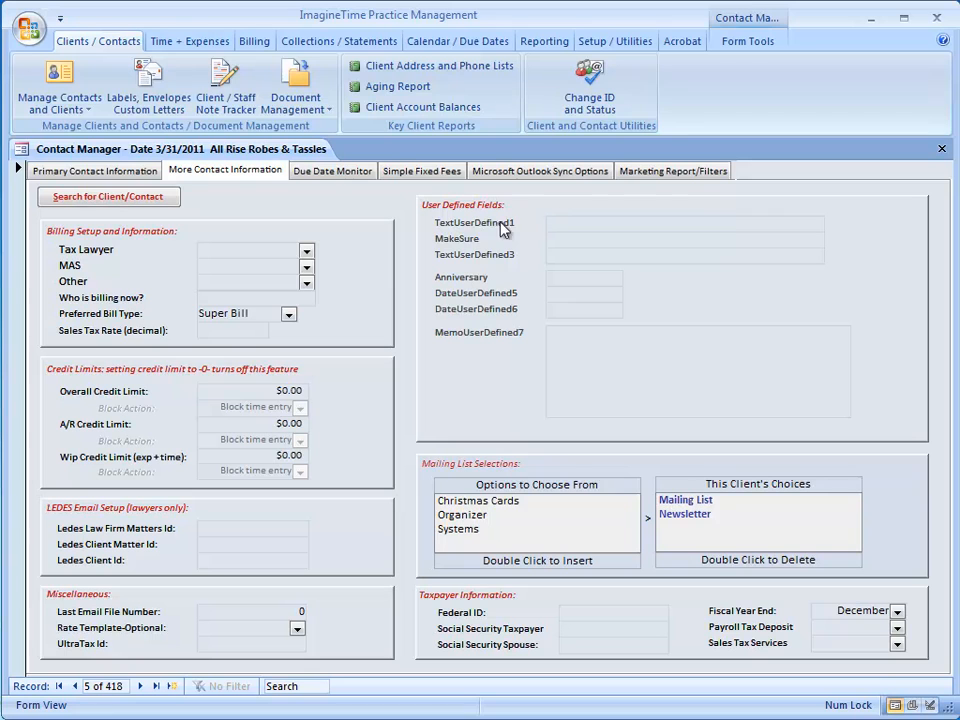
mouse_move(484, 286)
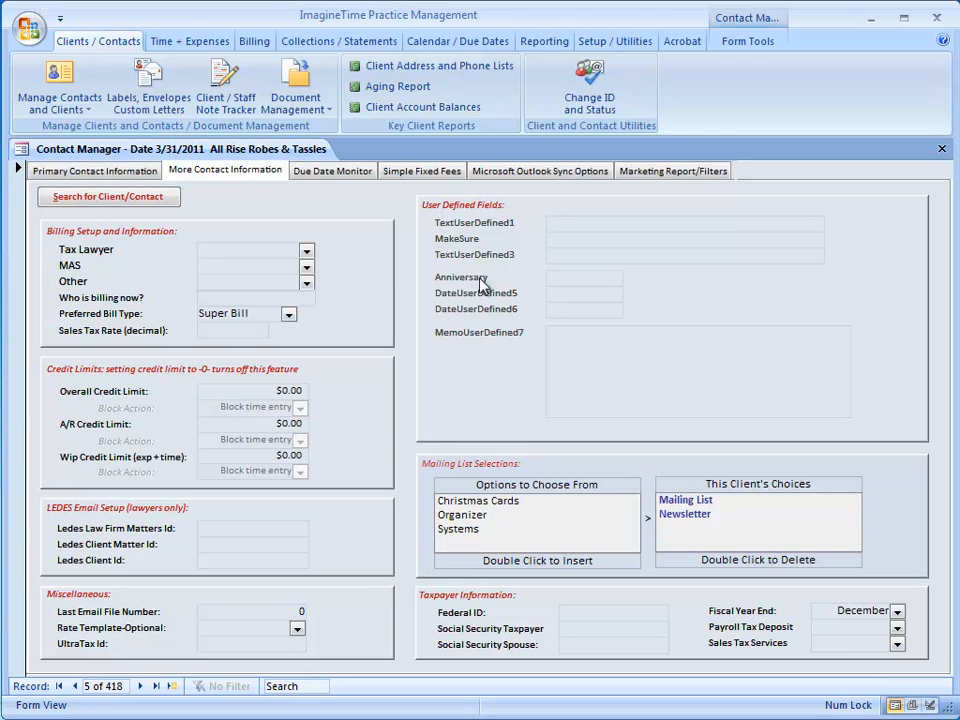
mouse_move(444, 236)
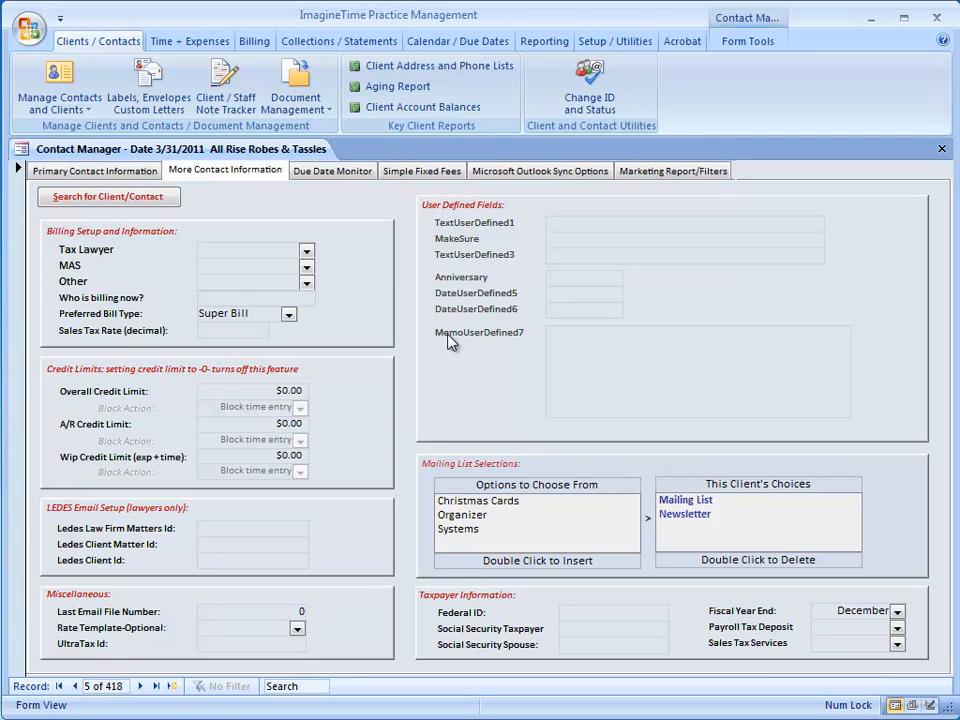
mouse_move(576, 272)
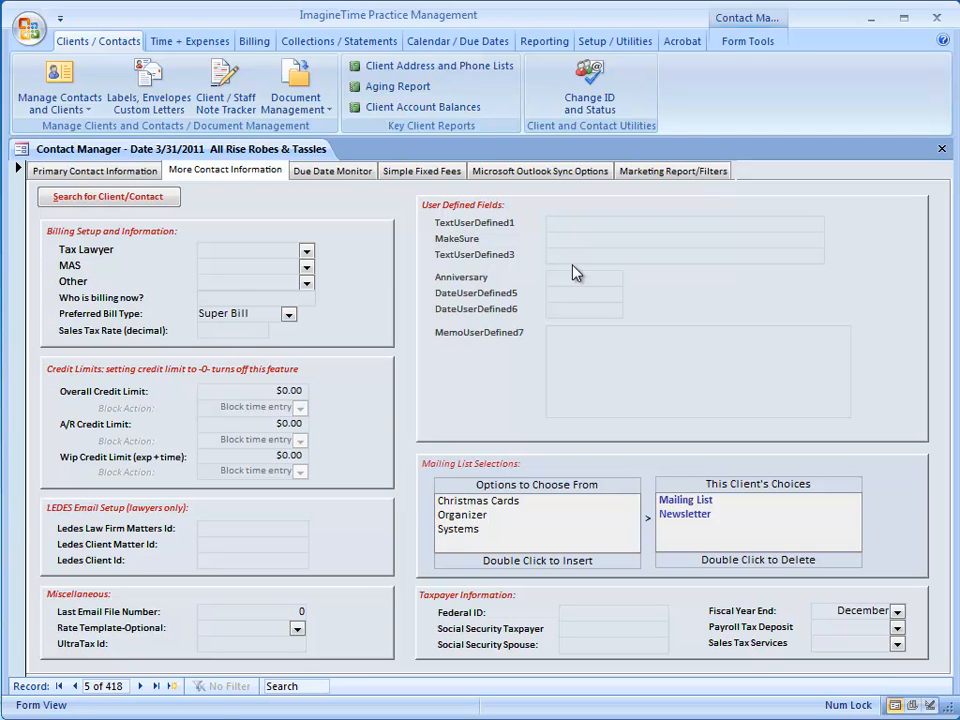
mouse_move(534, 348)
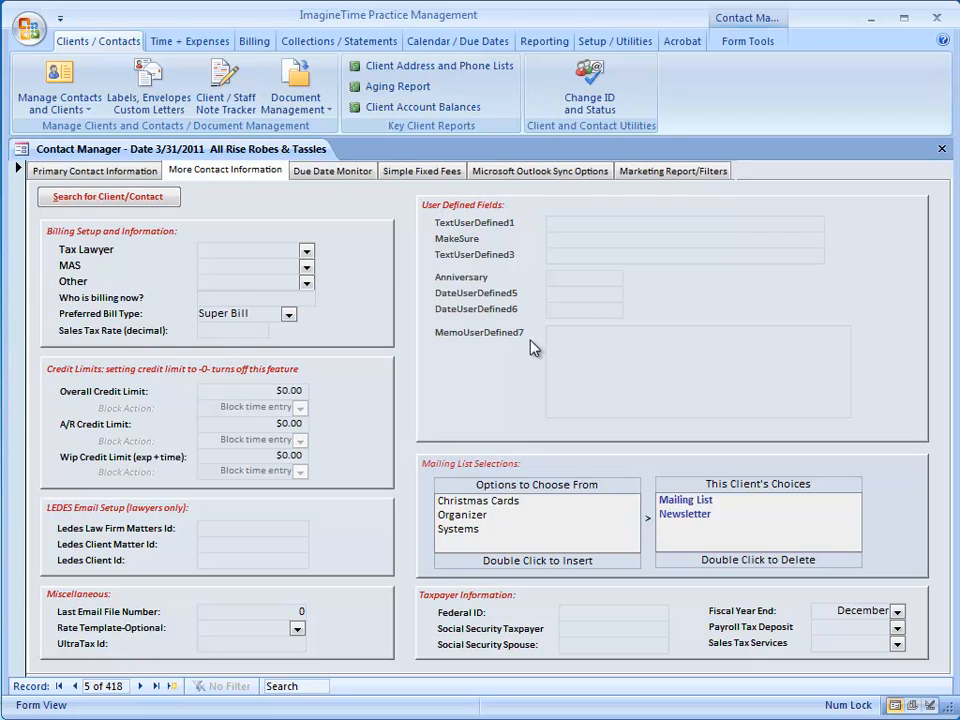
mouse_move(520, 340)
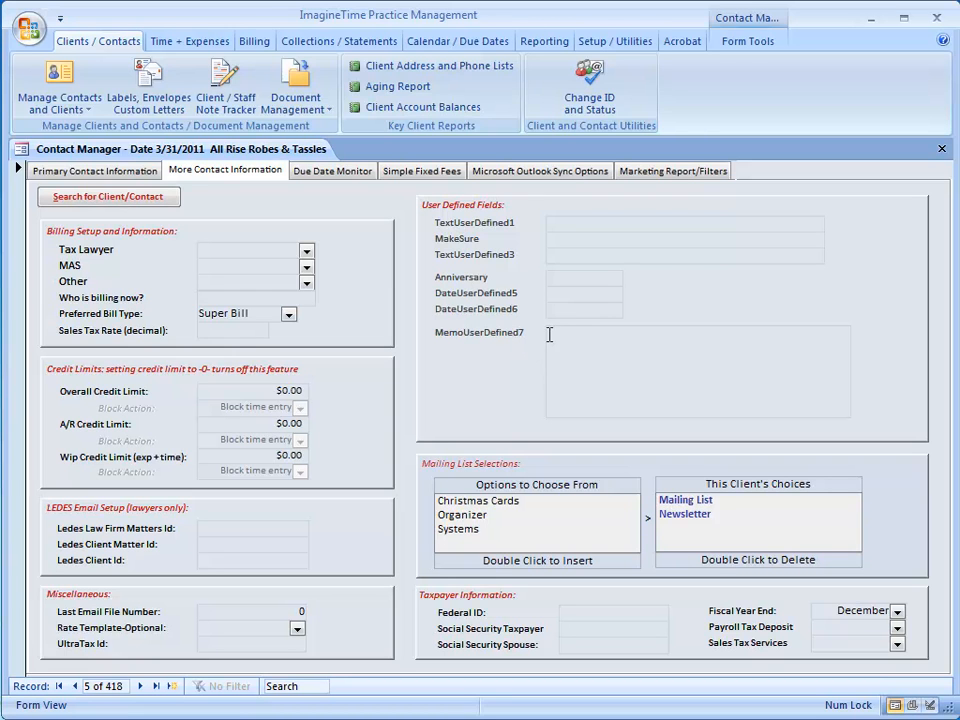
mouse_move(486, 238)
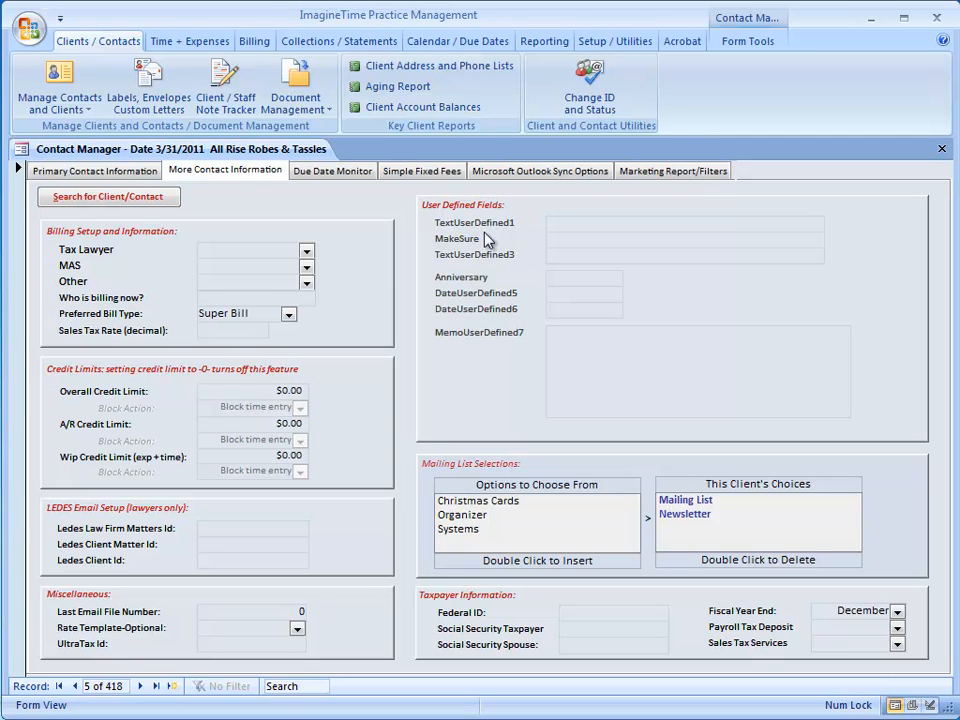
mouse_move(302, 220)
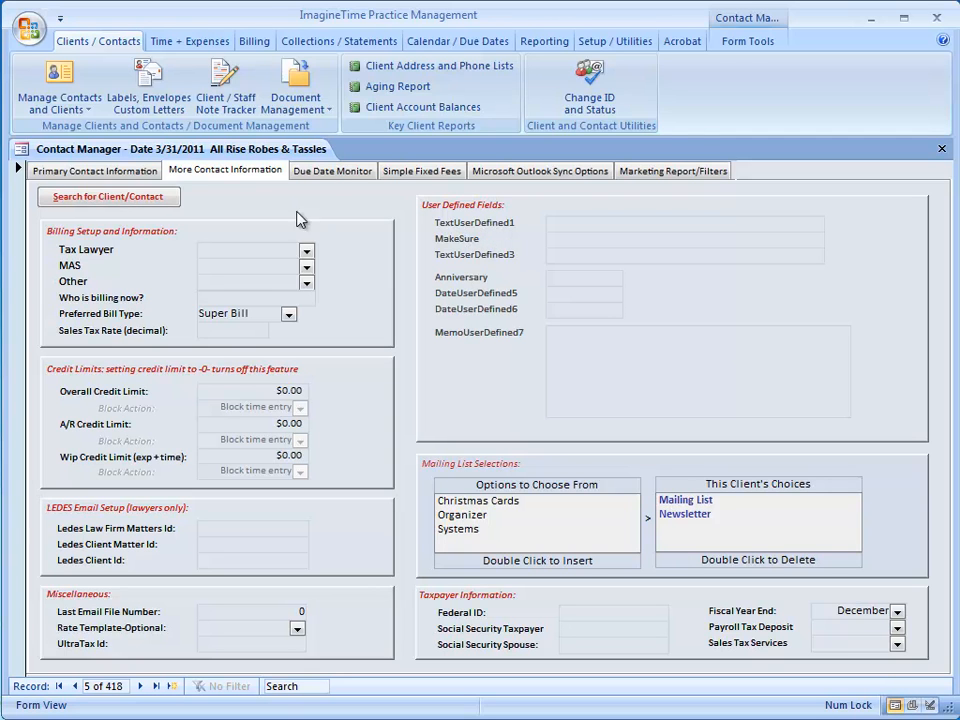
Step: Show the Due Date Monitor listing returns 1120, 1120-S and DR-601C with due dates
click(332, 170)
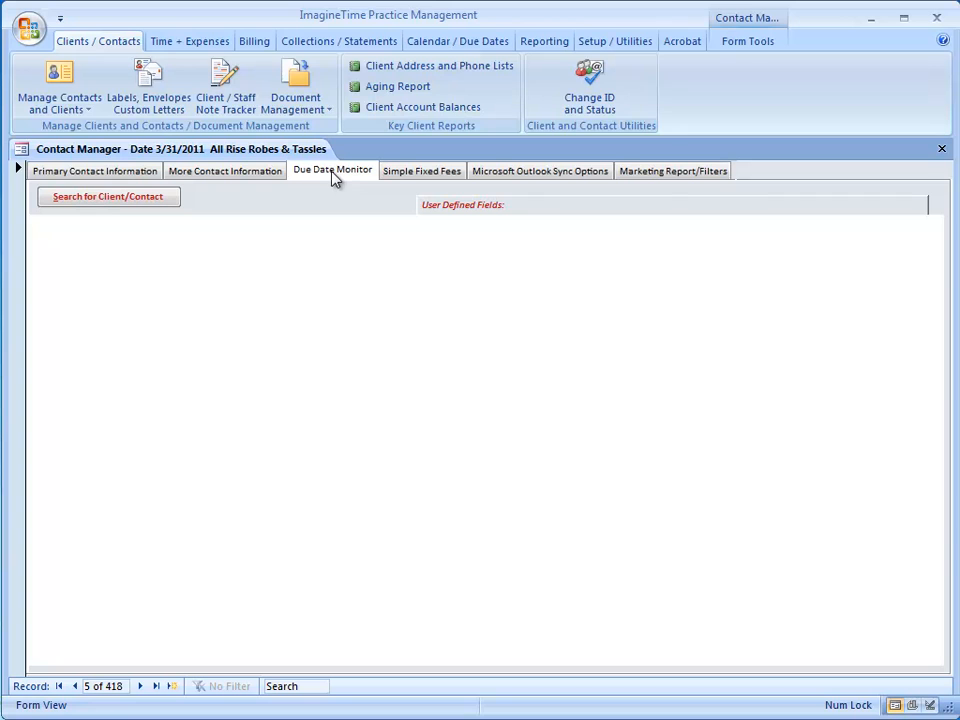
click(332, 170)
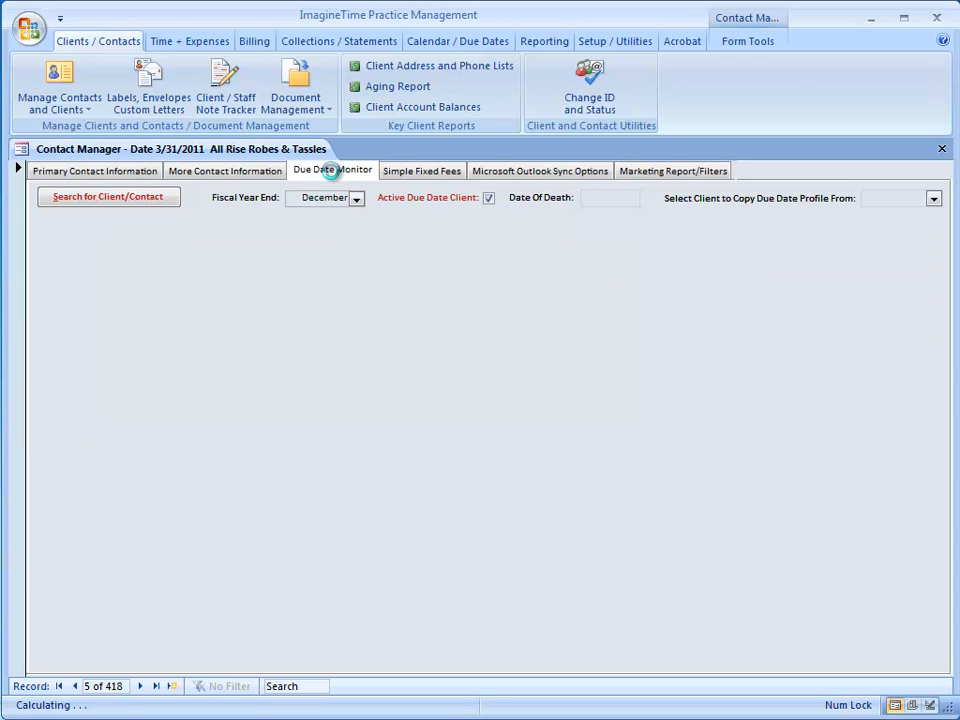
click(332, 170)
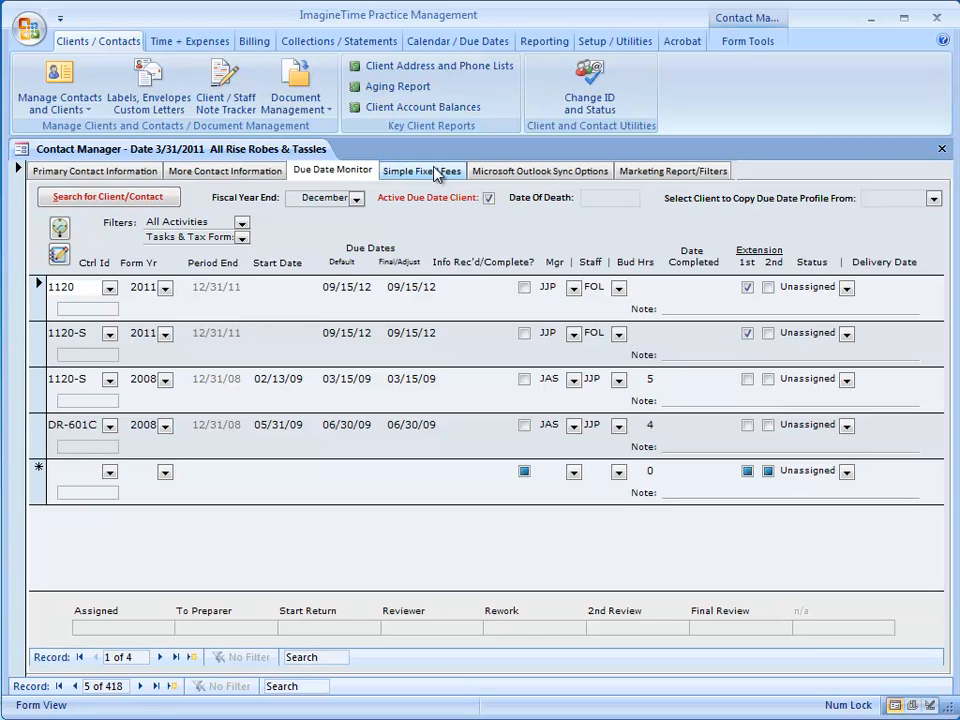
Step: Show simple fixed fees, keep Clear Code, and extend the Bookkeeping memo with "^P, ^Y"
click(420, 170)
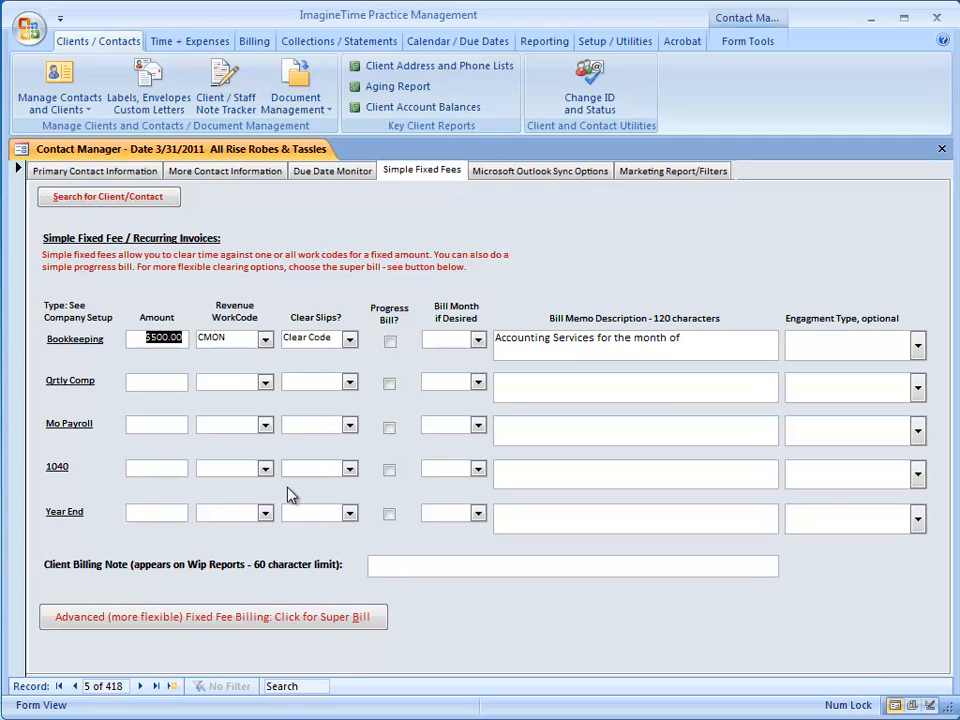
mouse_move(76, 352)
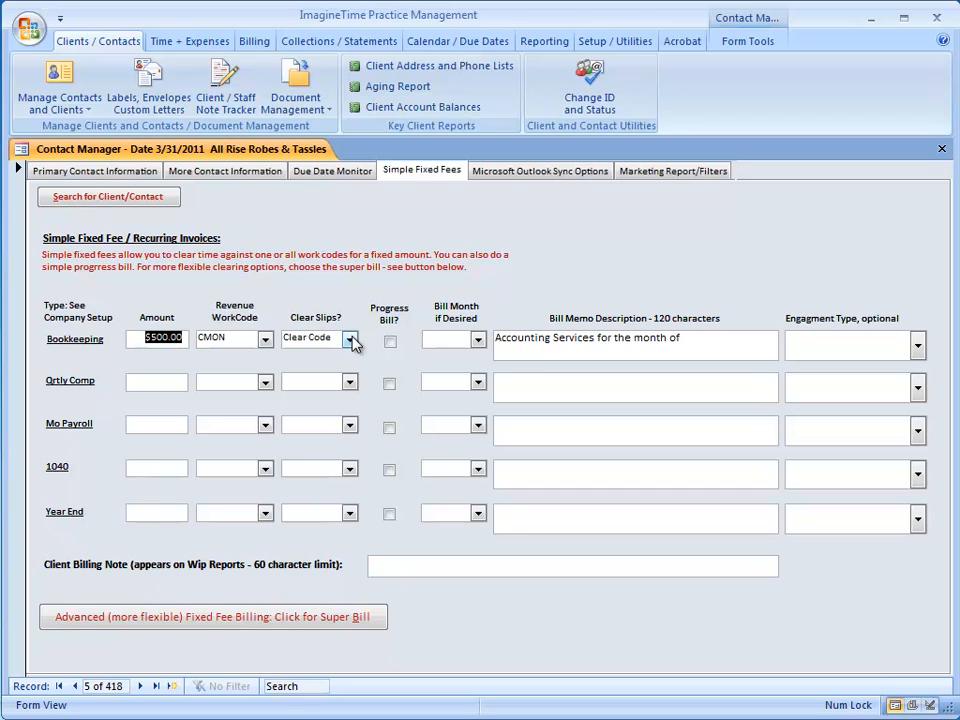
mouse_move(356, 356)
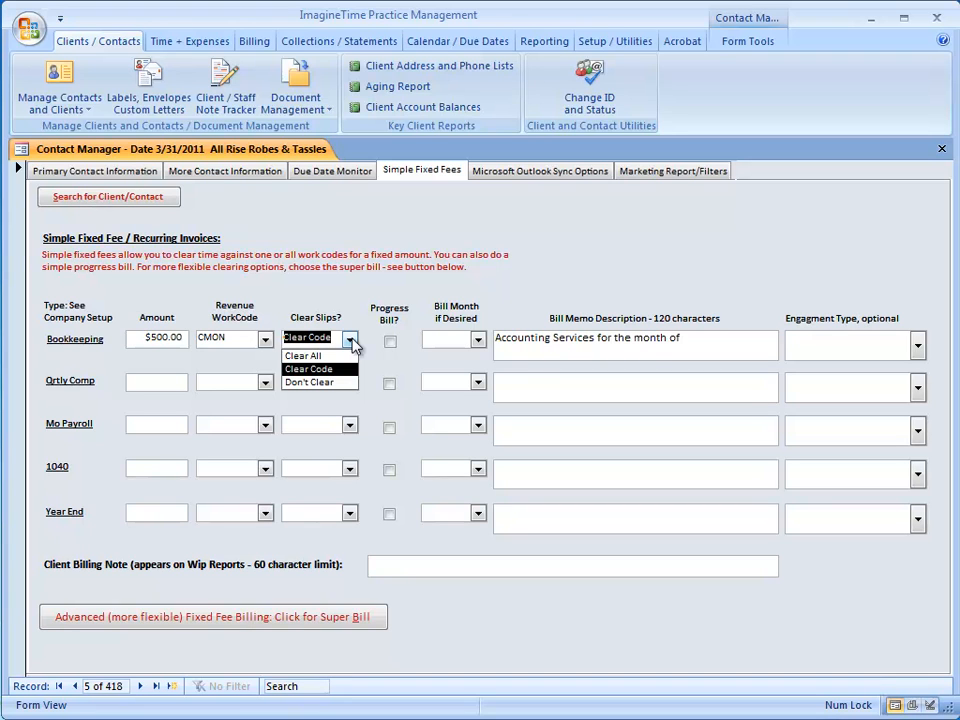
click(308, 368)
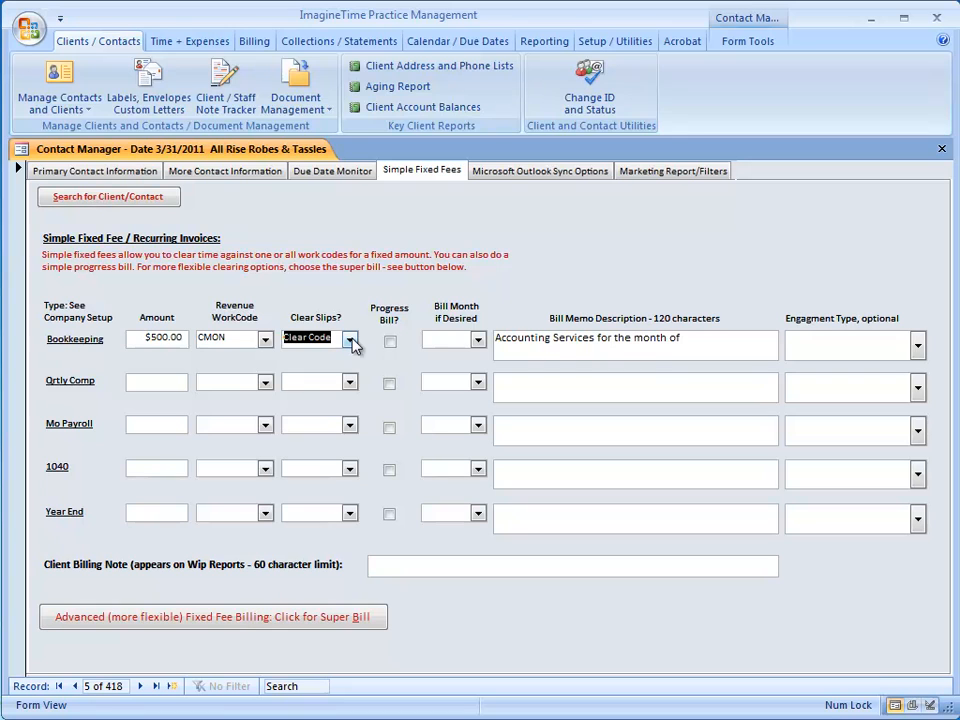
mouse_move(700, 336)
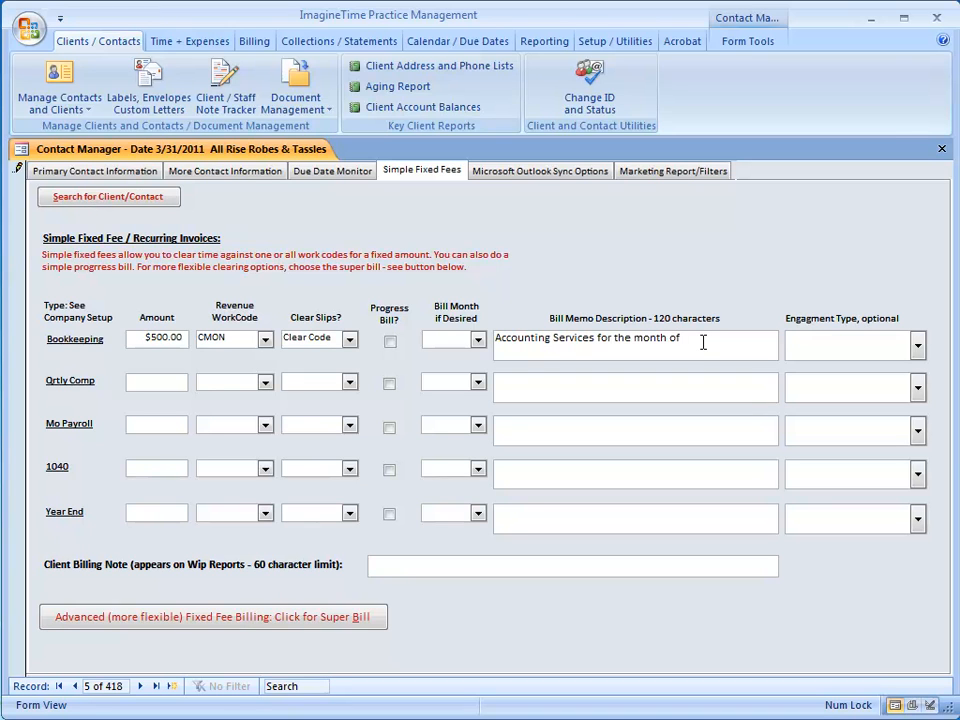
text(^P, ^Y)
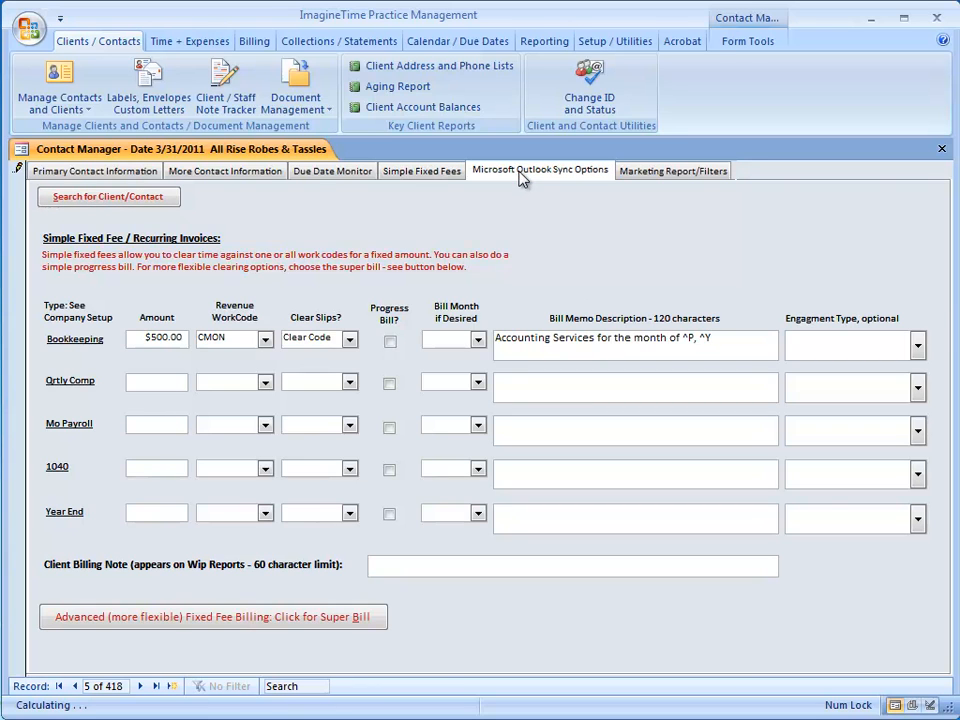
Step: View Outlook sync options, then the Business Development marketing report filters
click(540, 170)
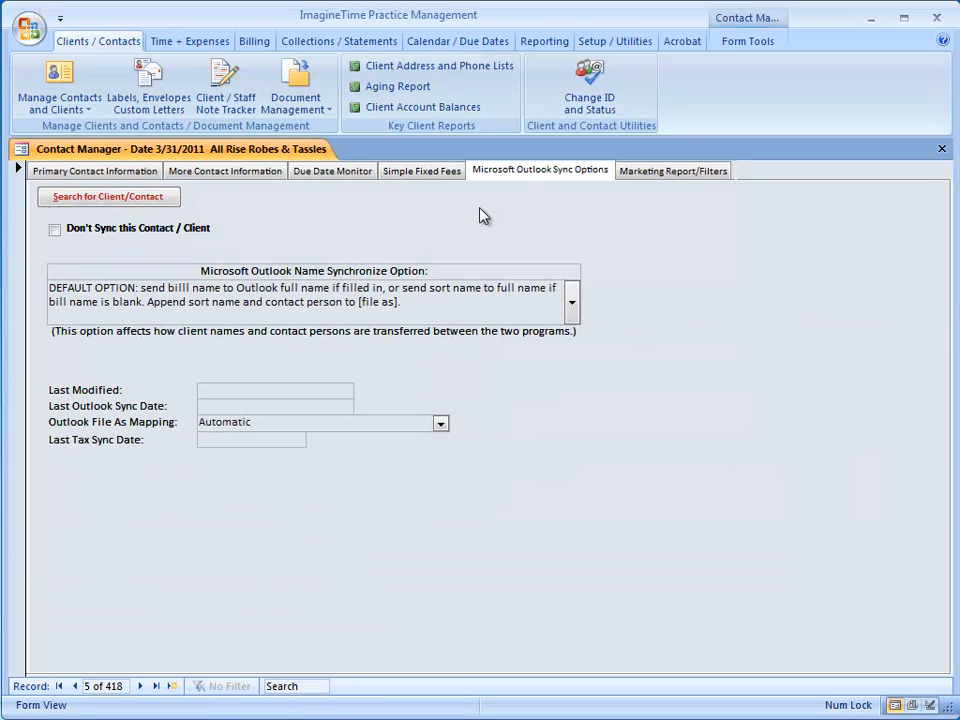
mouse_move(628, 216)
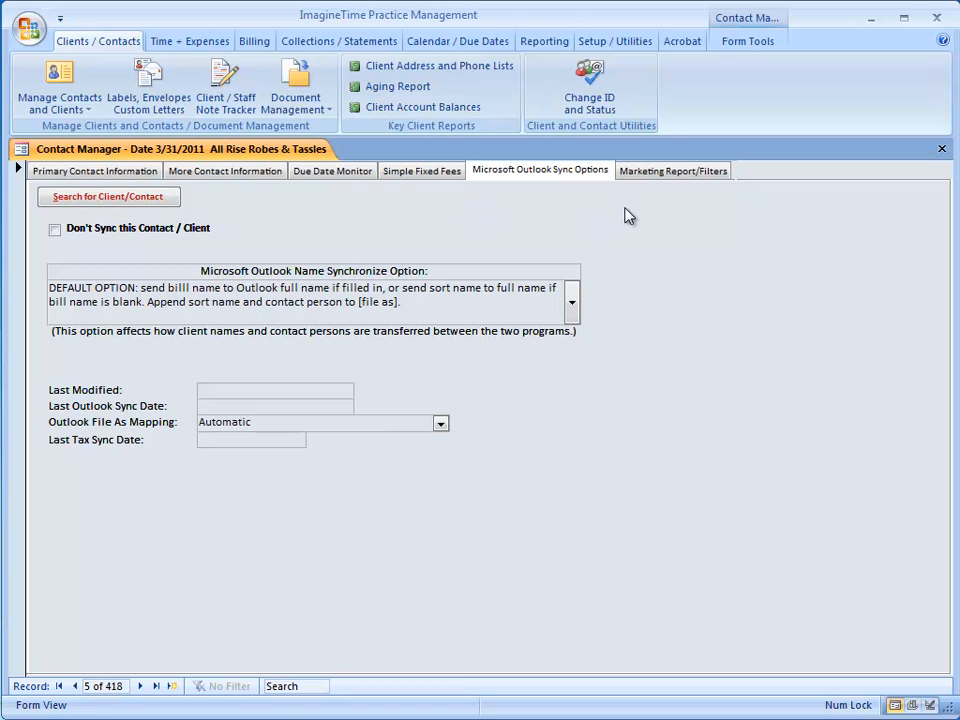
click(672, 170)
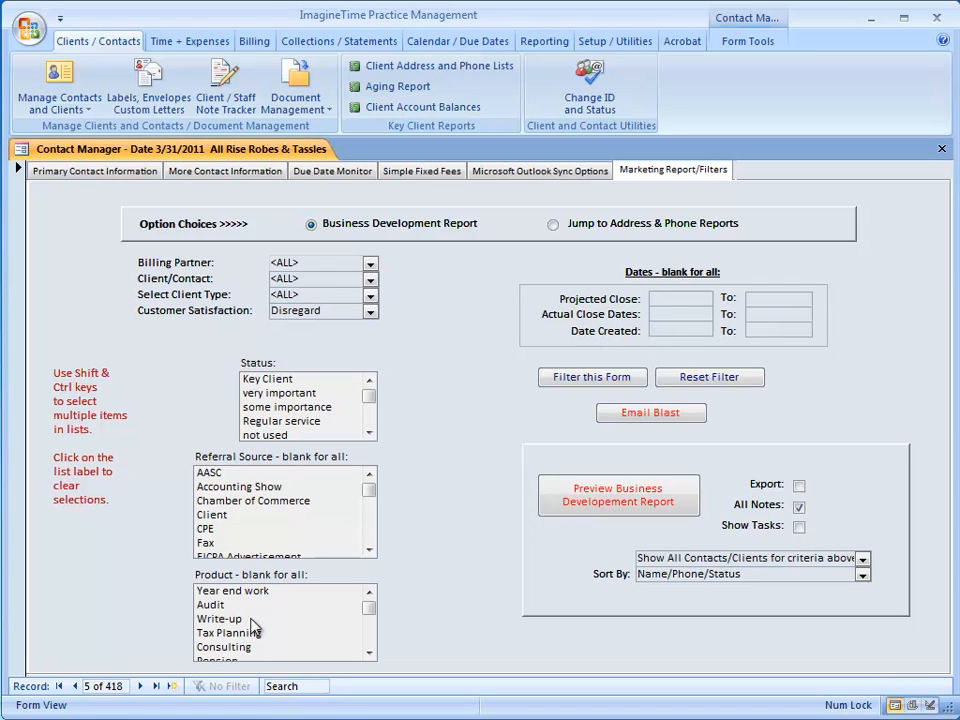
mouse_move(264, 622)
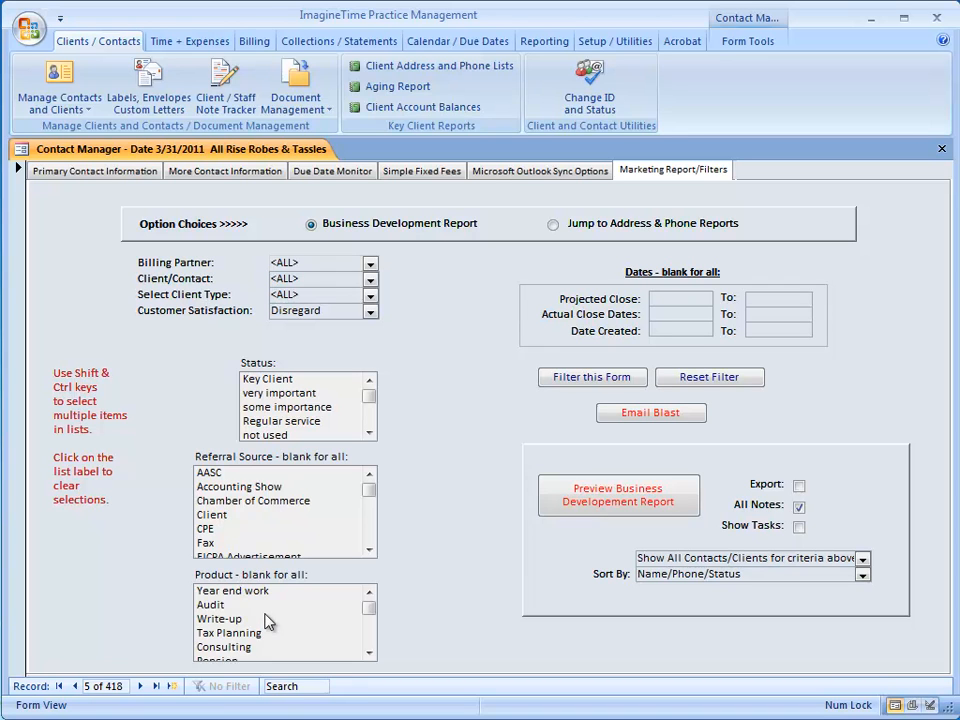
mouse_move(390, 452)
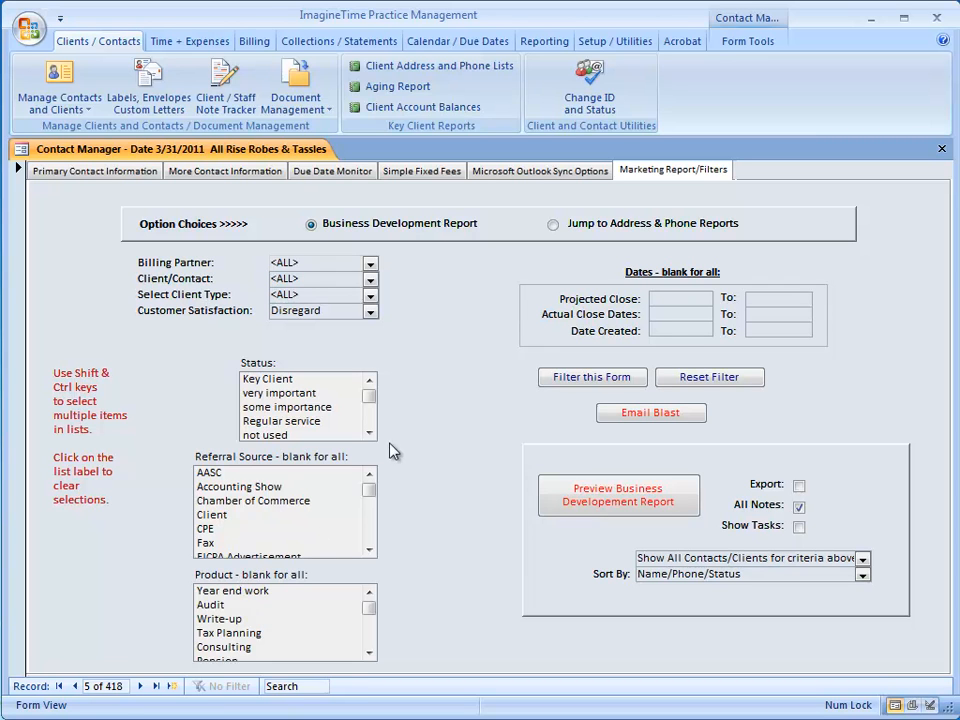
mouse_move(464, 422)
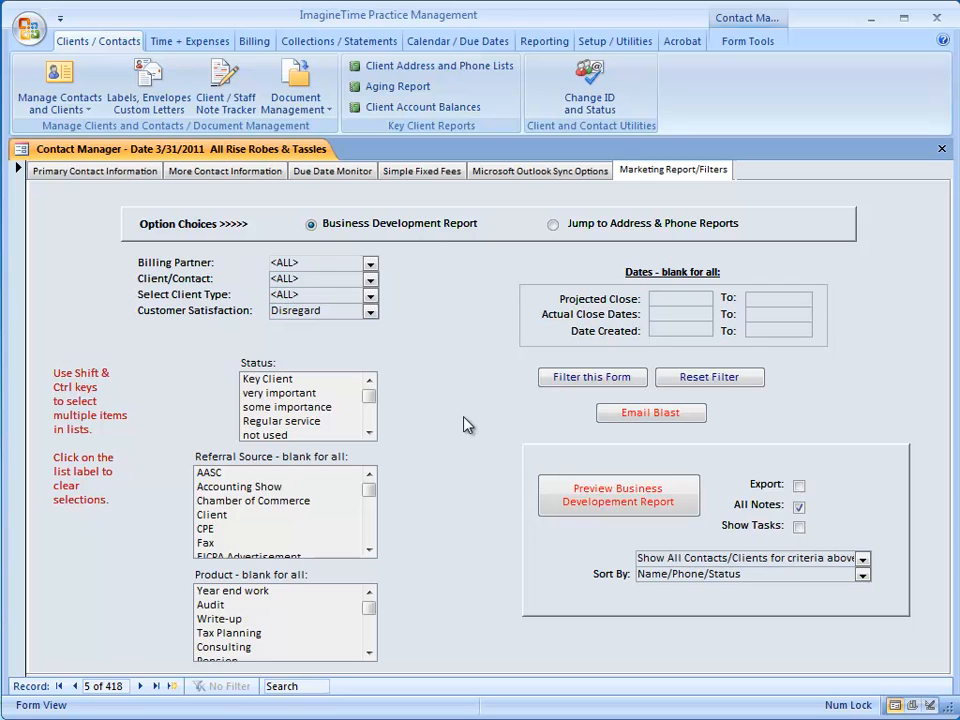
mouse_move(428, 320)
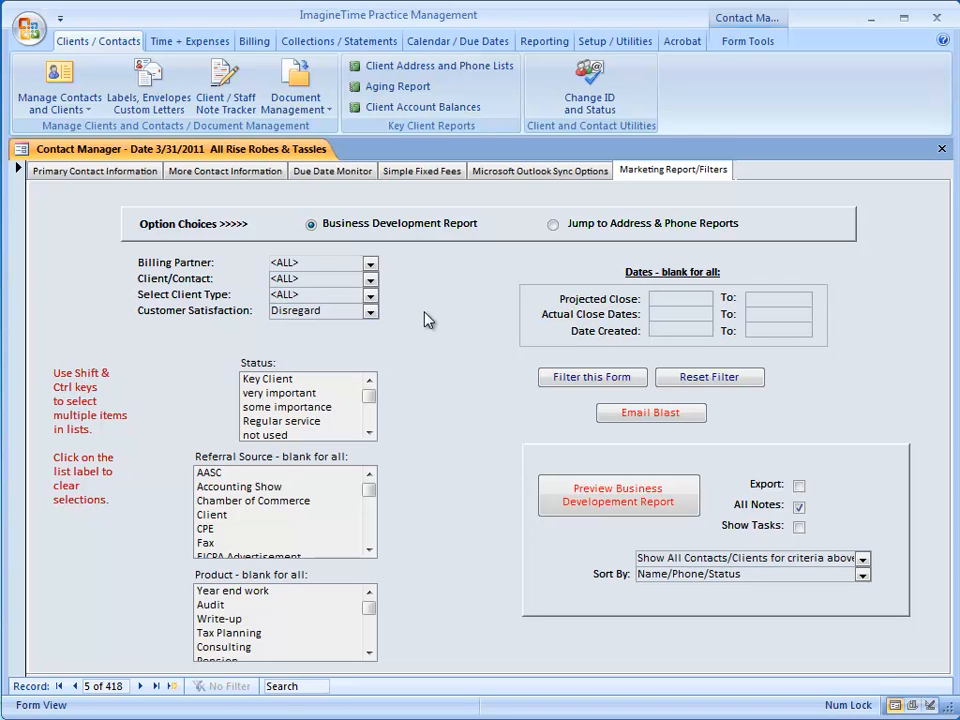
mouse_move(184, 294)
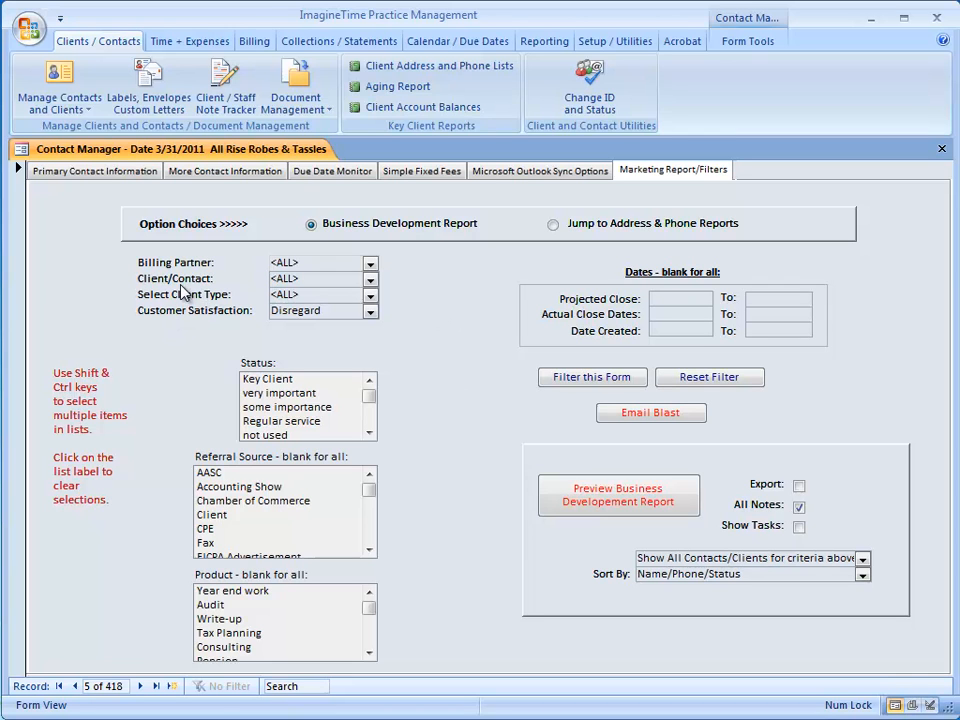
mouse_move(94, 170)
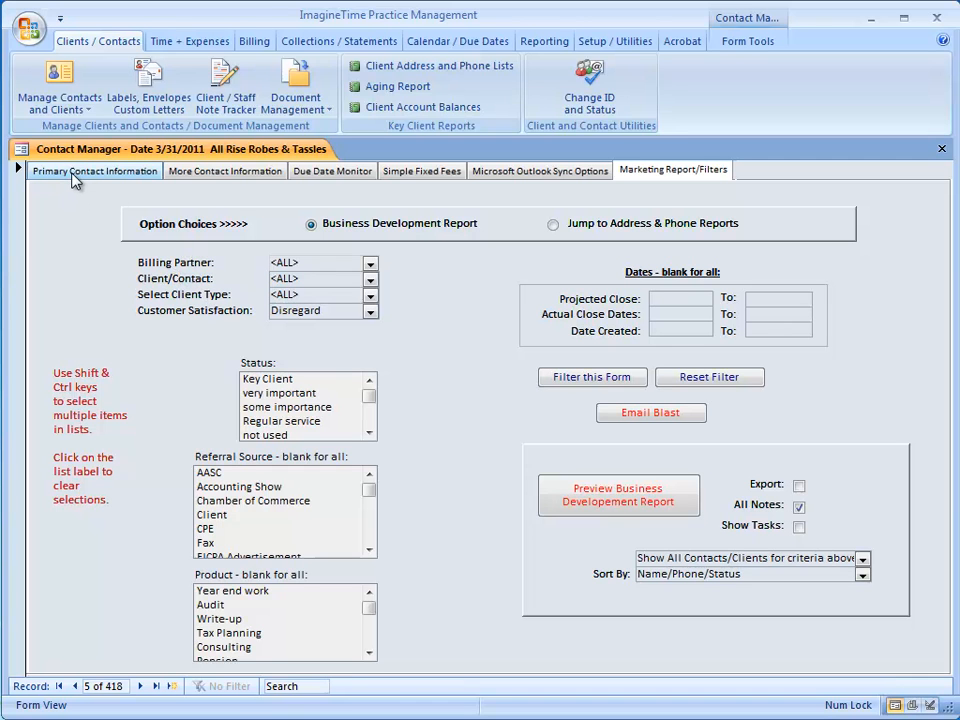
Step: Return to the Primary Contact Information view of the All Rise Robes & Tassles record
click(94, 170)
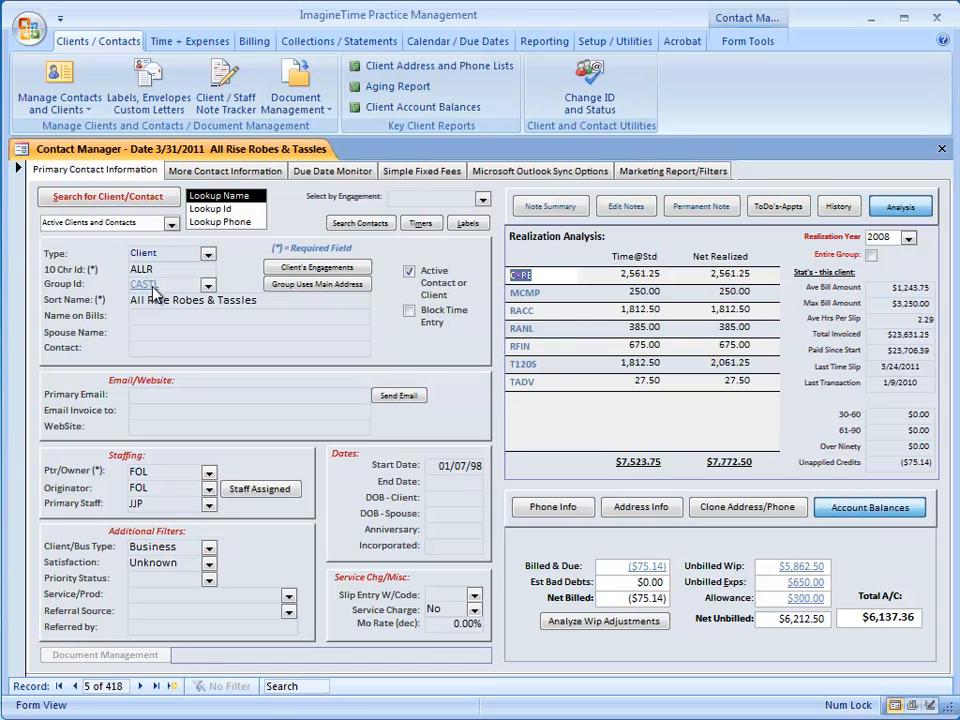
mouse_move(168, 292)
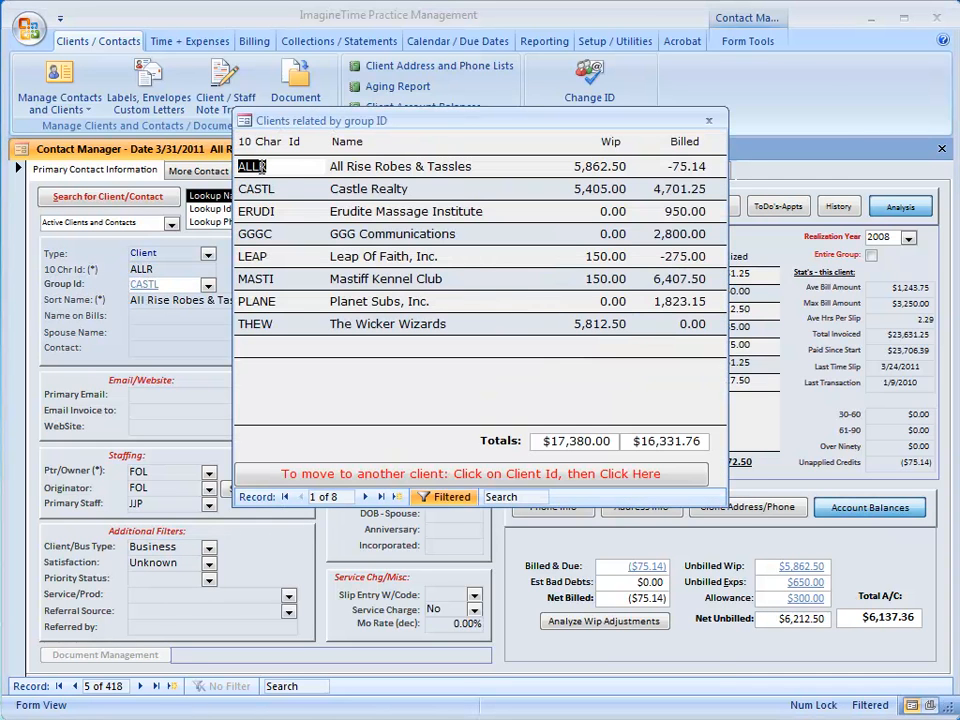
mouse_move(292, 340)
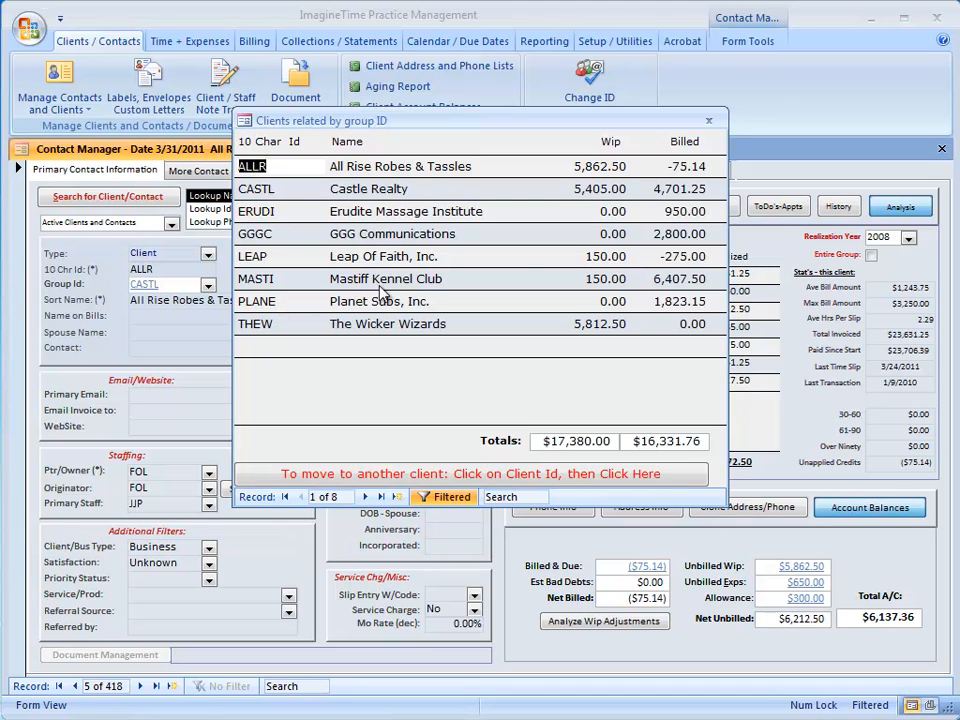
mouse_move(612, 344)
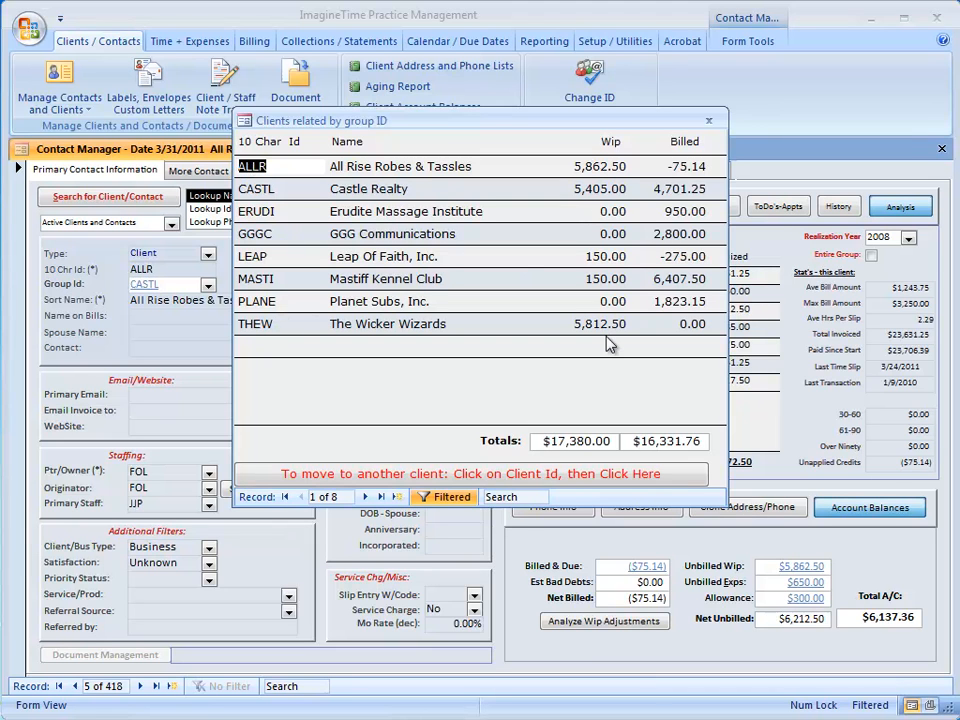
mouse_move(574, 440)
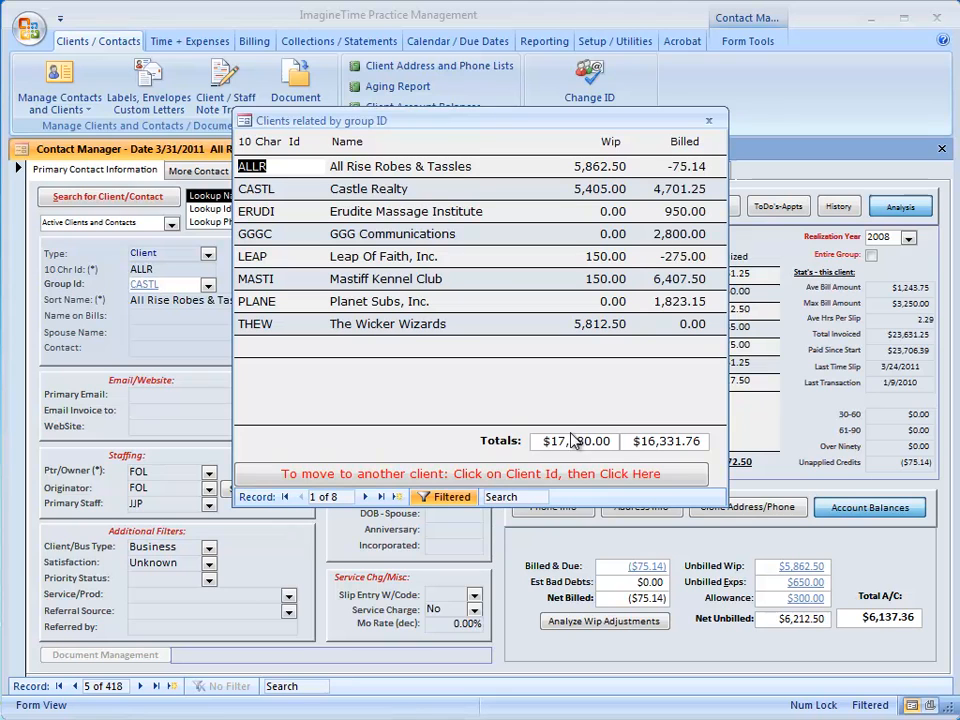
mouse_move(696, 160)
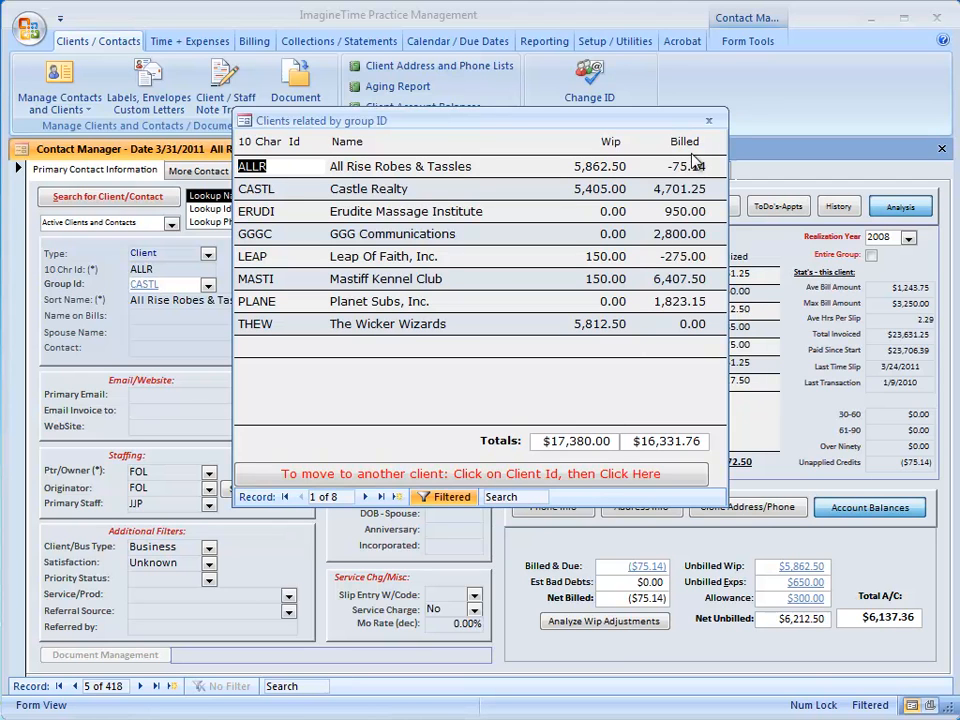
mouse_move(652, 458)
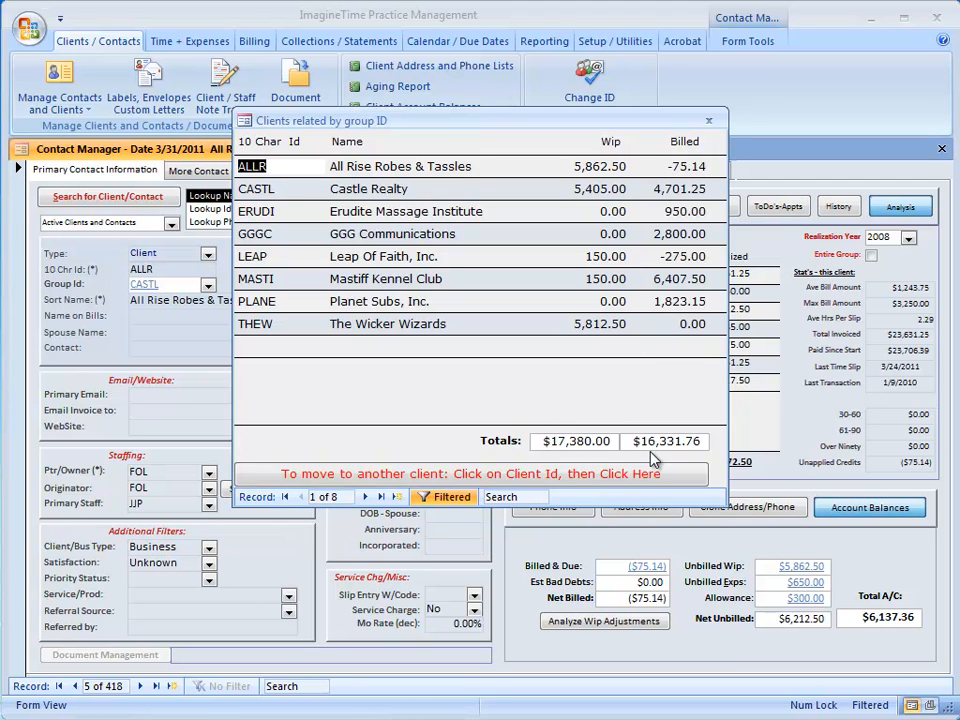
mouse_move(708, 120)
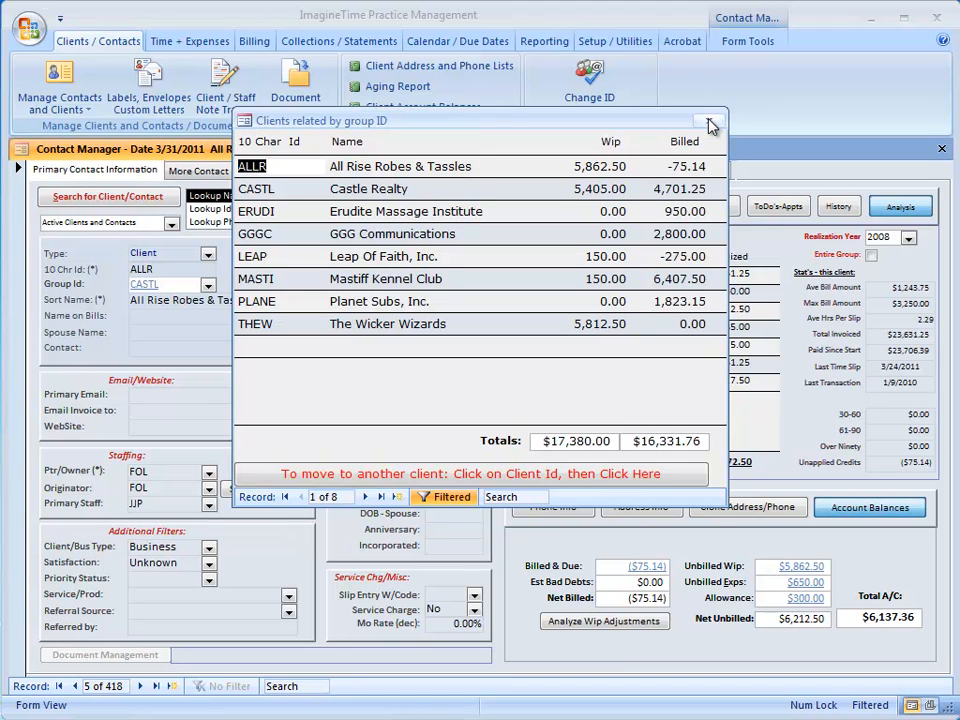
mouse_move(710, 124)
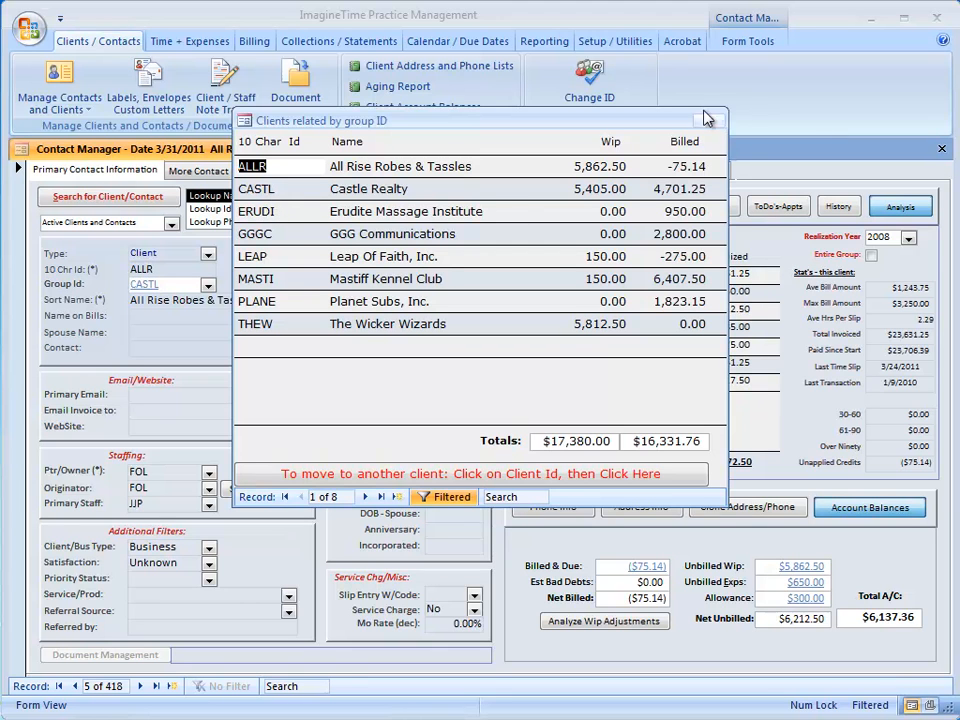
Step: Close the Clients related by group ID window after reviewing the eight group clients
click(704, 120)
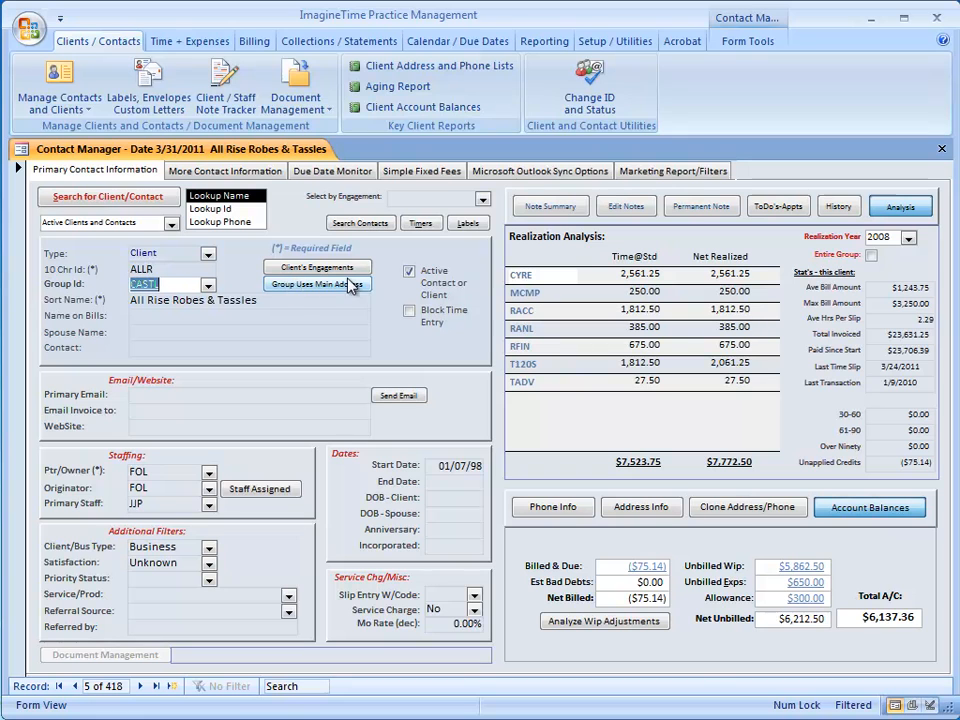
mouse_move(304, 290)
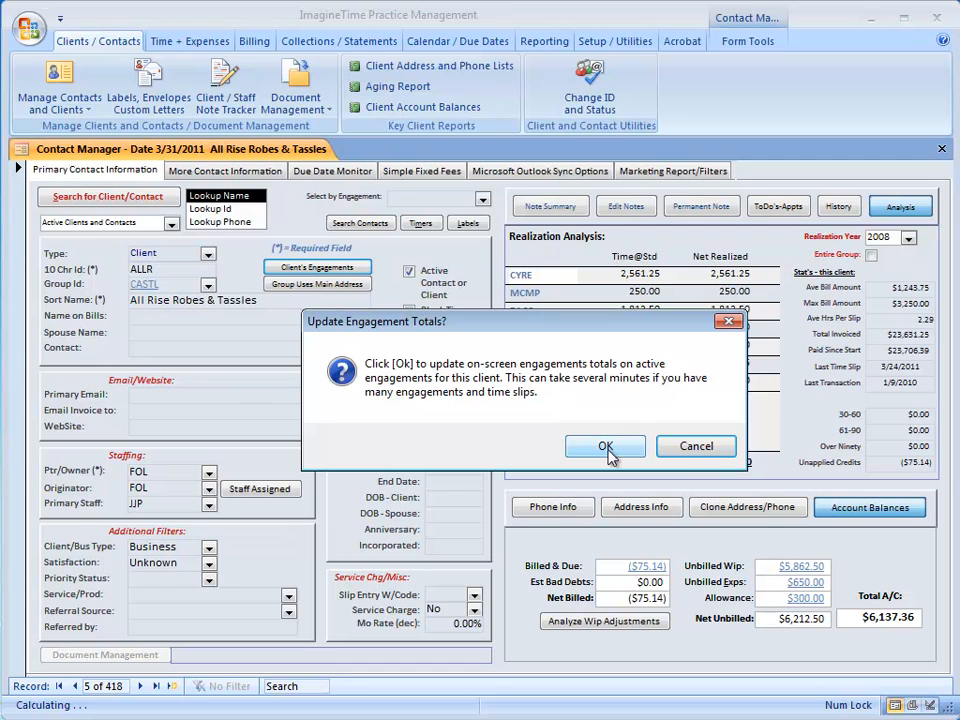
Step: Confirm Update Engagement Totals to reach the Audit, Review and ExpertWit budget view
click(604, 446)
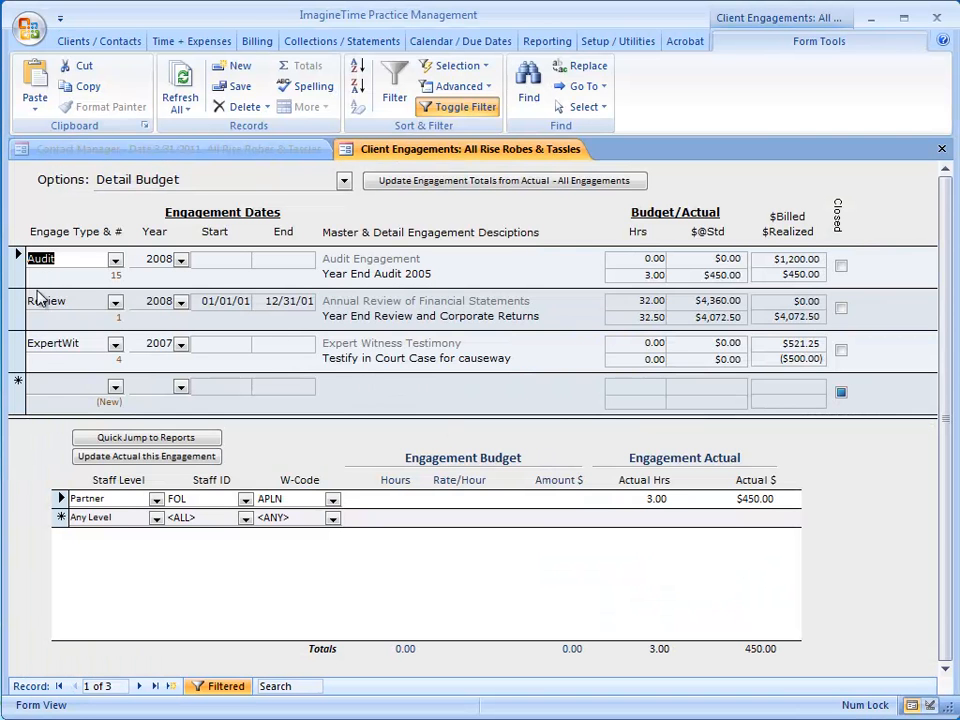
mouse_move(144, 364)
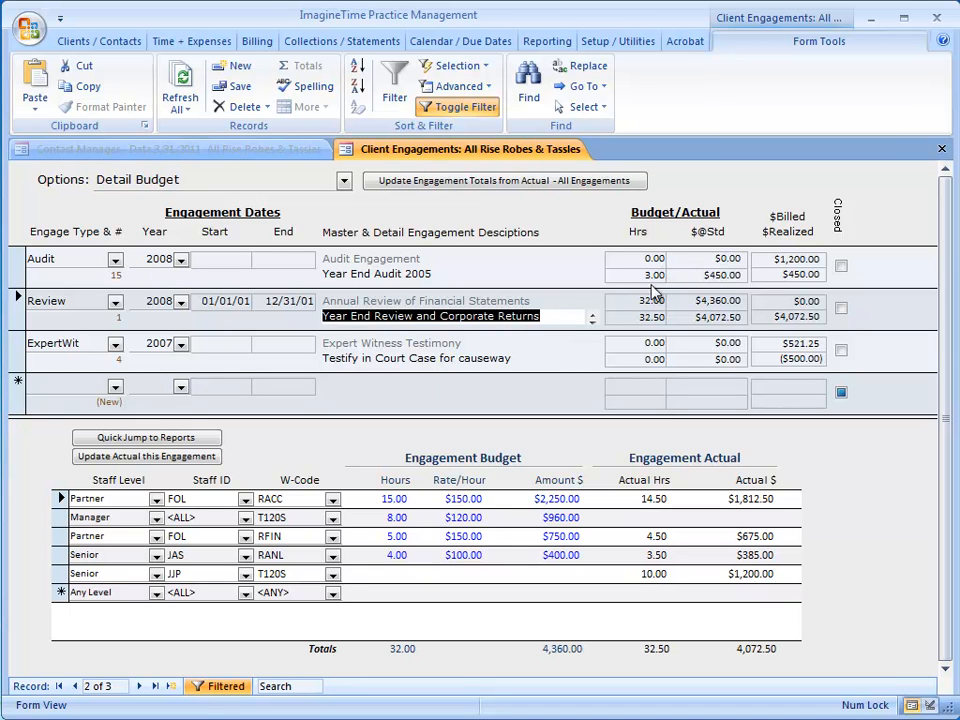
mouse_move(720, 288)
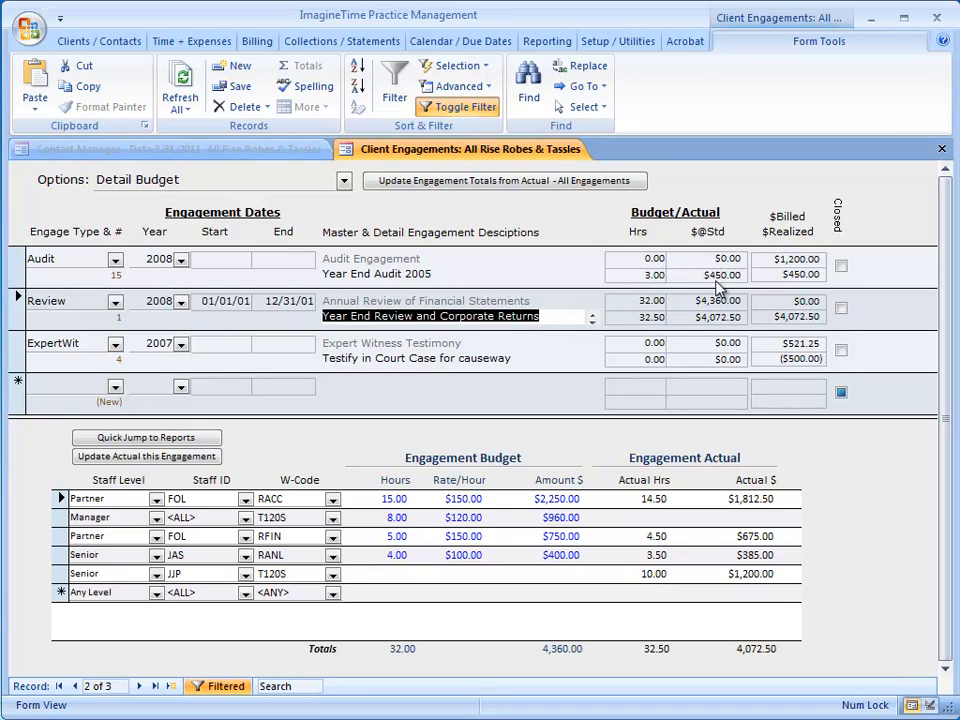
mouse_move(806, 278)
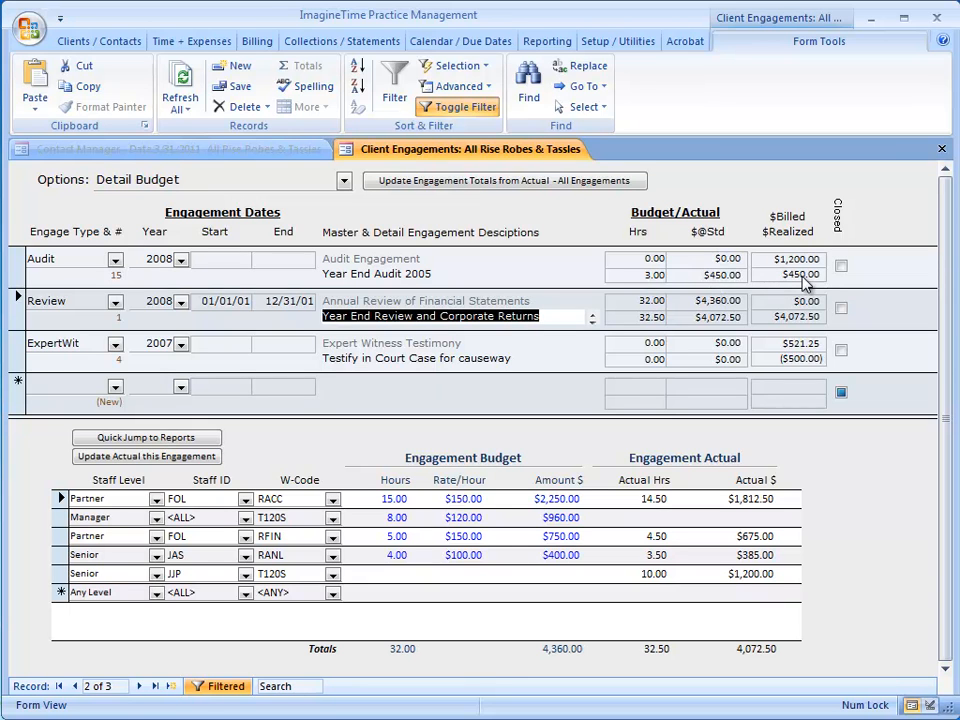
mouse_move(670, 362)
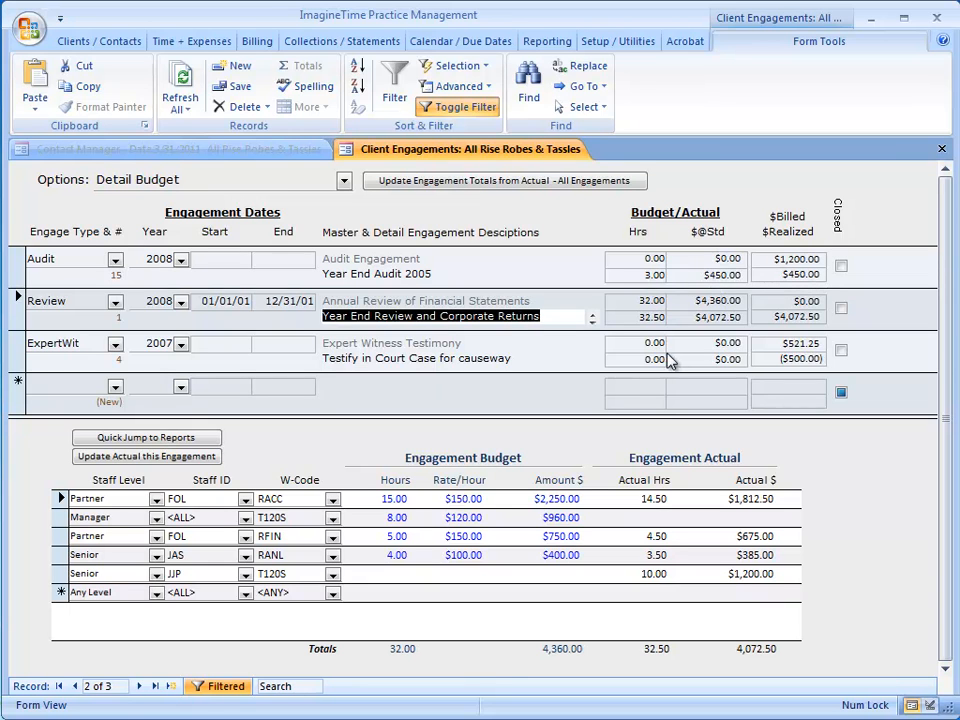
mouse_move(464, 436)
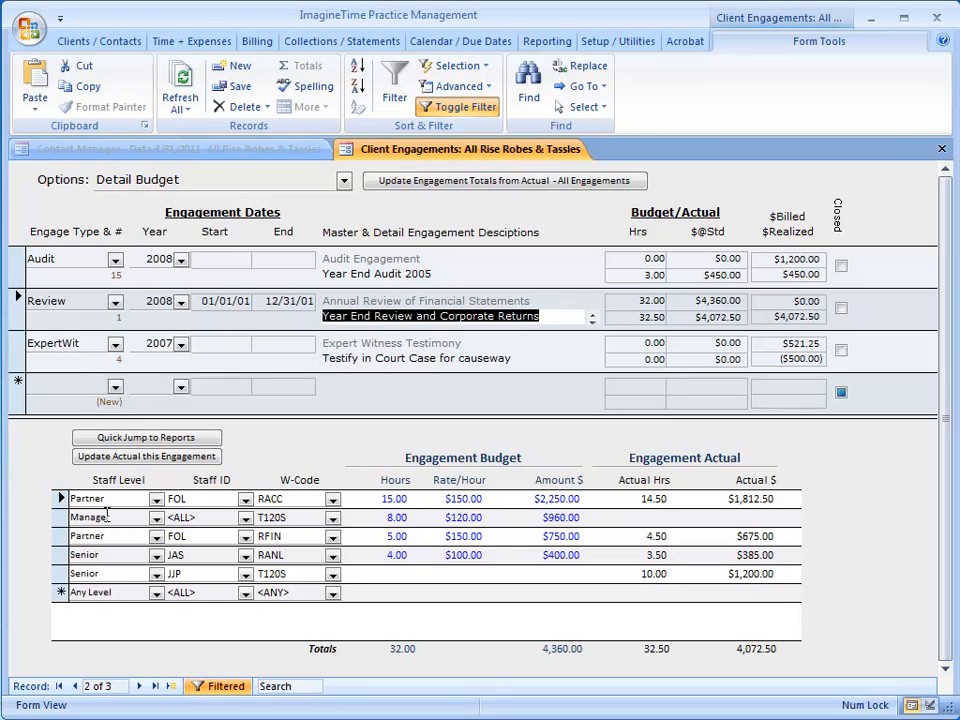
mouse_move(480, 524)
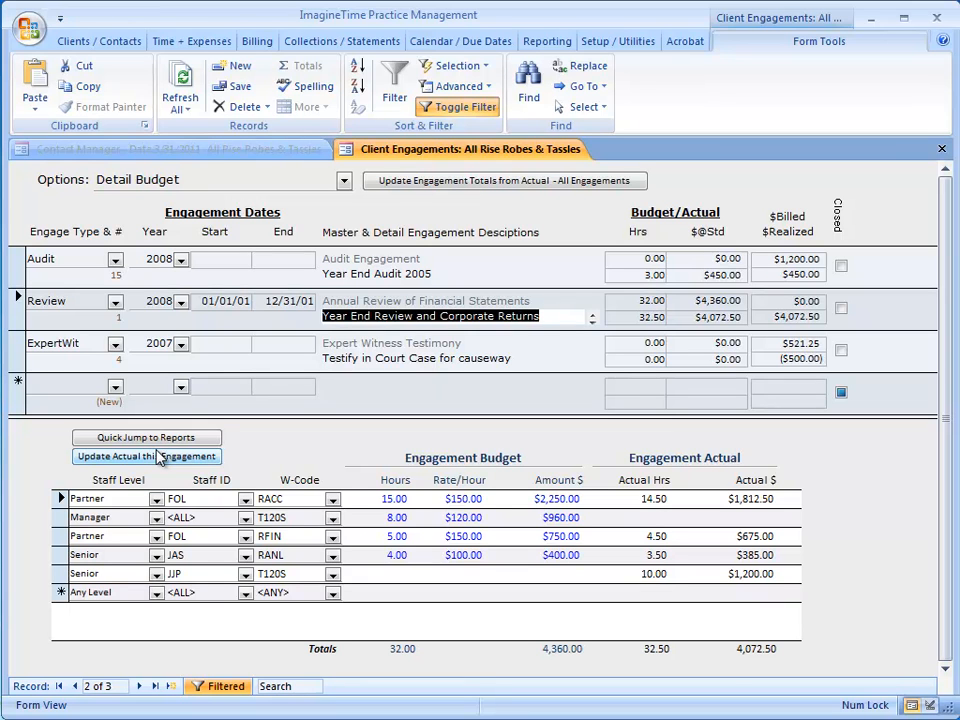
mouse_move(756, 398)
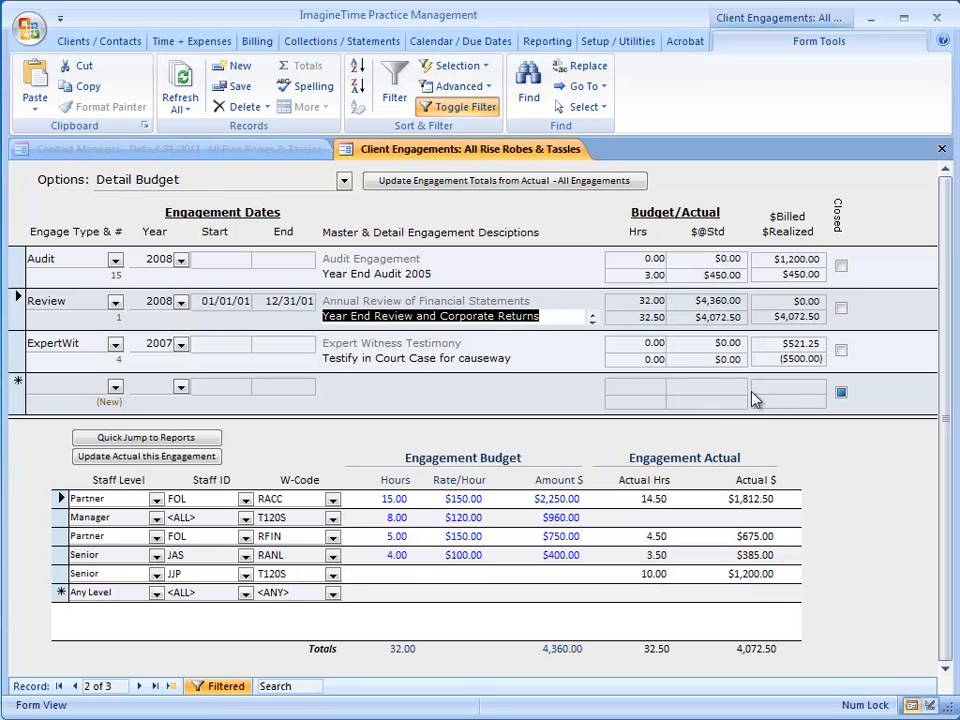
mouse_move(940, 148)
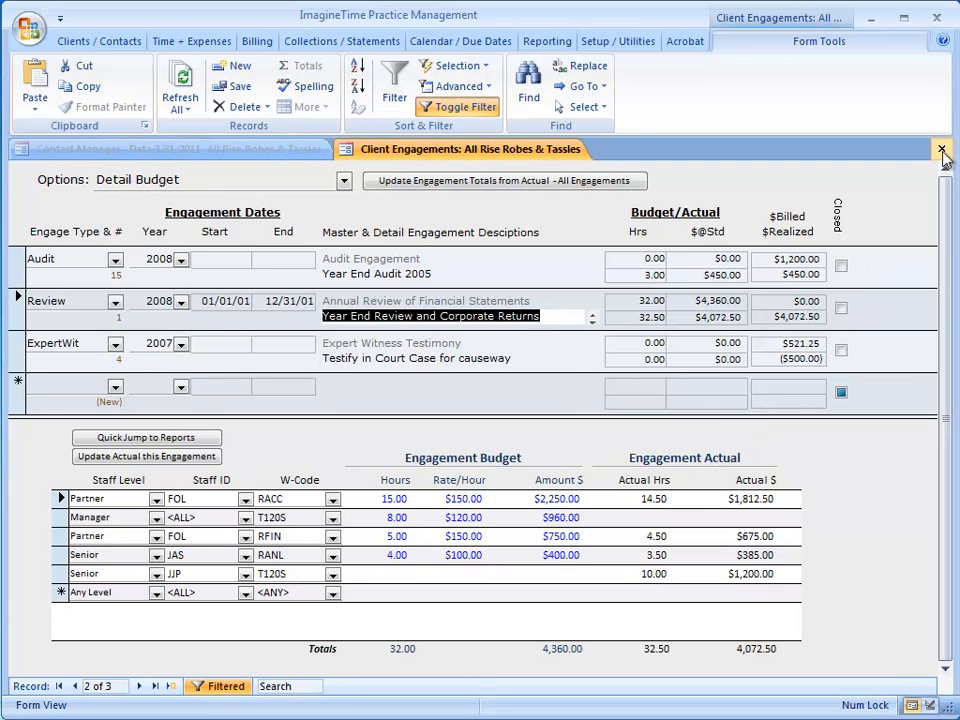